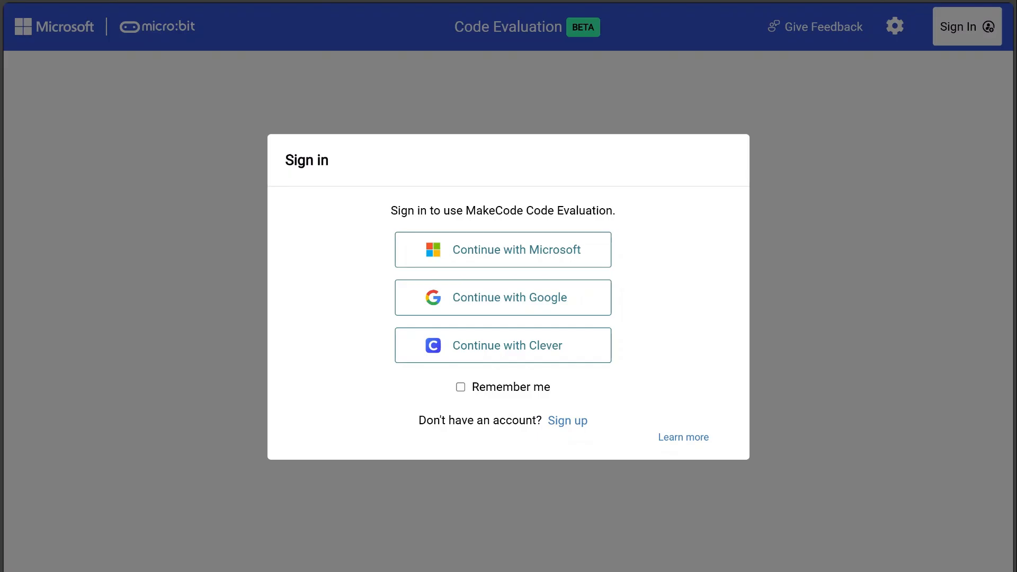
{"action": "mouse_move", "coordinate": [471, 179]}
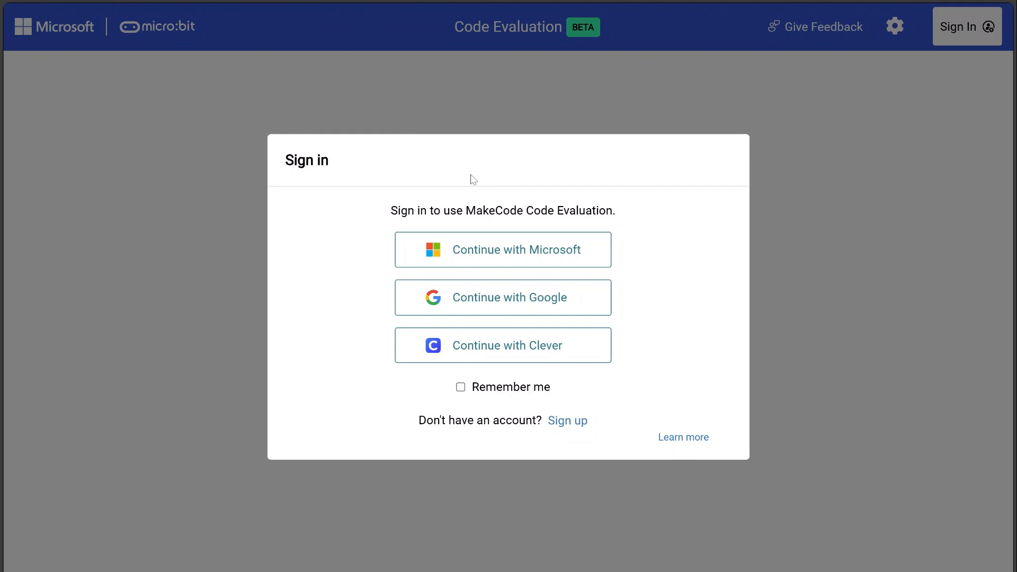
{"action": "mouse_move", "coordinate": [559, 254]}
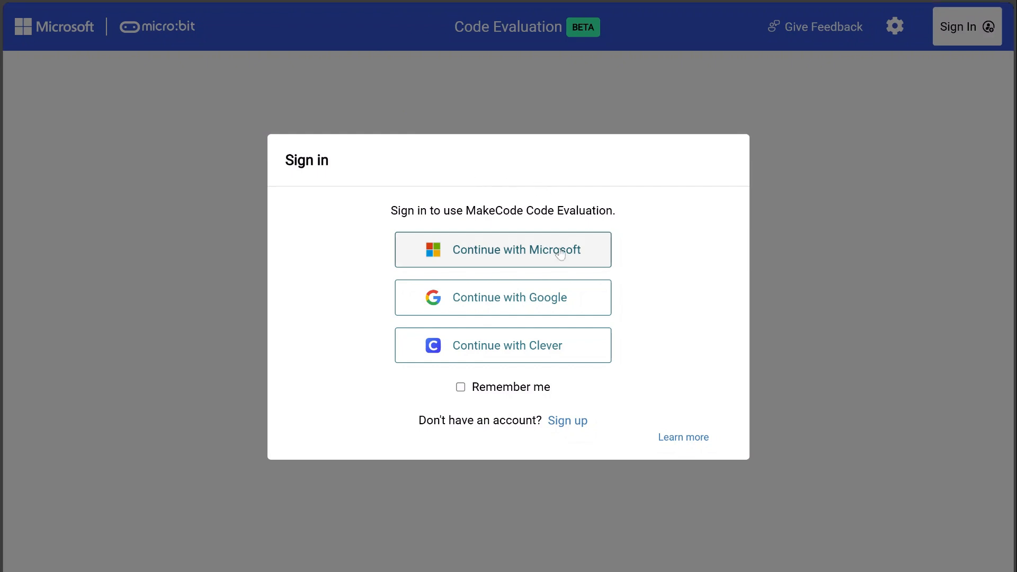
Step: Choose Continue with Microsoft in the Sign in dialog to sign in
{"action": "left_click", "coordinate": [502, 250]}
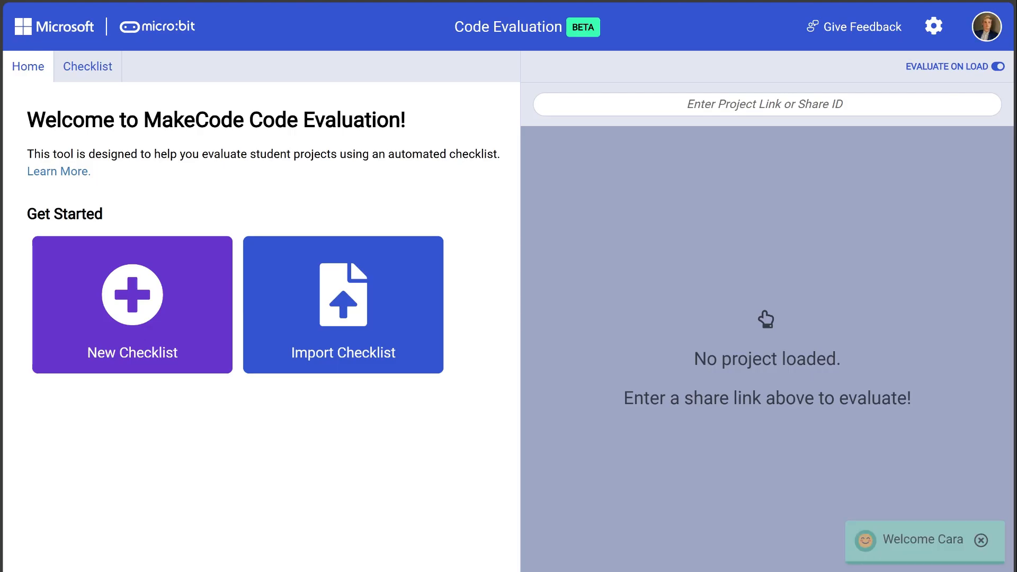
{"action": "scroll", "scroll_direction": "down", "scroll_amount": 3}
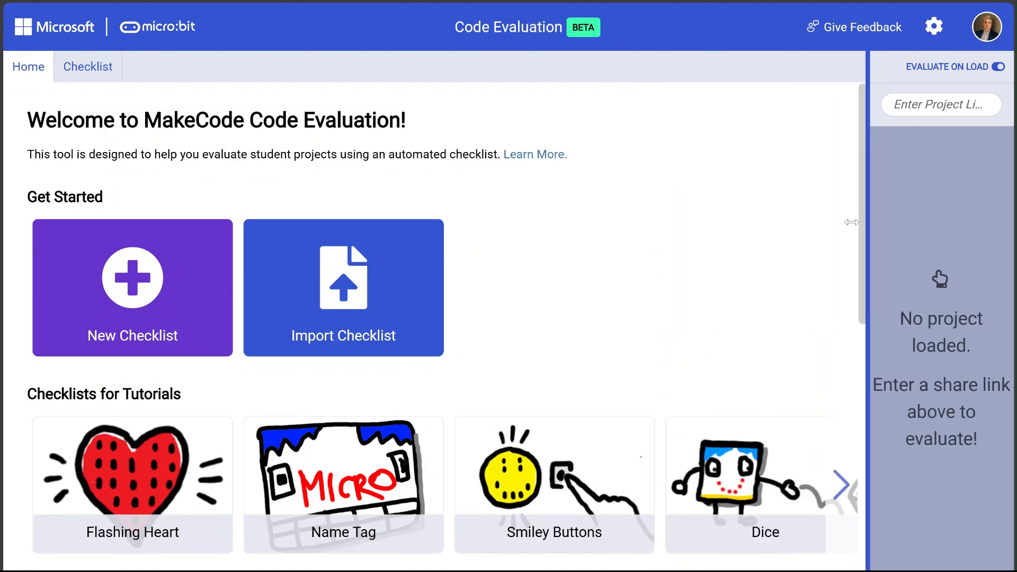
{"action": "scroll", "scroll_direction": "down", "scroll_amount": 3}
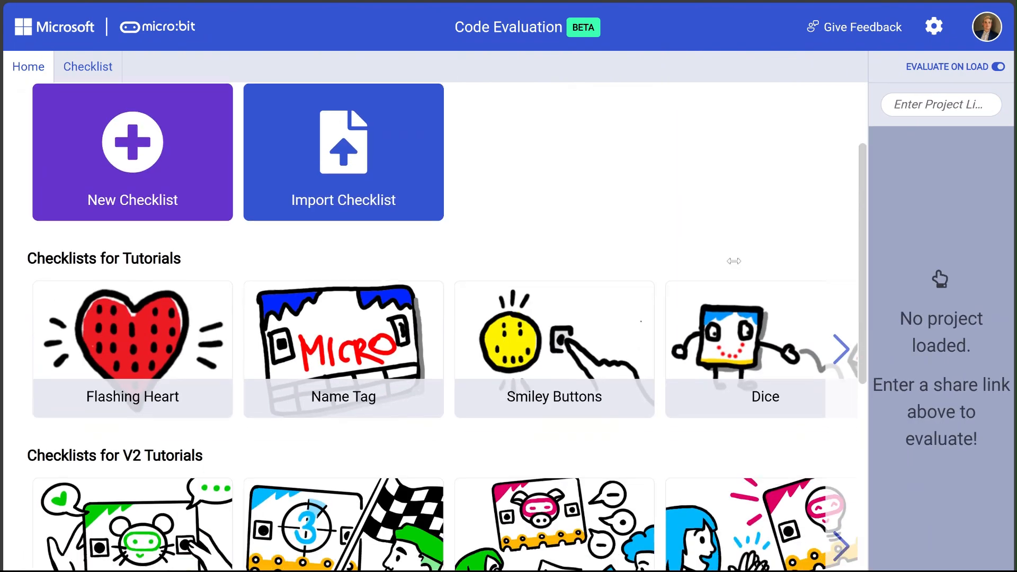
{"action": "scroll", "scroll_direction": "down", "scroll_amount": 3}
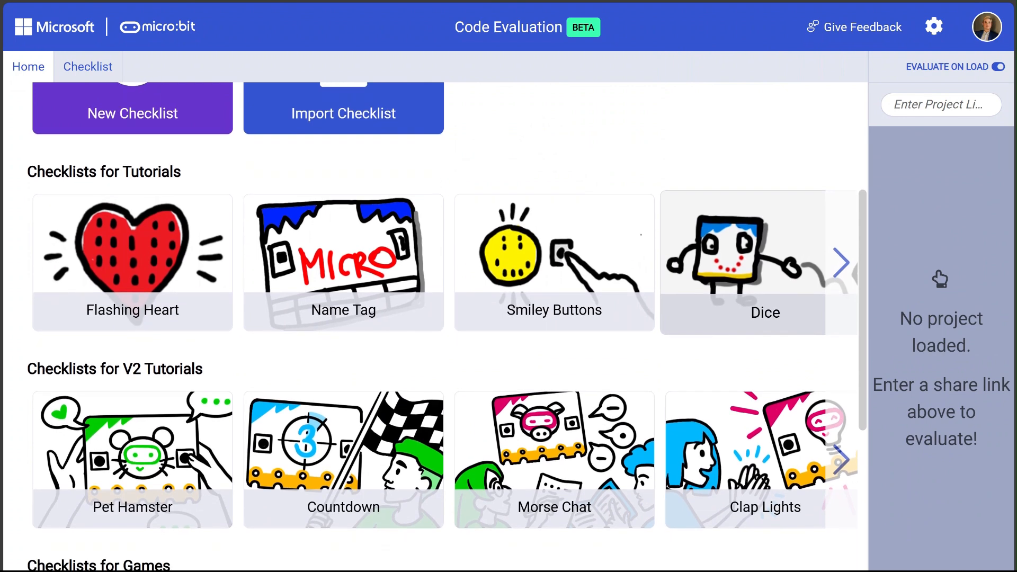
{"action": "scroll", "scroll_direction": "up", "scroll_amount": 3}
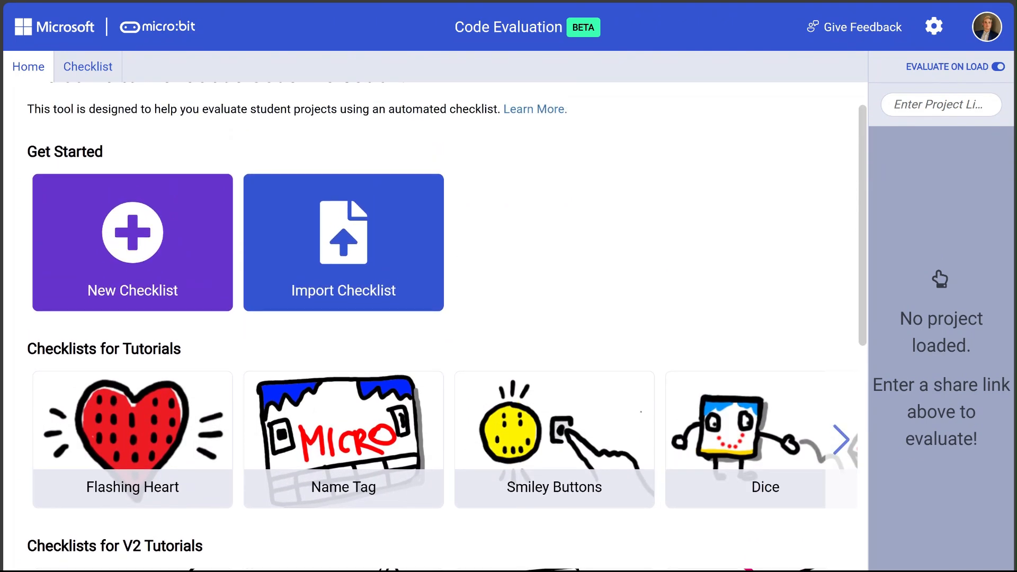
{"action": "mouse_move", "coordinate": [223, 255]}
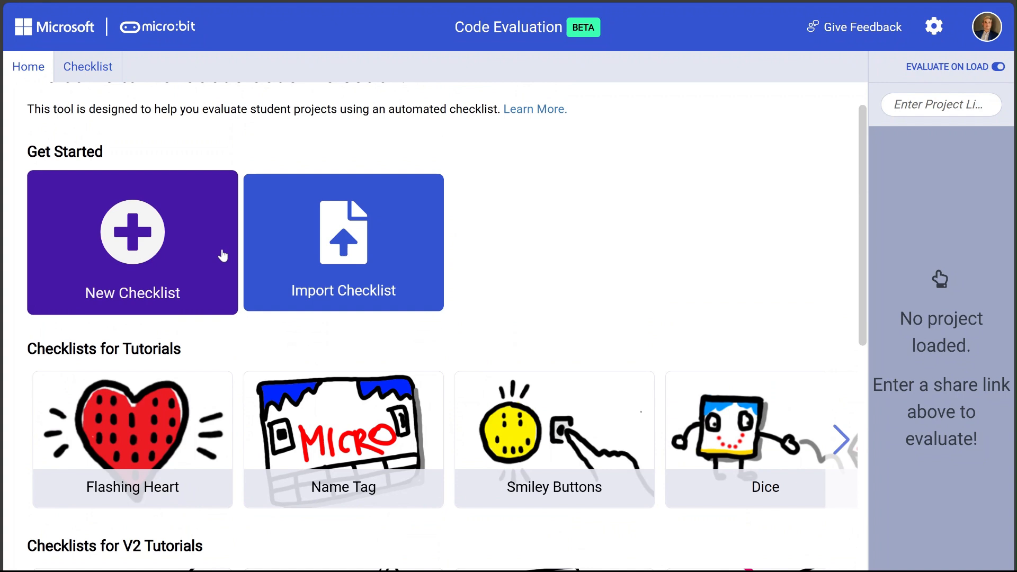
{"action": "mouse_move", "coordinate": [343, 287]}
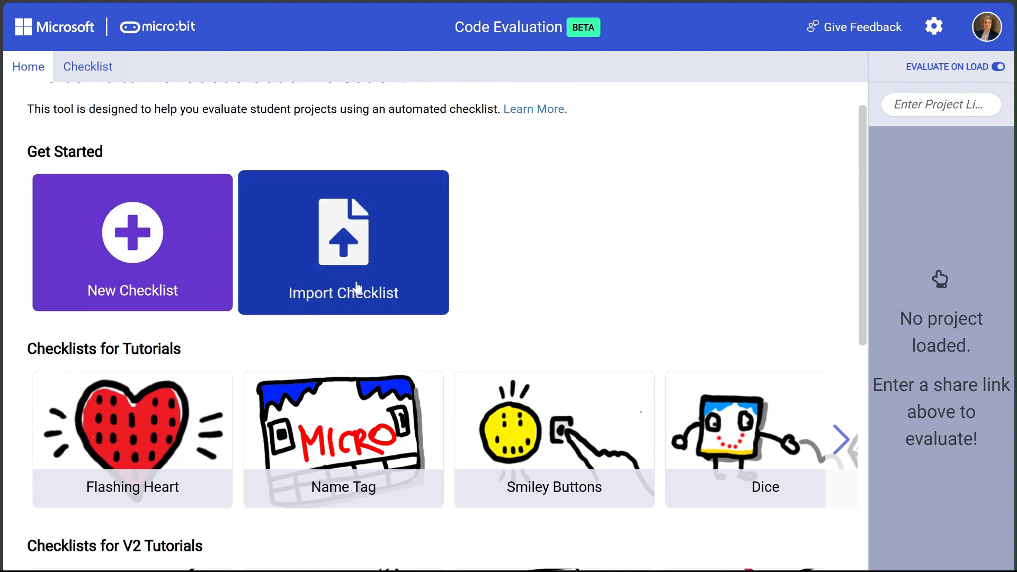
{"action": "mouse_move", "coordinate": [503, 281]}
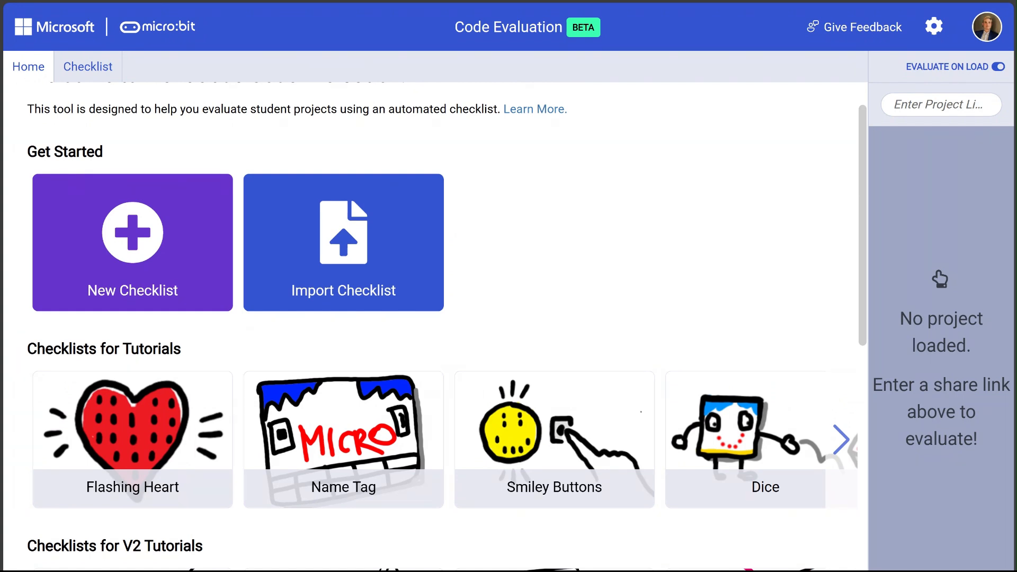
{"action": "mouse_move", "coordinate": [864, 275]}
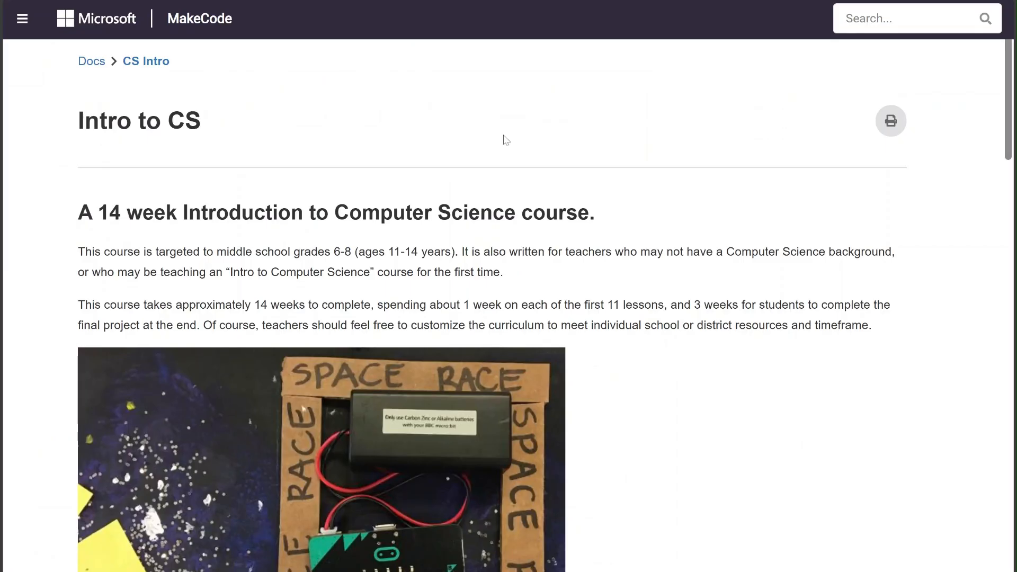
Step: Go through the Conditionals lesson to the Rock, paper, scissors activity page
{"action": "scroll", "scroll_direction": "down", "scroll_amount": 3}
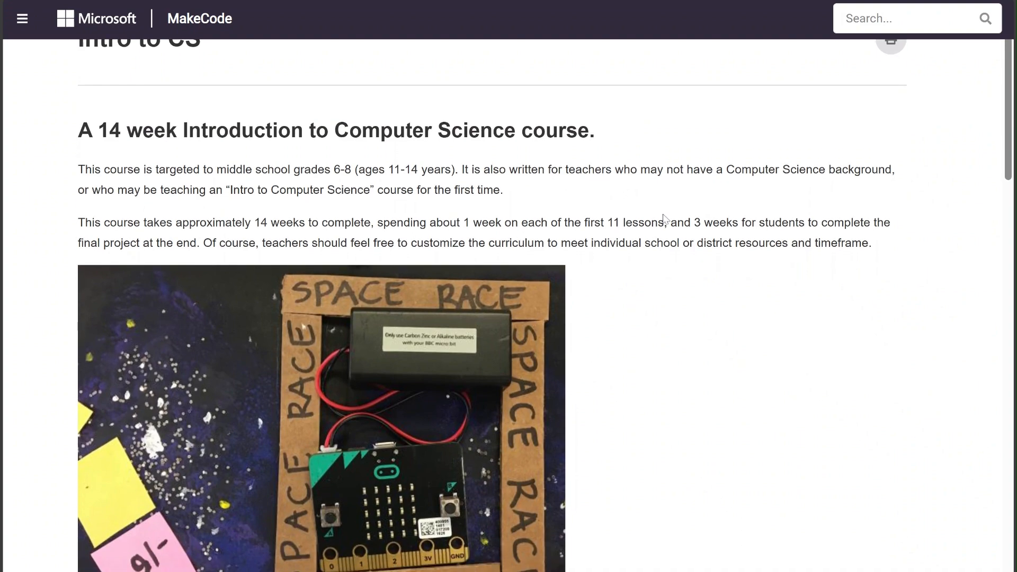
{"action": "scroll", "scroll_direction": "down", "scroll_amount": 3}
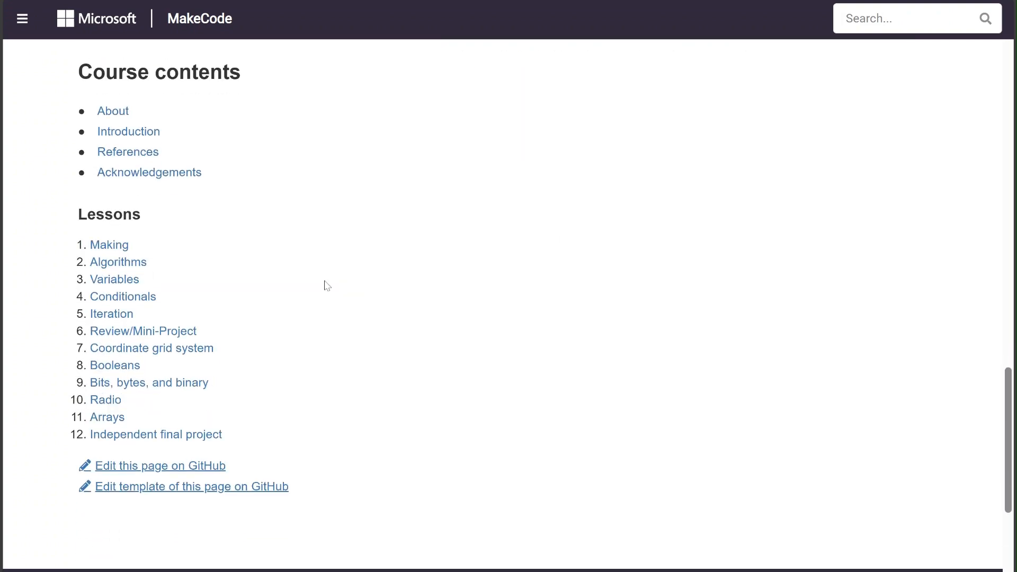
{"action": "mouse_move", "coordinate": [122, 297]}
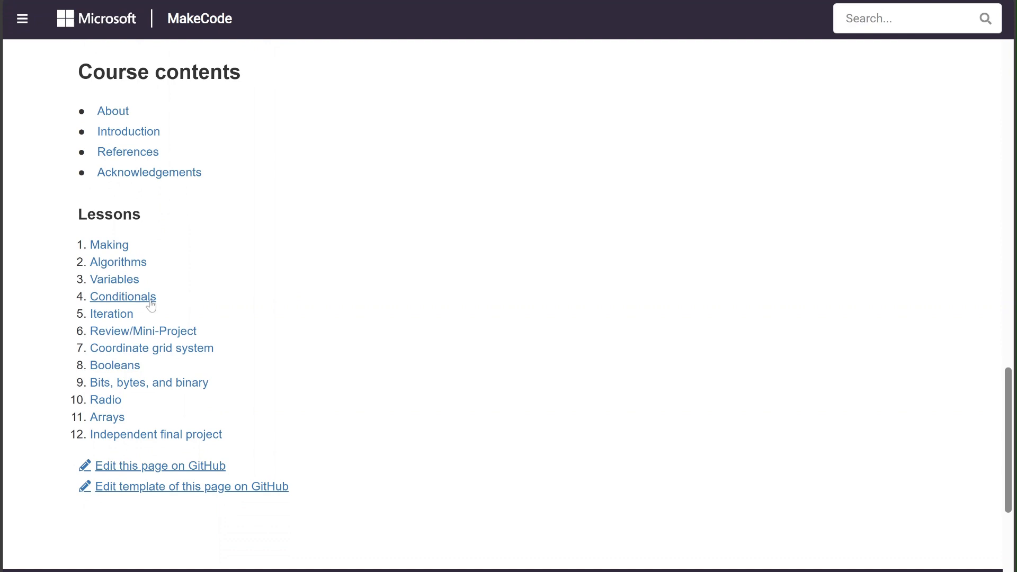
{"action": "left_click", "coordinate": [122, 296]}
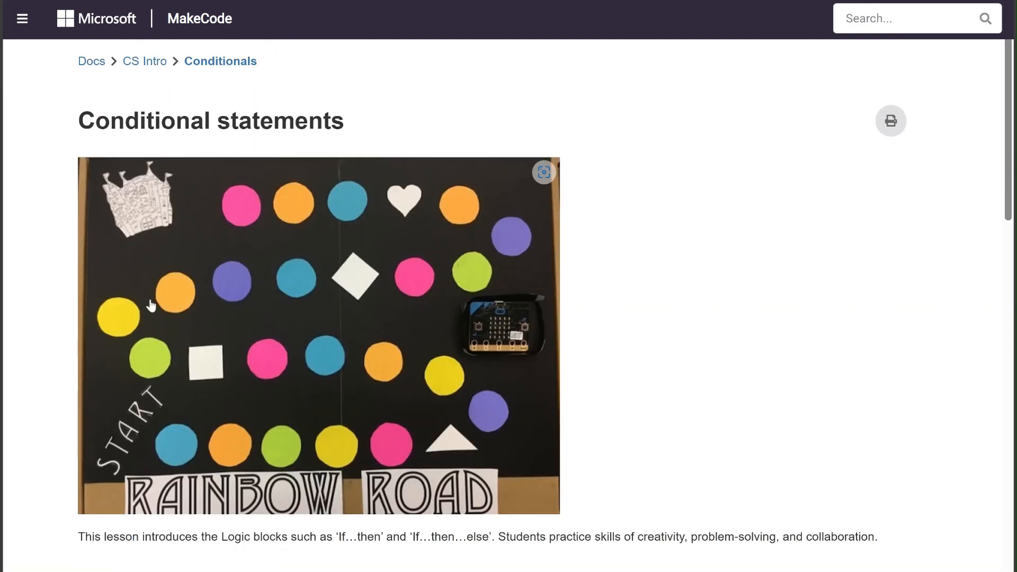
{"action": "scroll", "scroll_direction": "down", "scroll_amount": 3}
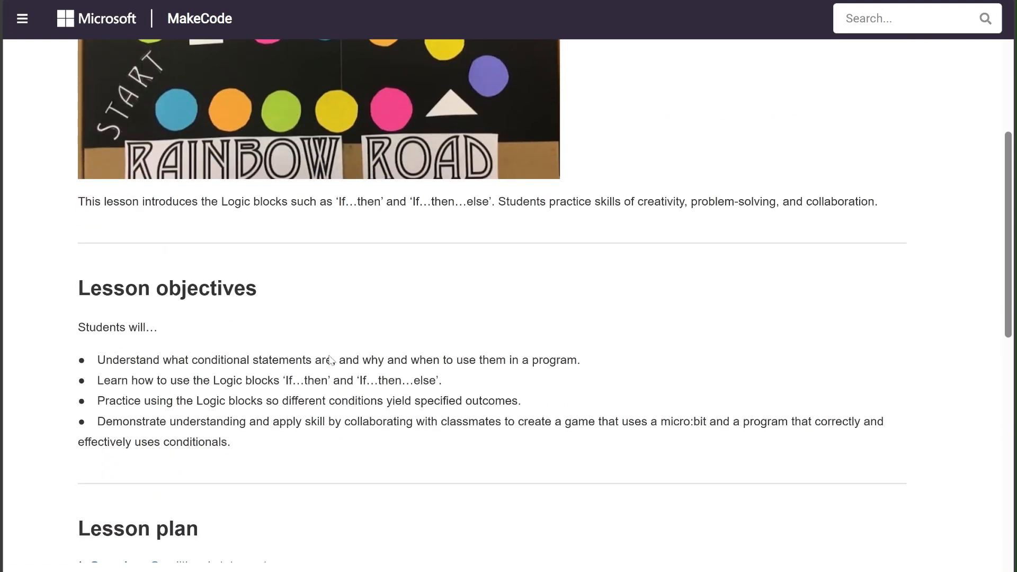
{"action": "scroll", "scroll_direction": "down", "scroll_amount": 3}
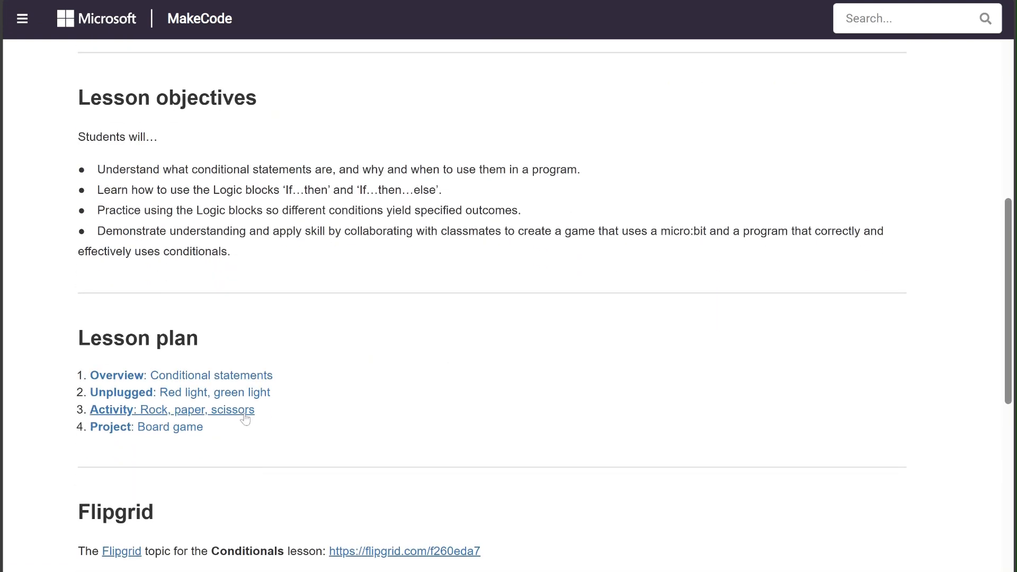
{"action": "left_click", "coordinate": [172, 410]}
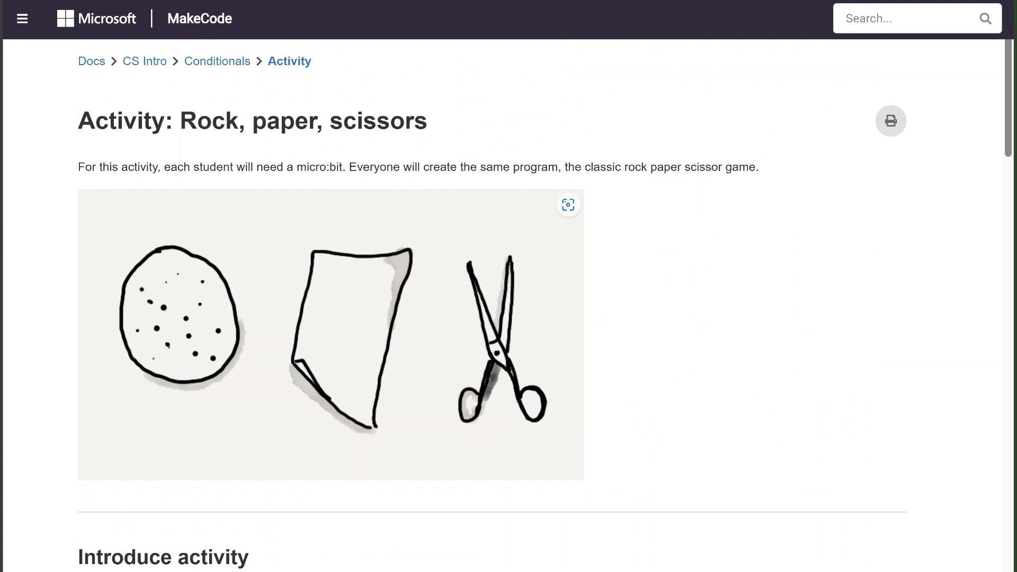
{"action": "mouse_move", "coordinate": [193, 272]}
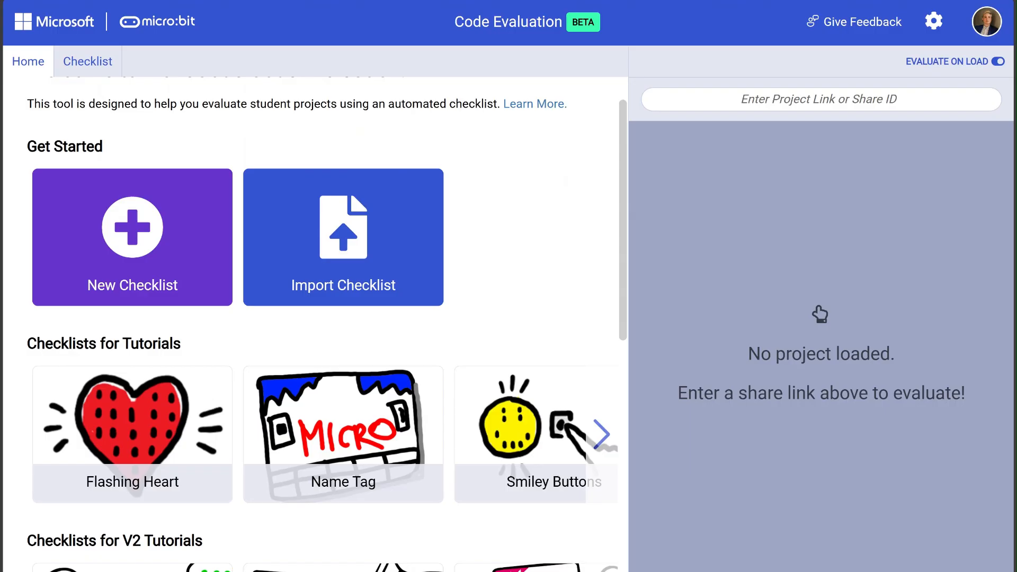
{"action": "mouse_move", "coordinate": [502, 302]}
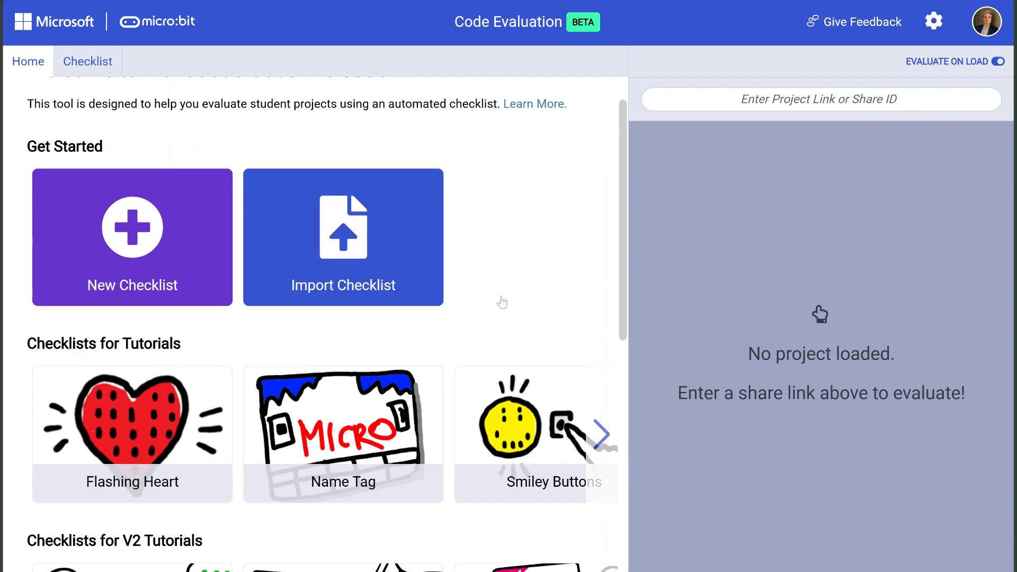
Step: Open the Rock Paper Scissors card under Checklists for Games
{"action": "scroll", "scroll_direction": "down", "scroll_amount": 3}
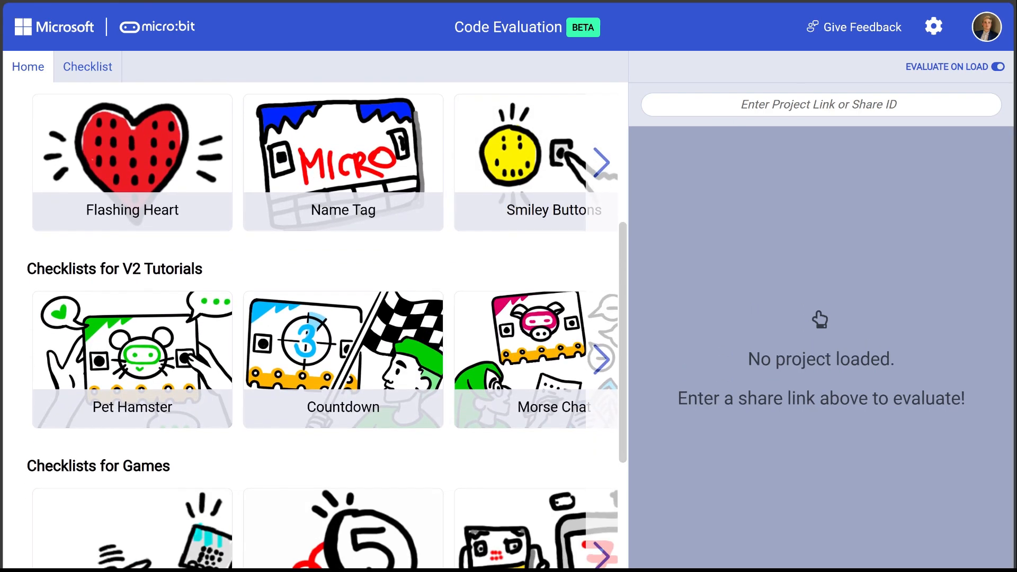
{"action": "scroll", "scroll_direction": "down", "scroll_amount": 3}
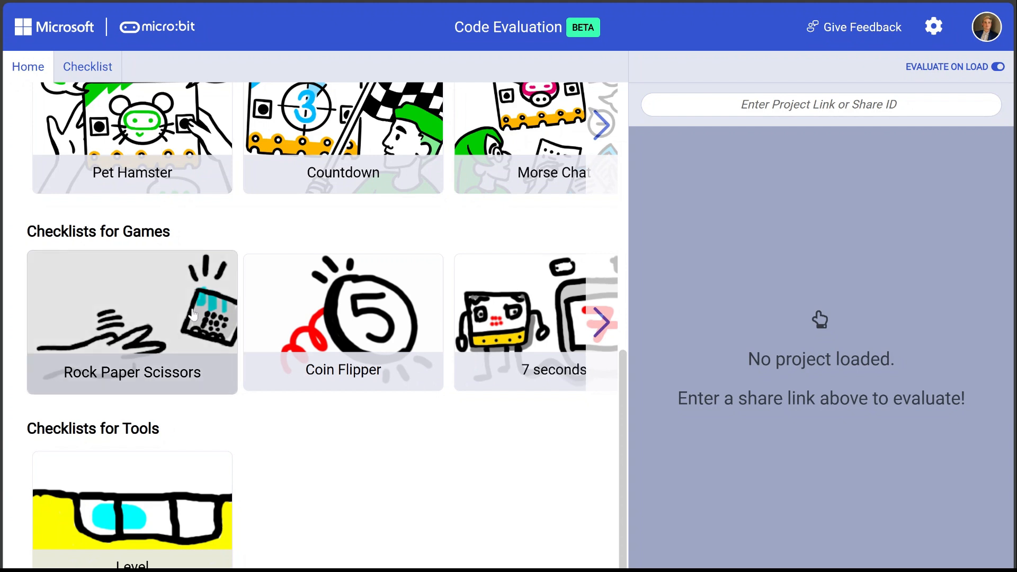
{"action": "left_click", "coordinate": [132, 321]}
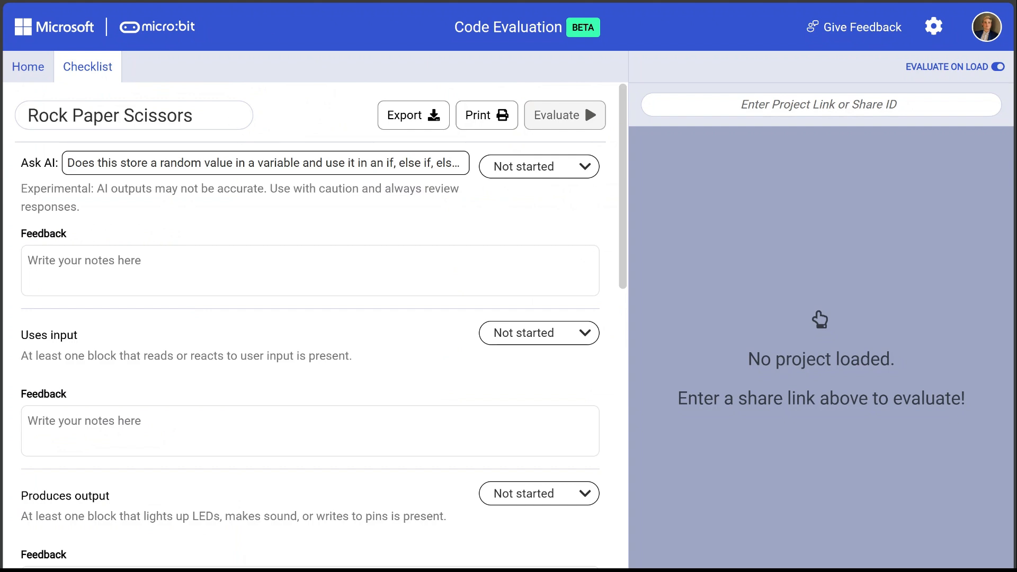
{"action": "mouse_move", "coordinate": [259, 126]}
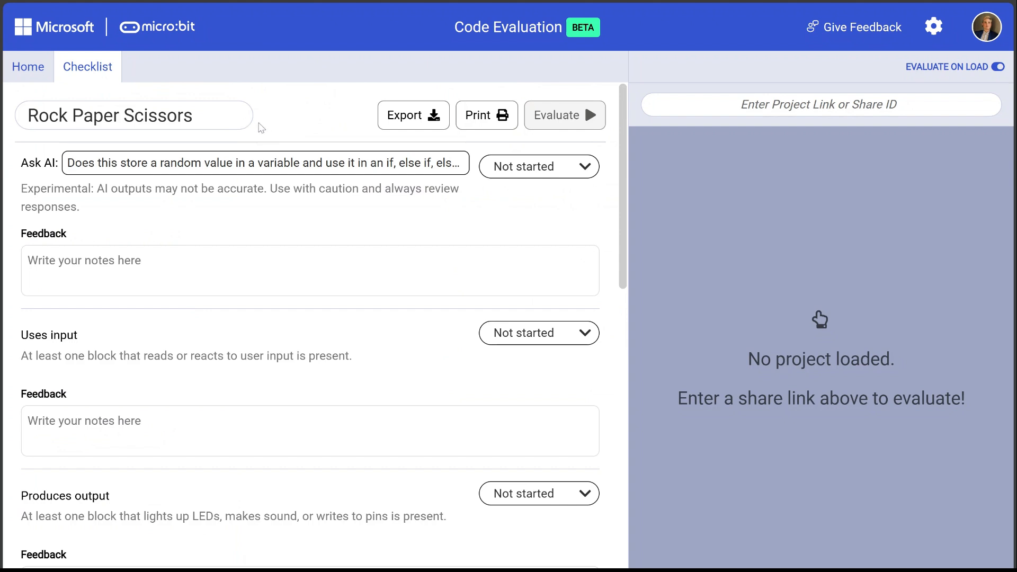
{"action": "mouse_move", "coordinate": [275, 128]}
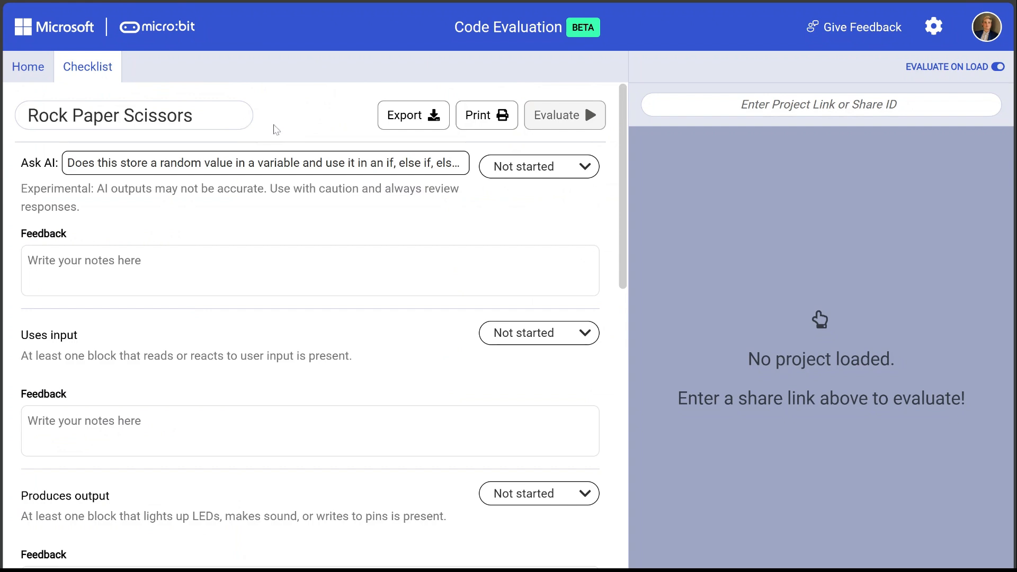
{"action": "mouse_move", "coordinate": [413, 115]}
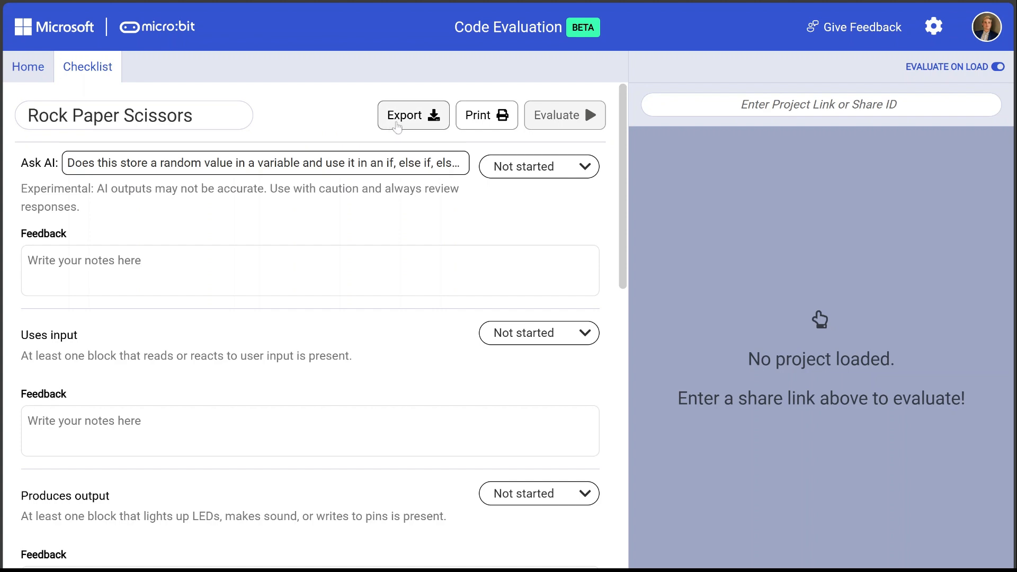
{"action": "mouse_move", "coordinate": [465, 145]}
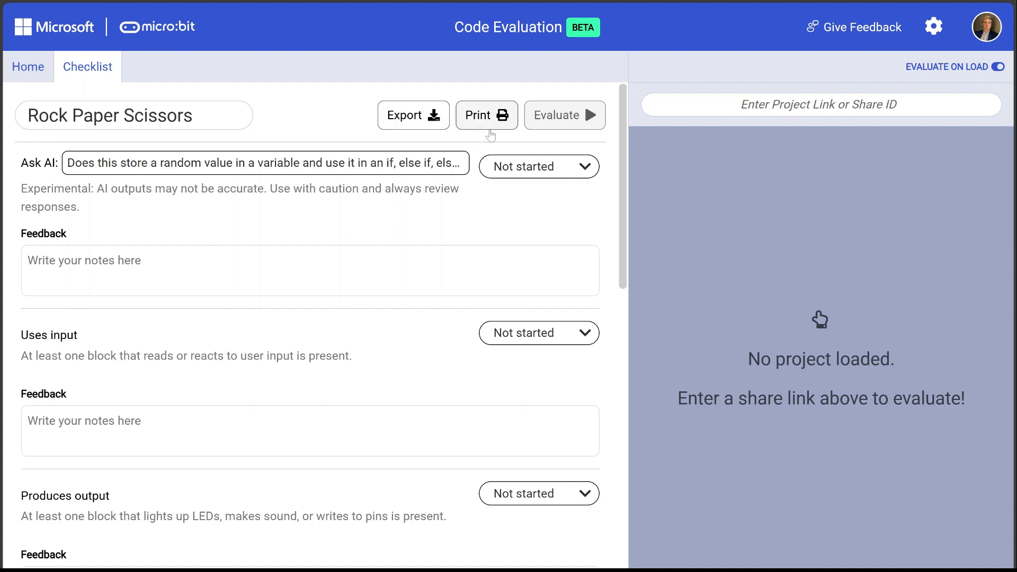
{"action": "mouse_move", "coordinate": [556, 128]}
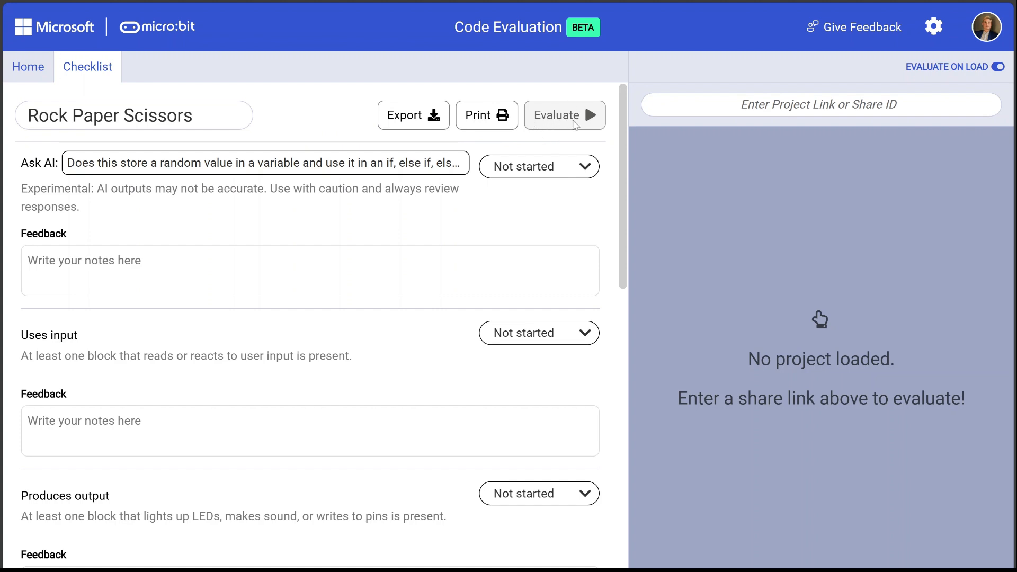
{"action": "mouse_move", "coordinate": [573, 142]}
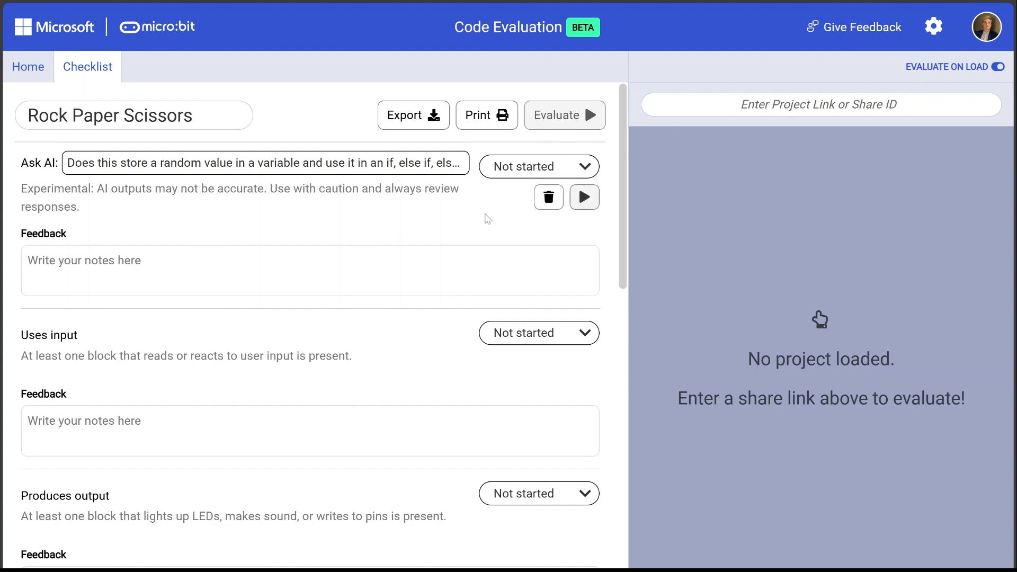
{"action": "mouse_move", "coordinate": [293, 211]}
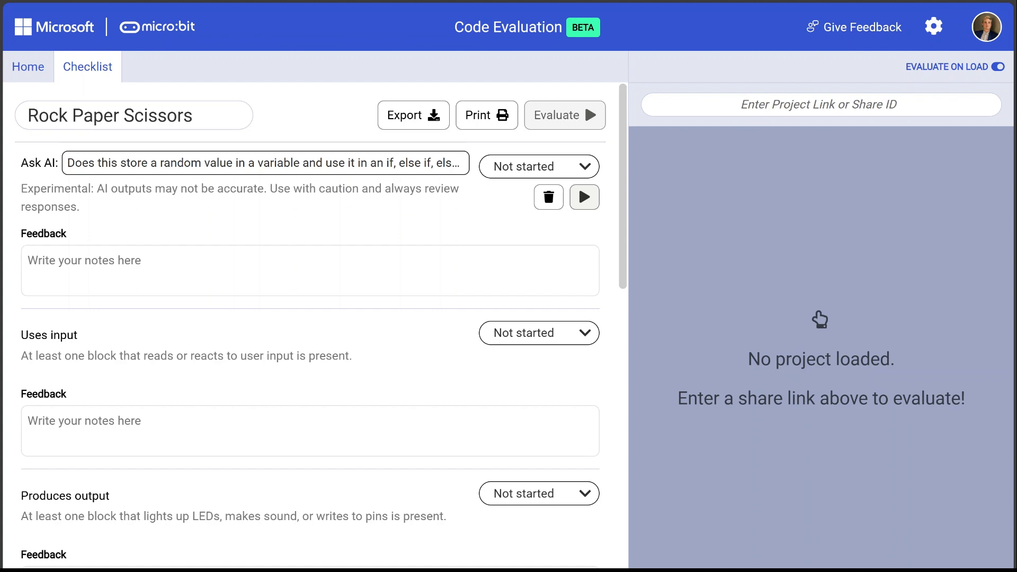
{"action": "scroll", "scroll_direction": "down", "scroll_amount": 3}
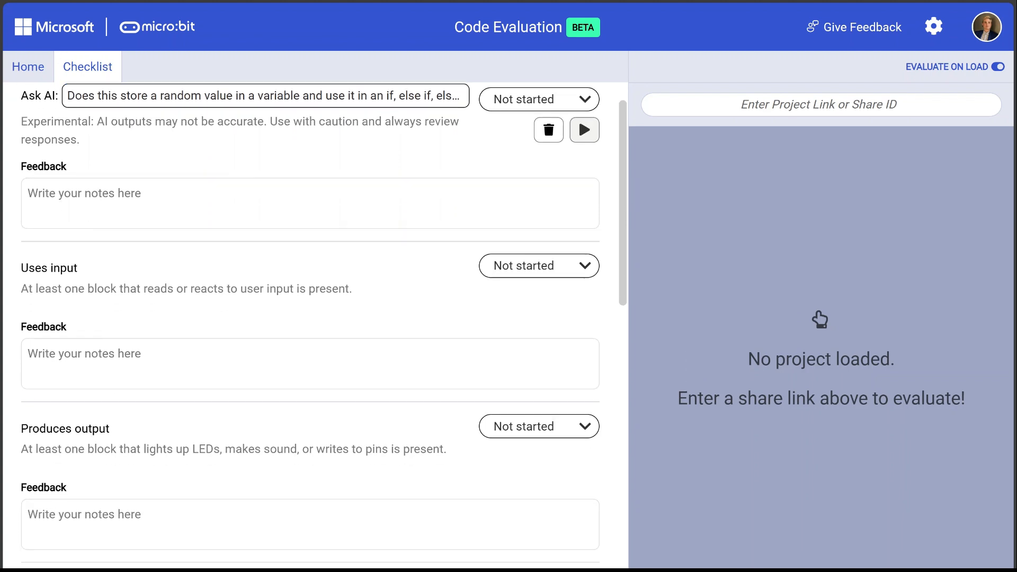
{"action": "scroll", "scroll_direction": "down", "scroll_amount": 3}
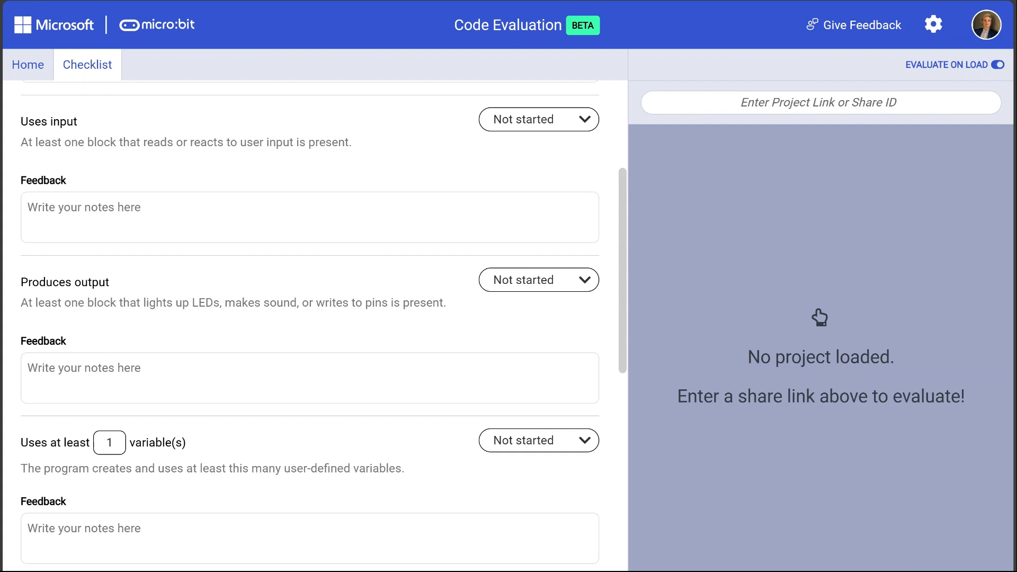
{"action": "mouse_move", "coordinate": [246, 23]}
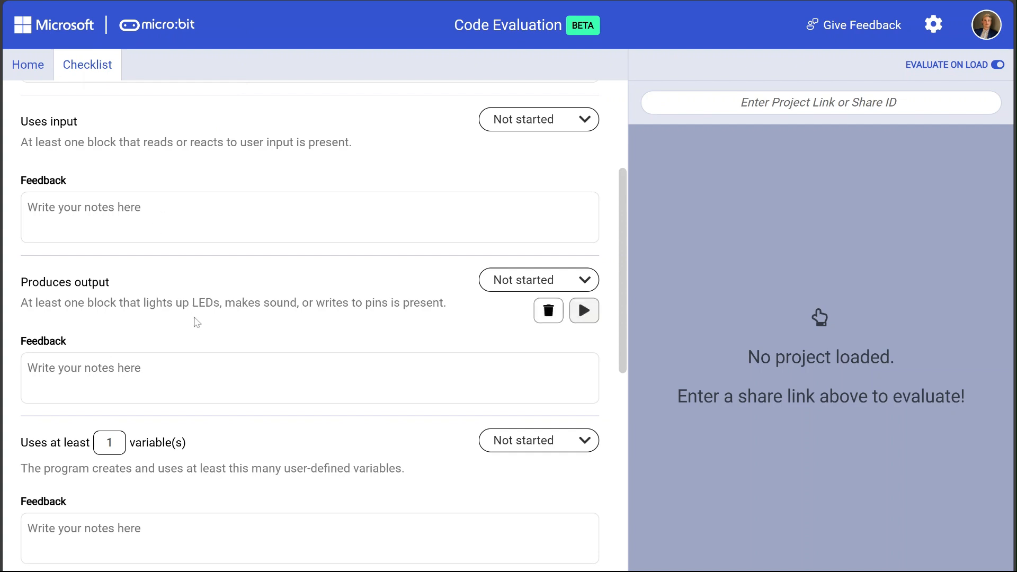
{"action": "mouse_move", "coordinate": [212, 332]}
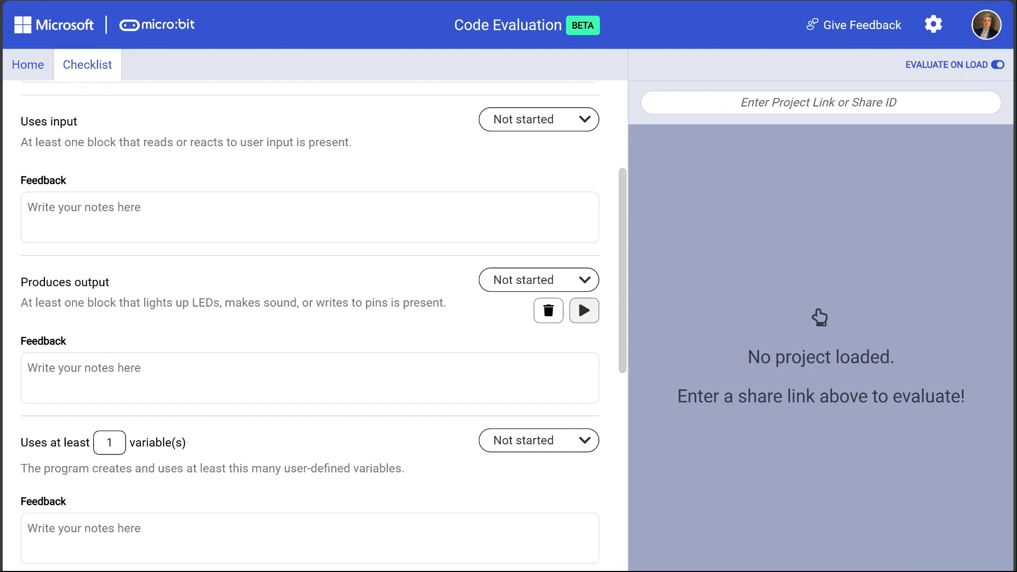
{"action": "scroll", "scroll_direction": "down", "scroll_amount": 3}
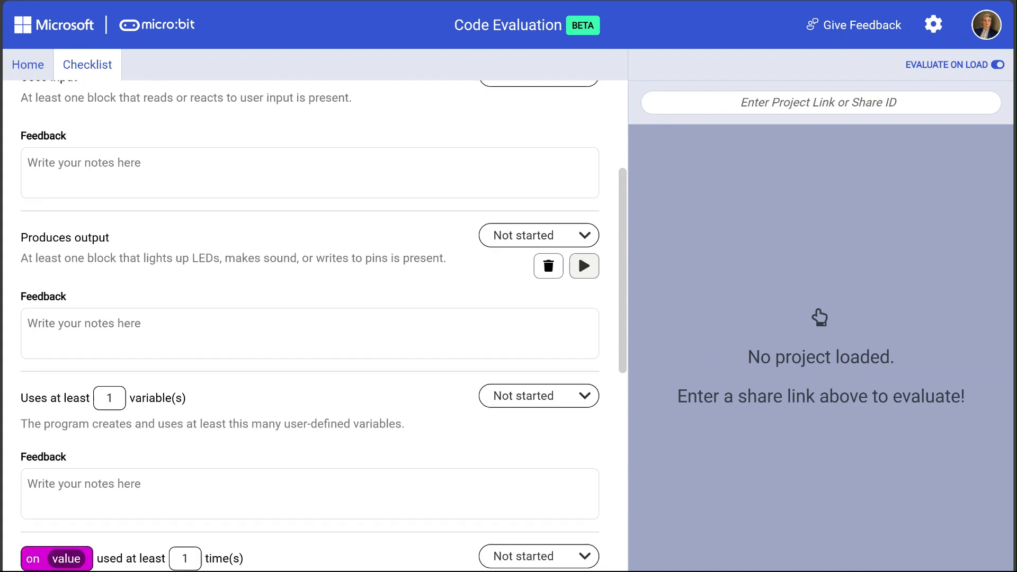
{"action": "scroll", "scroll_direction": "down", "scroll_amount": 3}
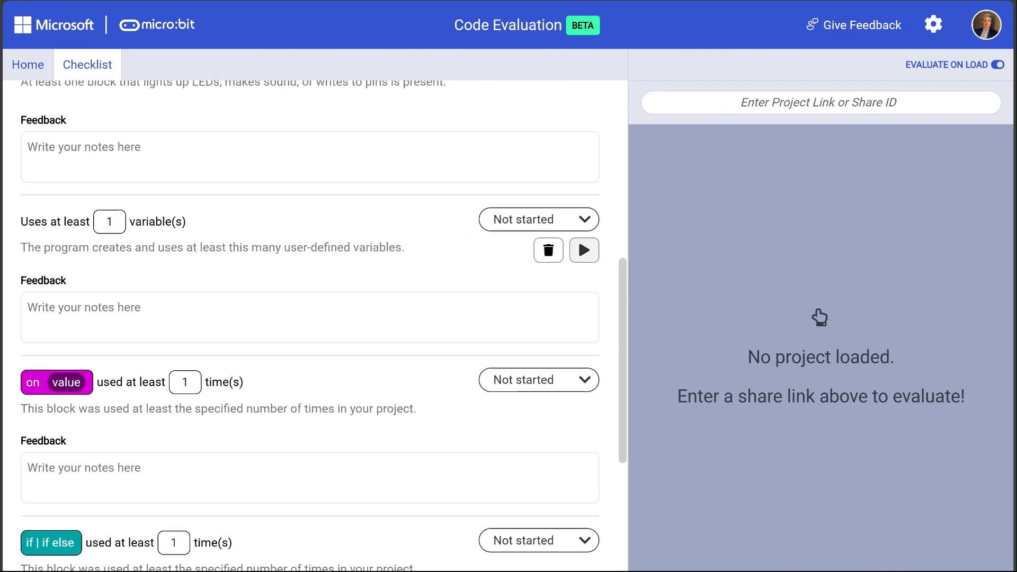
{"action": "mouse_move", "coordinate": [270, 219]}
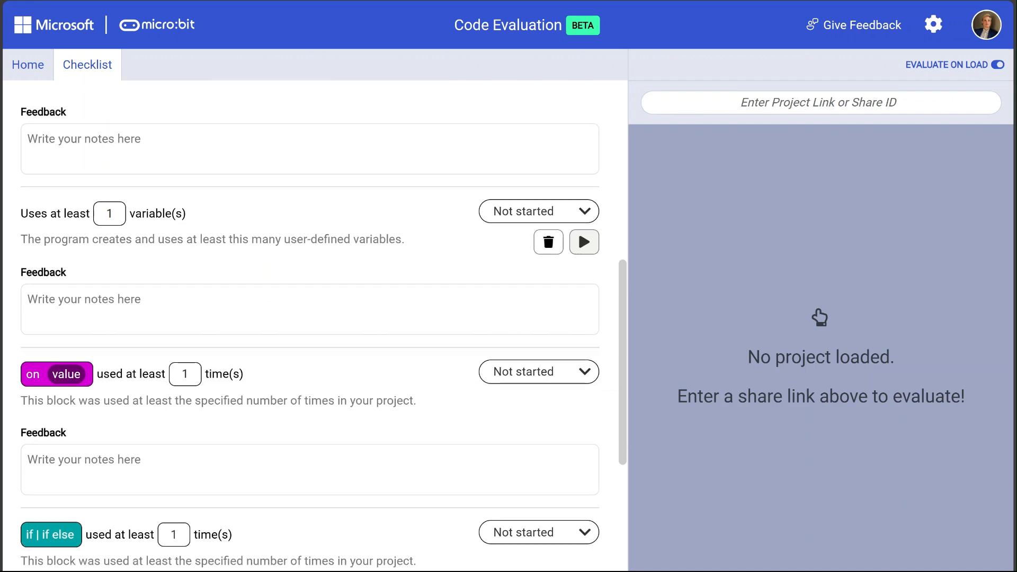
{"action": "scroll", "scroll_direction": "down", "scroll_amount": 3}
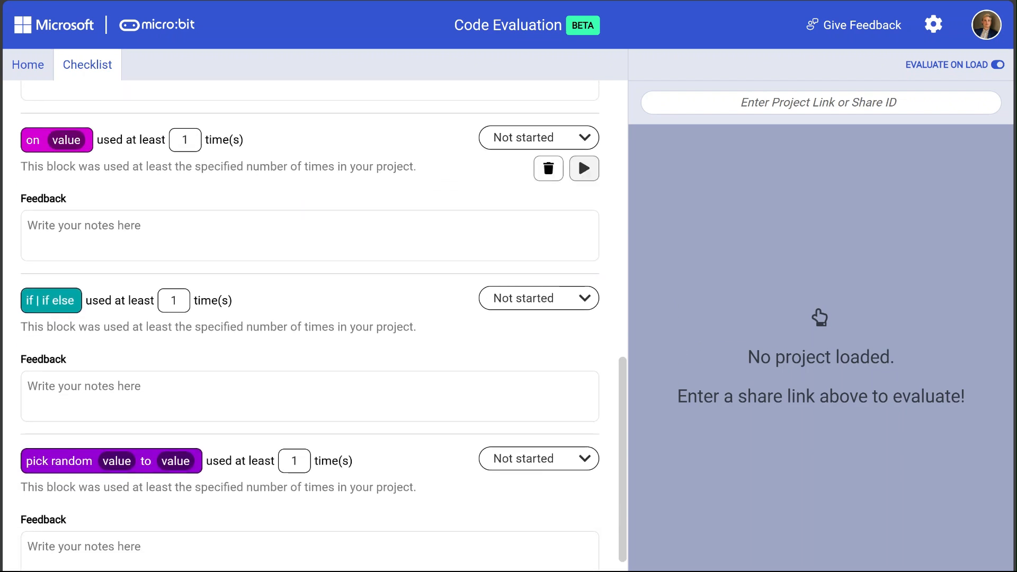
{"action": "scroll", "scroll_direction": "up", "scroll_amount": 3}
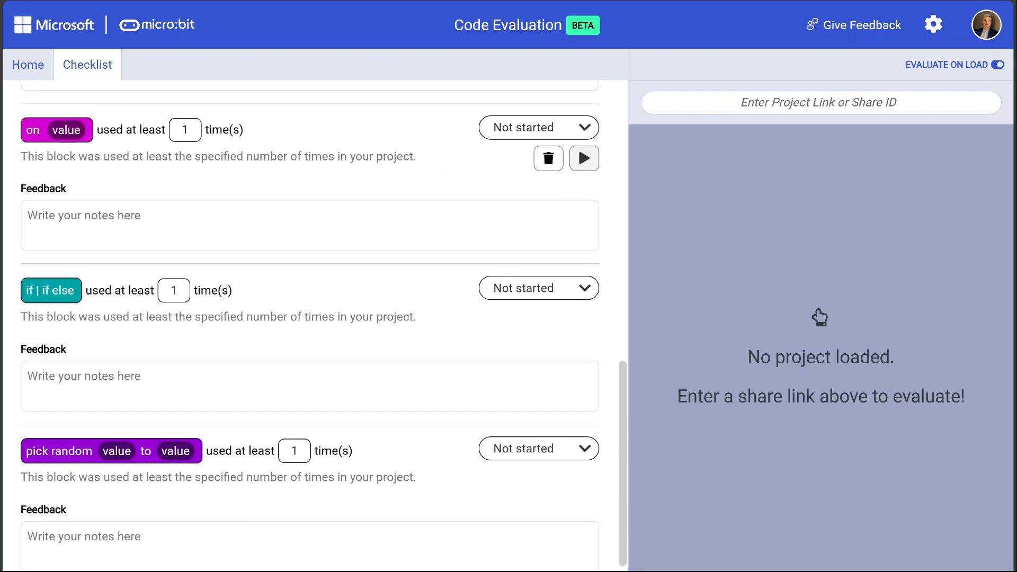
{"action": "mouse_move", "coordinate": [280, 200]}
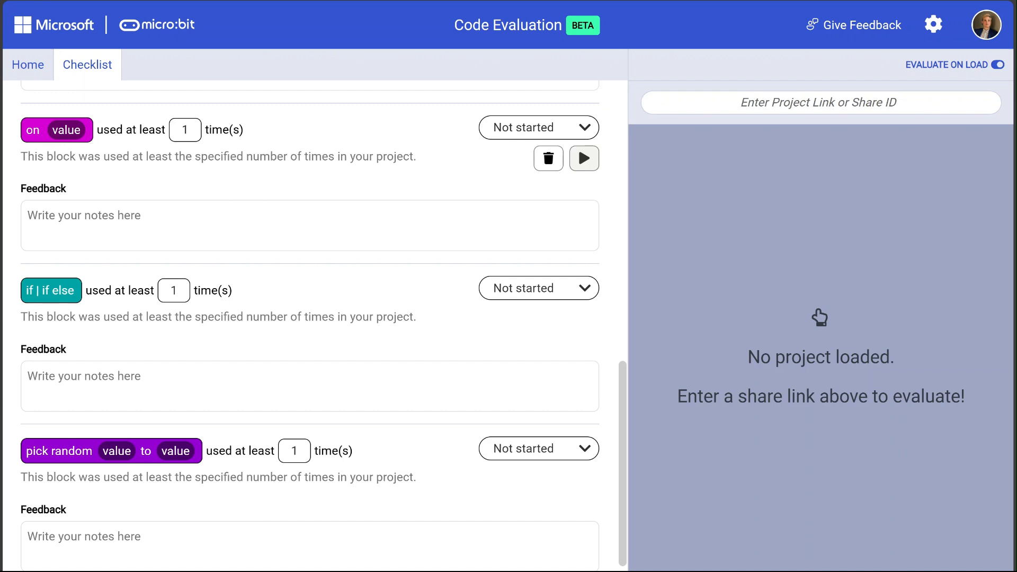
{"action": "mouse_move", "coordinate": [105, 261]}
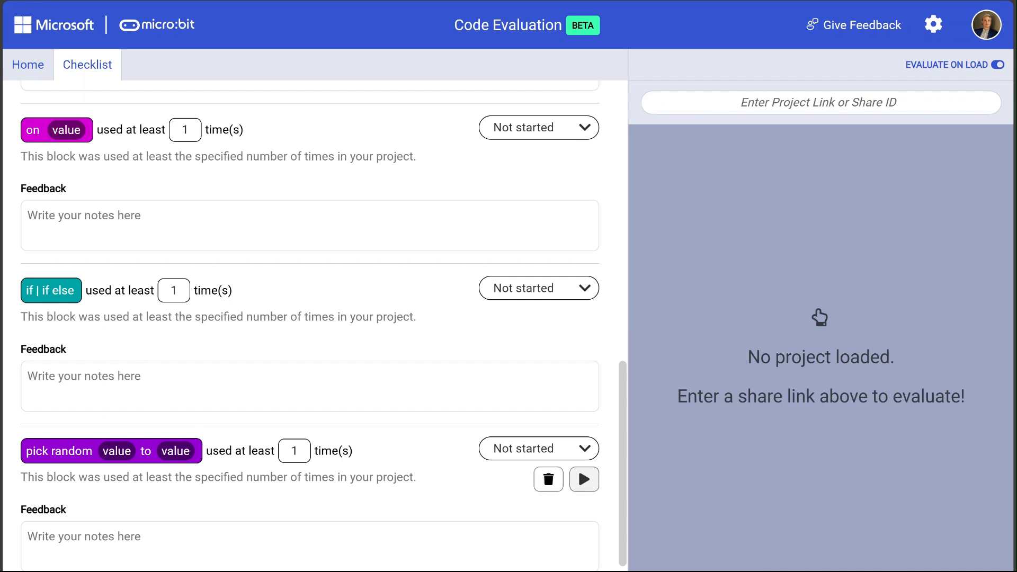
{"action": "scroll", "scroll_direction": "up", "scroll_amount": 3}
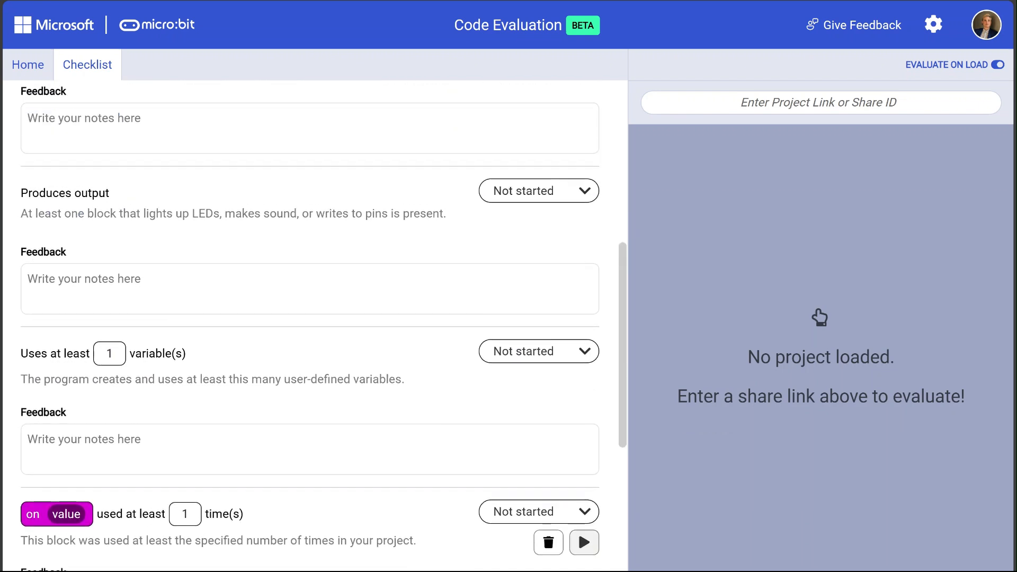
{"action": "scroll", "scroll_direction": "up", "scroll_amount": 3}
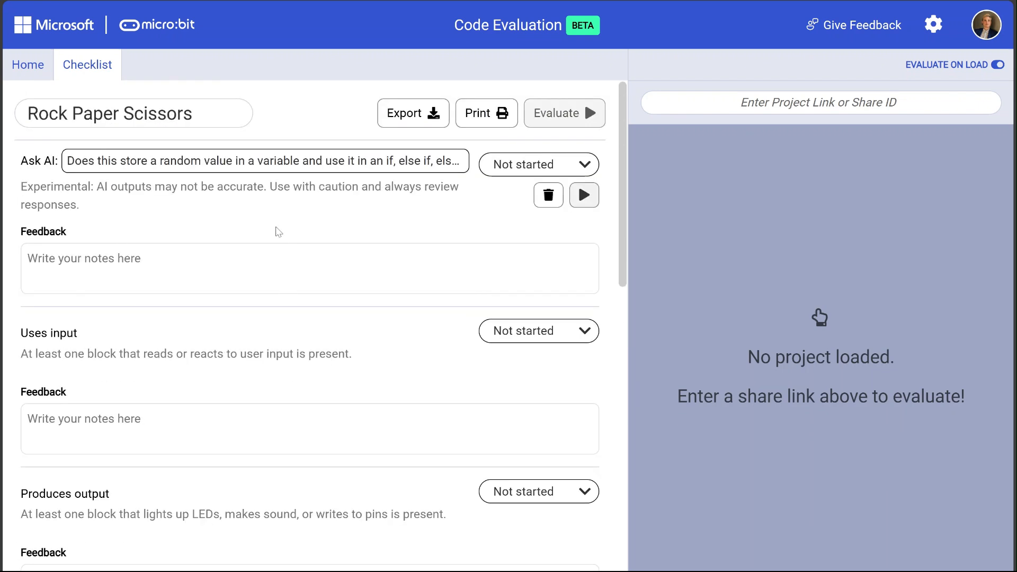
{"action": "mouse_move", "coordinate": [295, 214]}
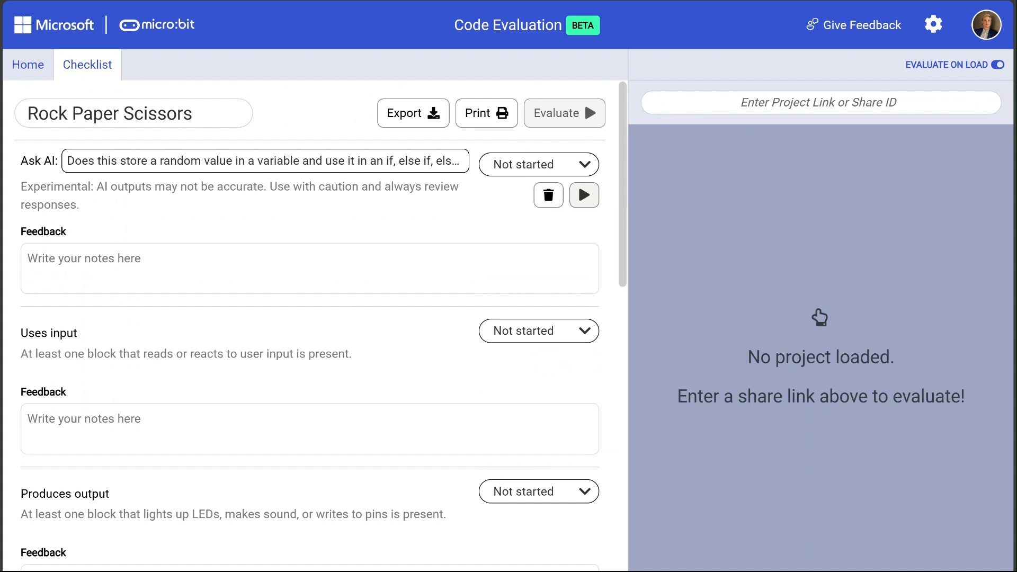
{"action": "mouse_move", "coordinate": [417, 199]}
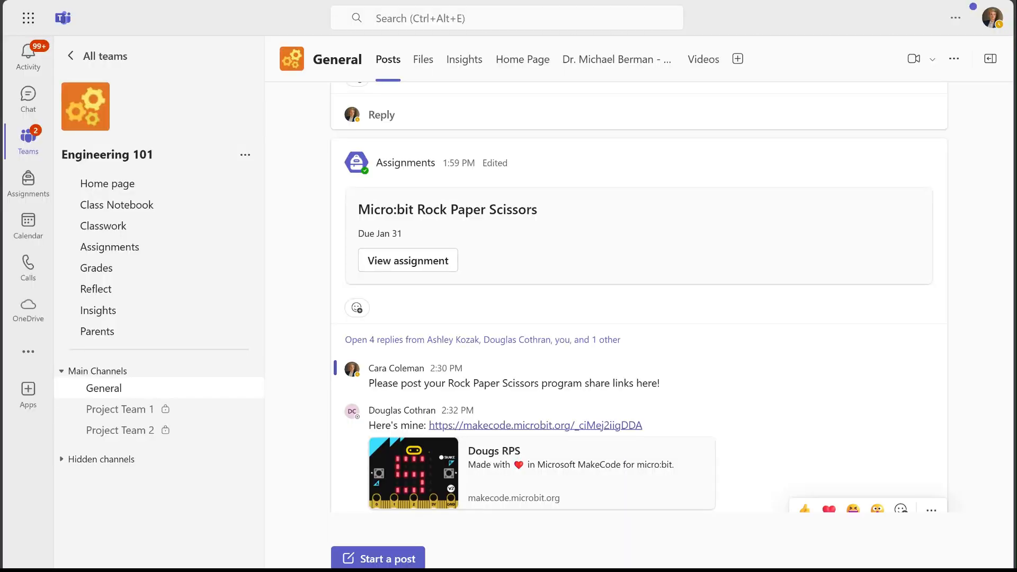
{"action": "mouse_move", "coordinate": [596, 271]}
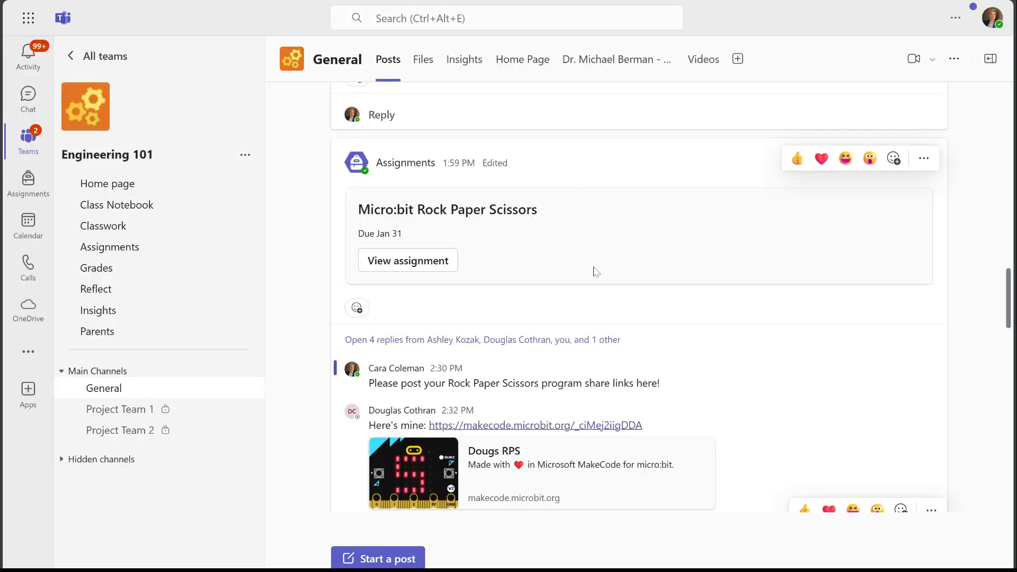
Step: Scroll the General channel to view the students' MakeCode share links
{"action": "scroll", "scroll_direction": "down", "scroll_amount": 3}
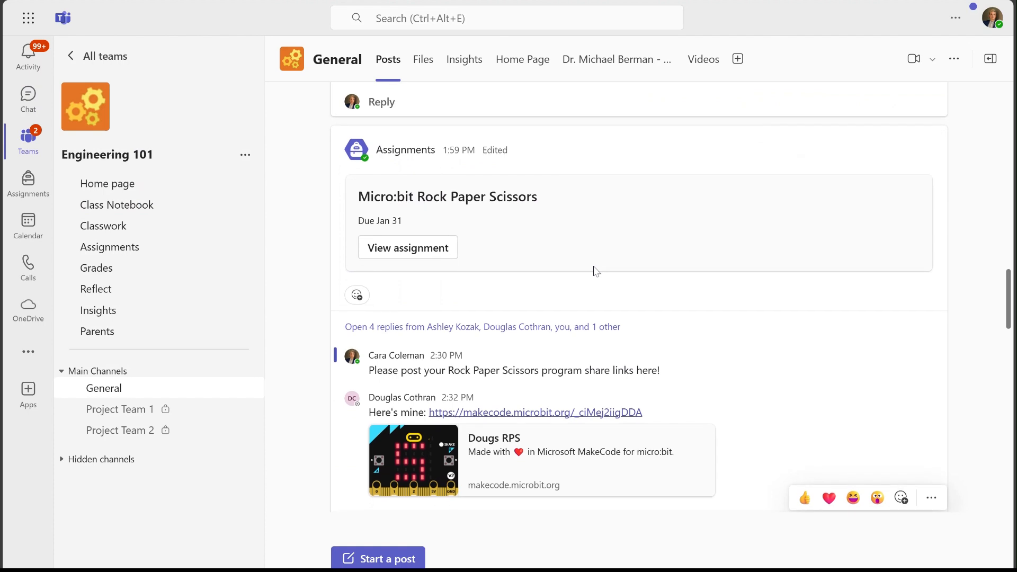
{"action": "scroll", "scroll_direction": "down", "scroll_amount": 3}
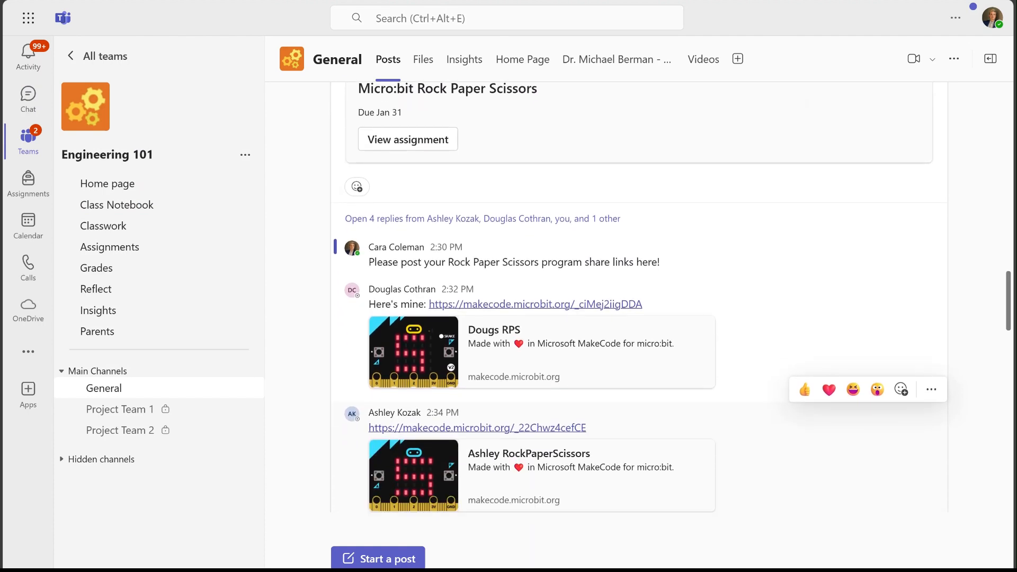
{"action": "scroll", "scroll_direction": "down", "scroll_amount": 3}
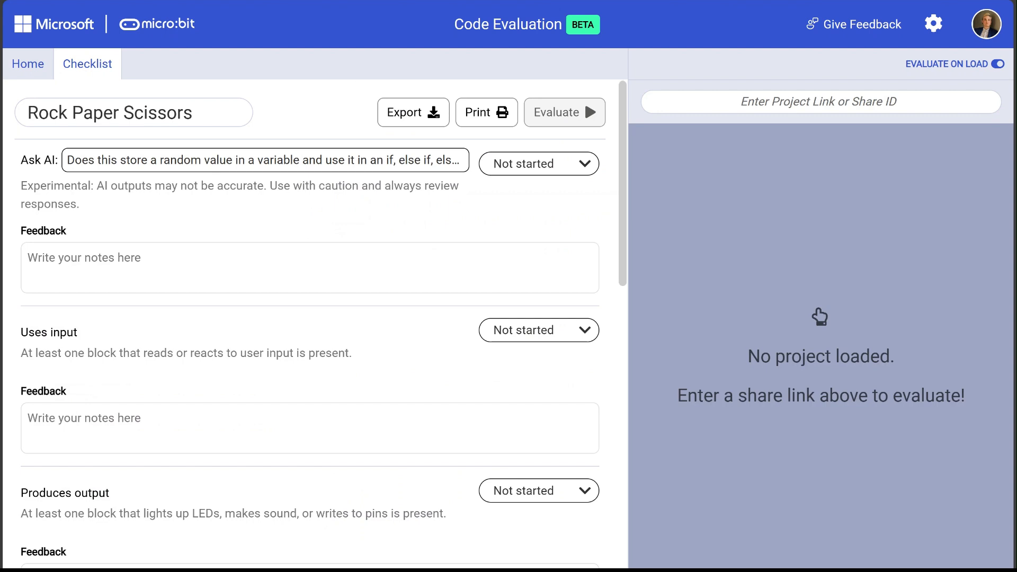
{"action": "type", "text": "https://makecode.microbit.org/_22Chwz4cefCE"}
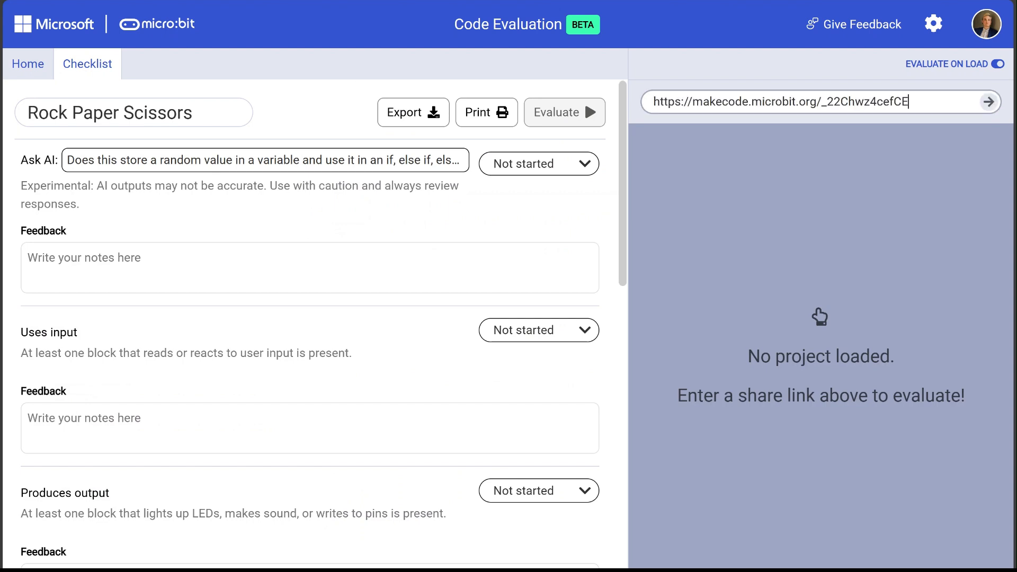
{"action": "left_click", "coordinate": [989, 101]}
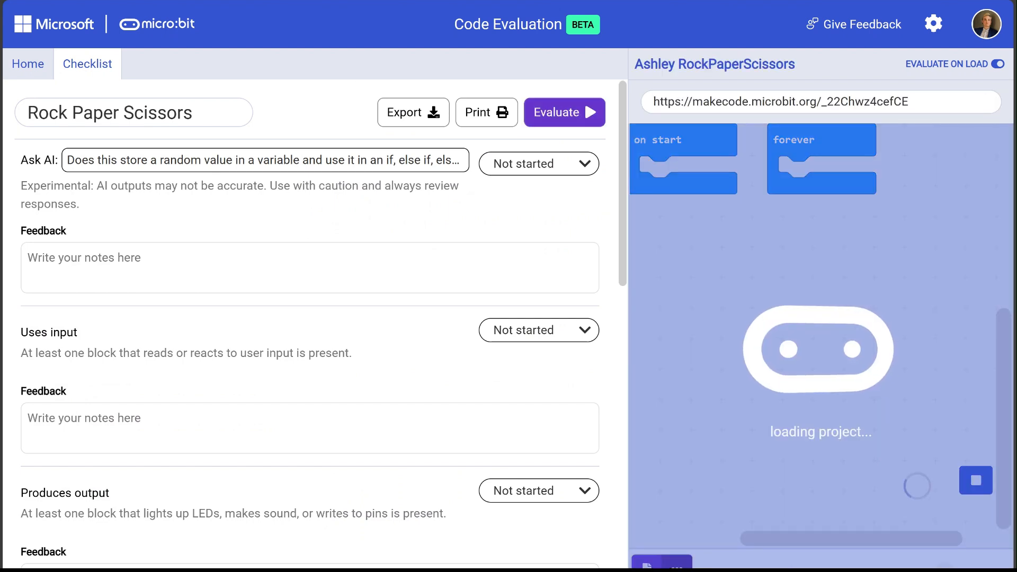
{"action": "left_click", "coordinate": [564, 112]}
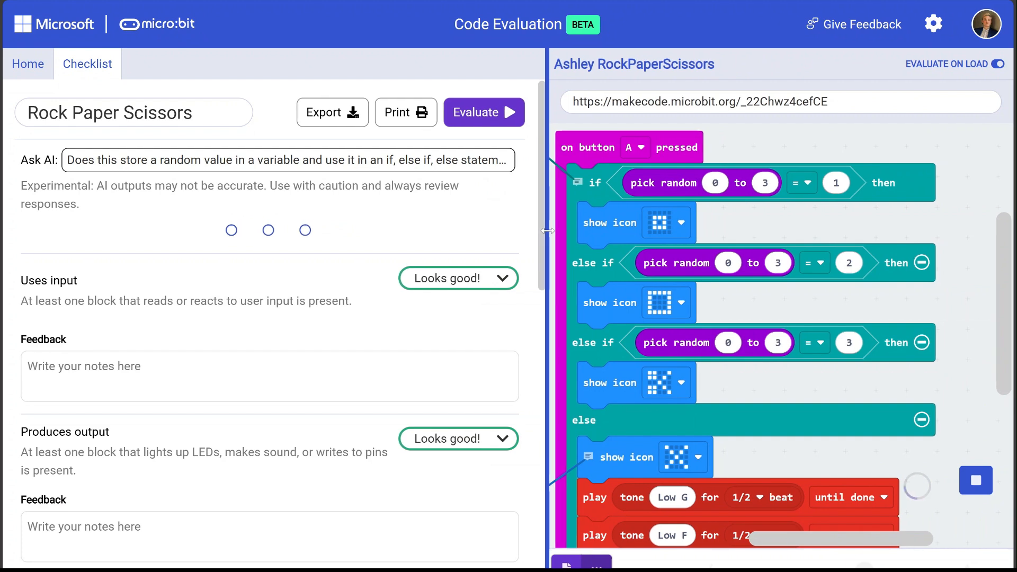
Step: Review each criterion's Looks good or Needs work result in the checklist
{"action": "scroll", "scroll_direction": "down", "scroll_amount": 3}
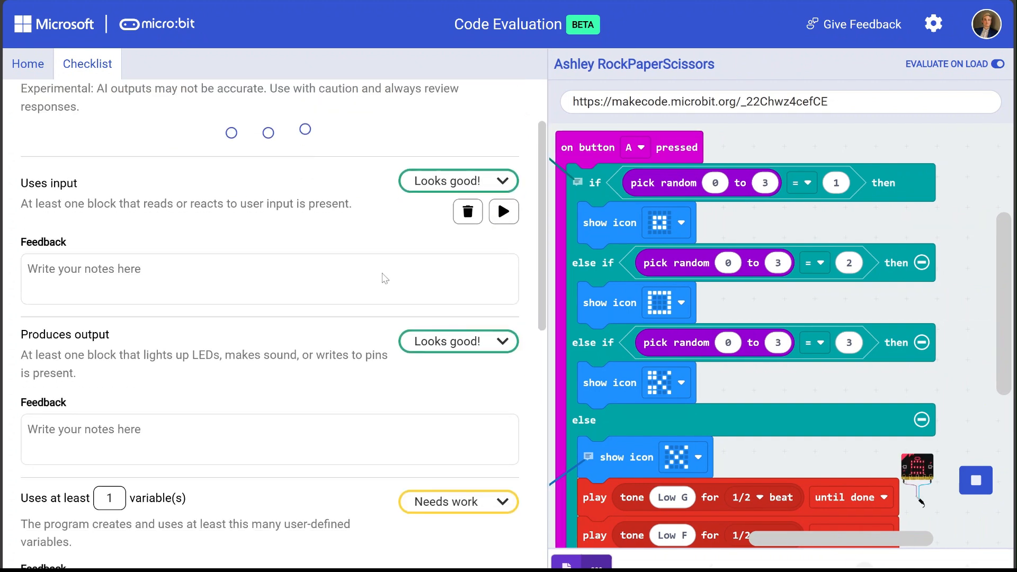
{"action": "scroll", "scroll_direction": "down", "scroll_amount": 3}
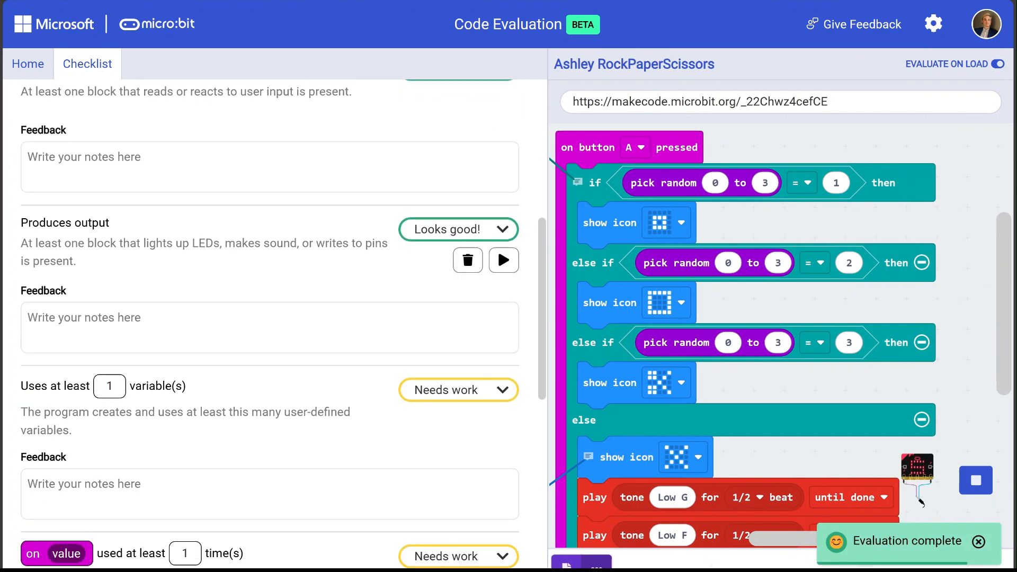
{"action": "scroll", "scroll_direction": "down", "scroll_amount": 3}
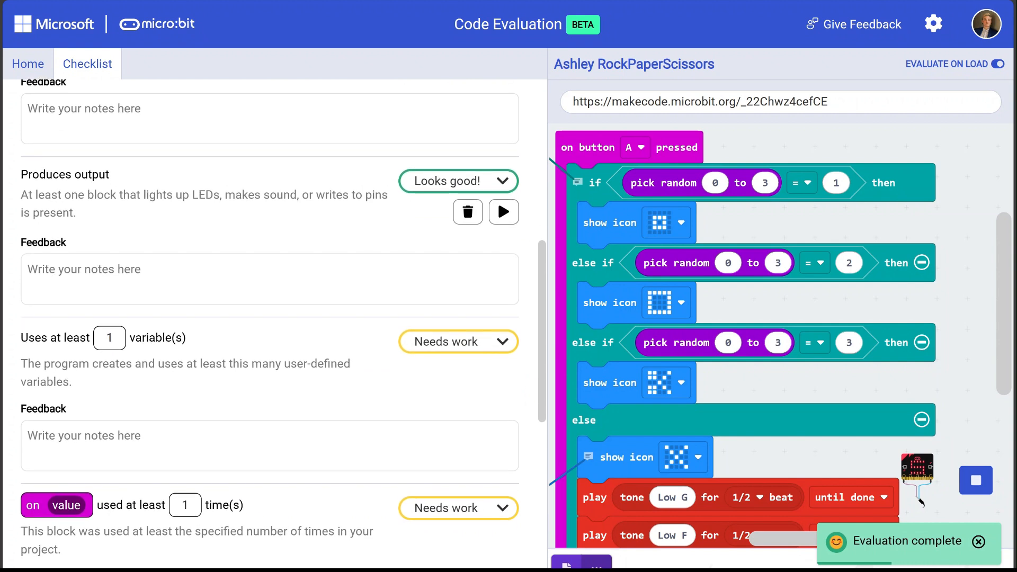
{"action": "scroll", "scroll_direction": "up", "scroll_amount": 3}
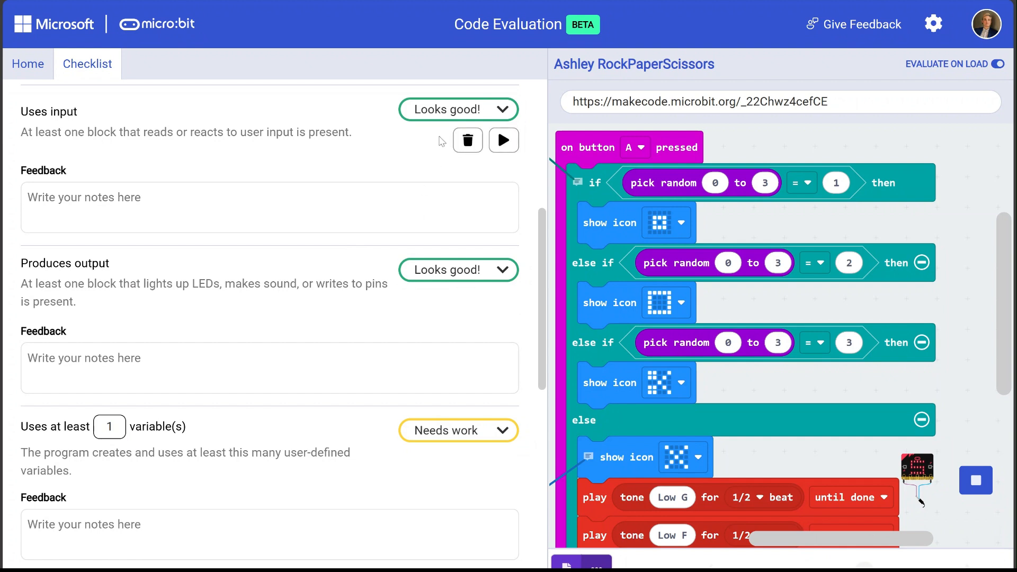
{"action": "mouse_move", "coordinate": [392, 299]}
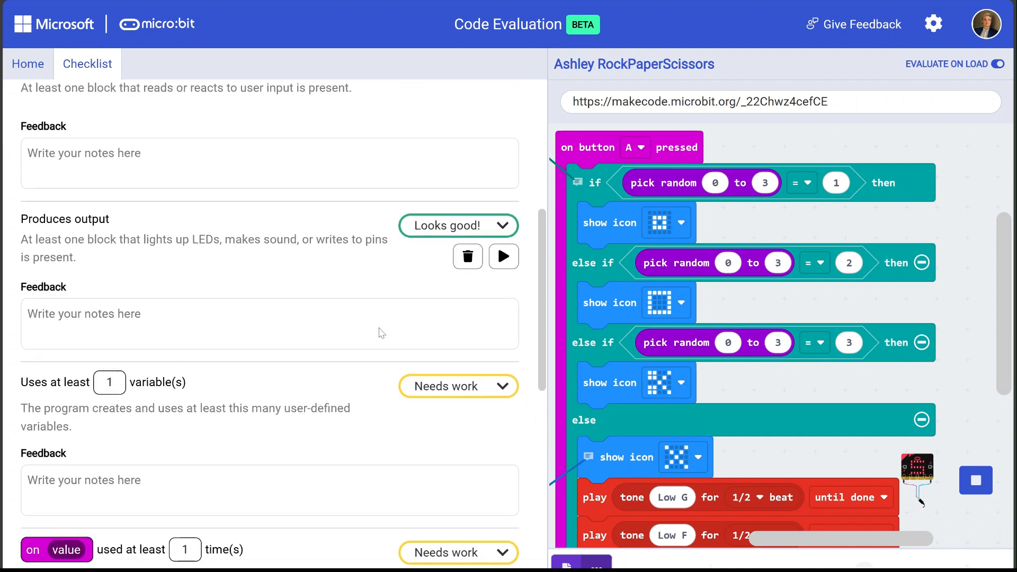
{"action": "scroll", "scroll_direction": "down", "scroll_amount": 3}
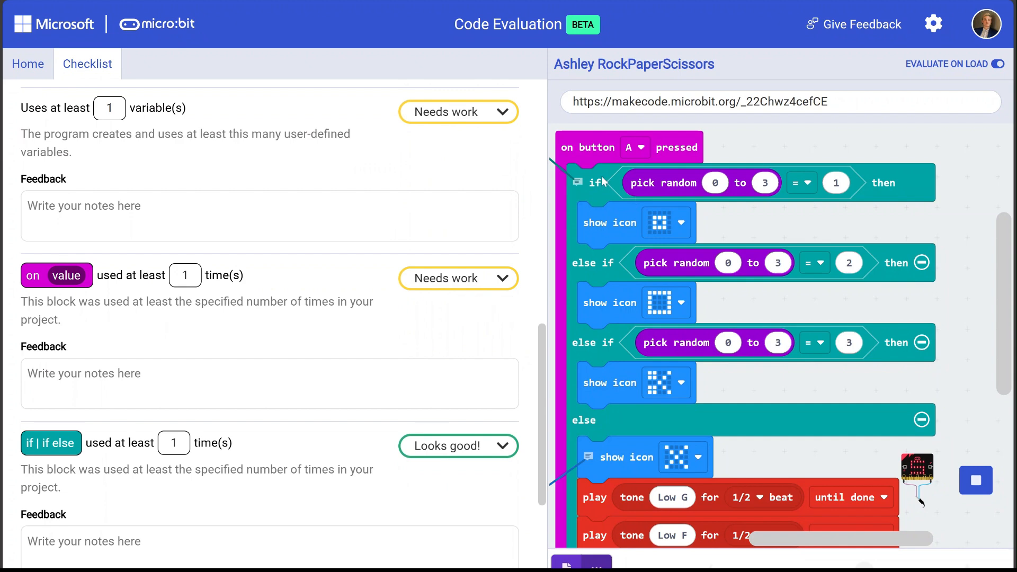
{"action": "mouse_move", "coordinate": [737, 148]}
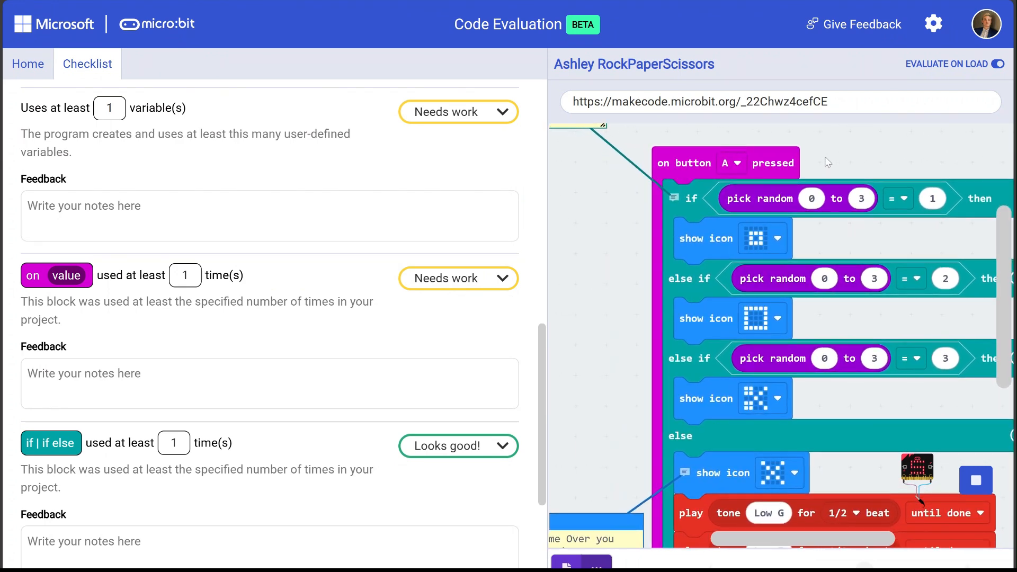
{"action": "mouse_move", "coordinate": [142, 296]}
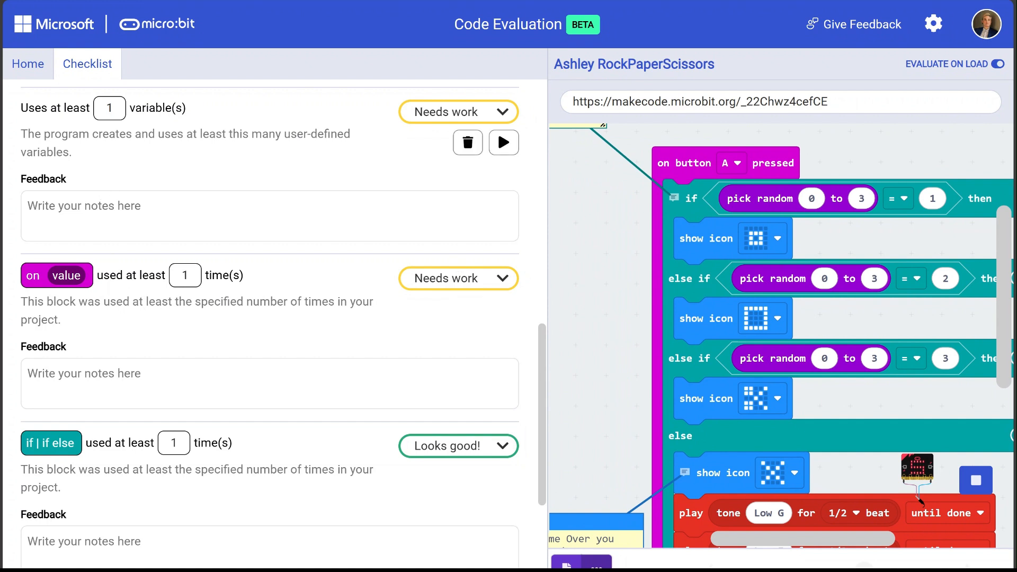
Step: Add variable-criterion feedback asking for a variable to store the random number
{"action": "left_click", "coordinate": [268, 216]}
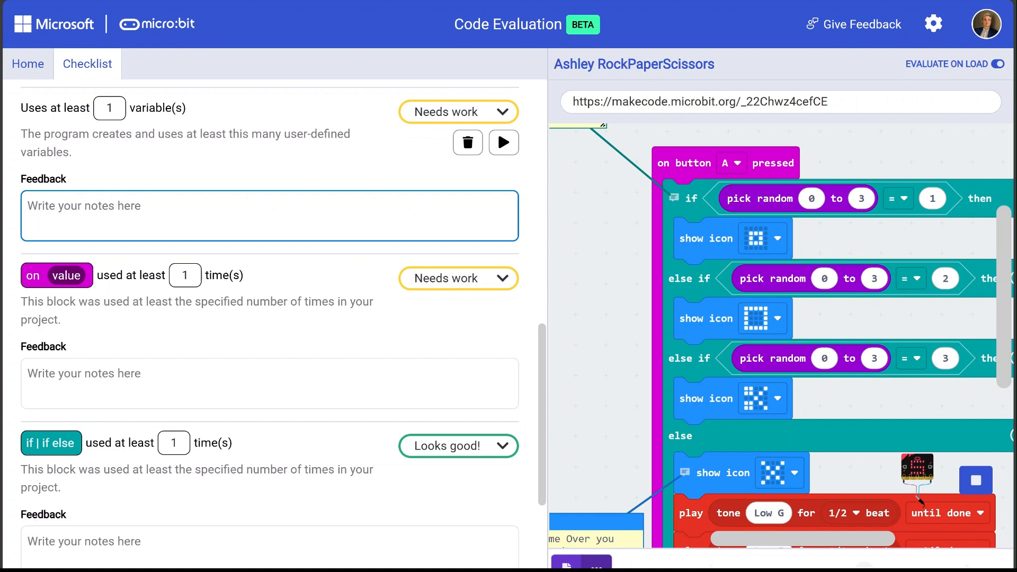
{"action": "type", "text": "Please u"}
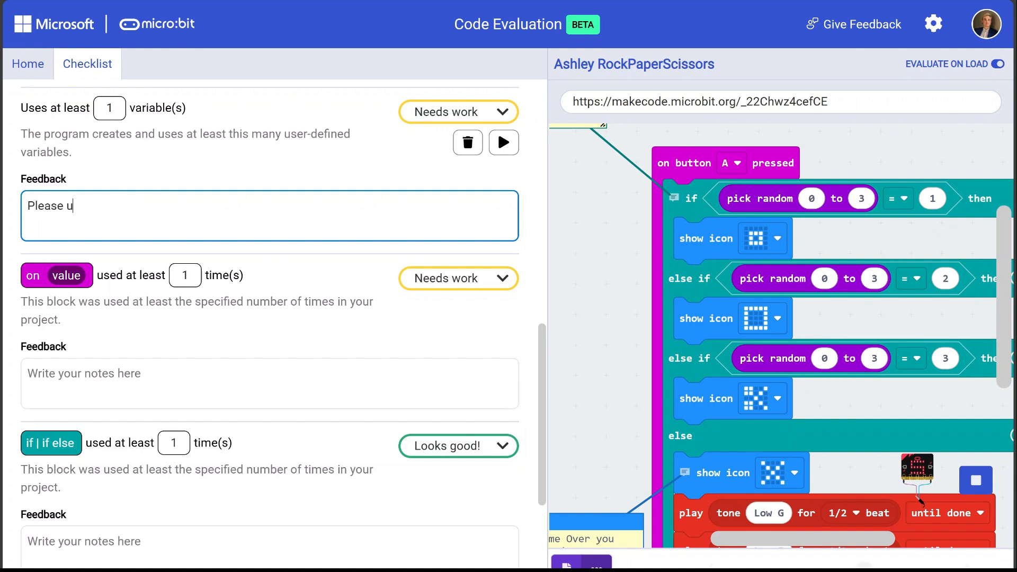
{"action": "type", "text": "se a variable to store you"}
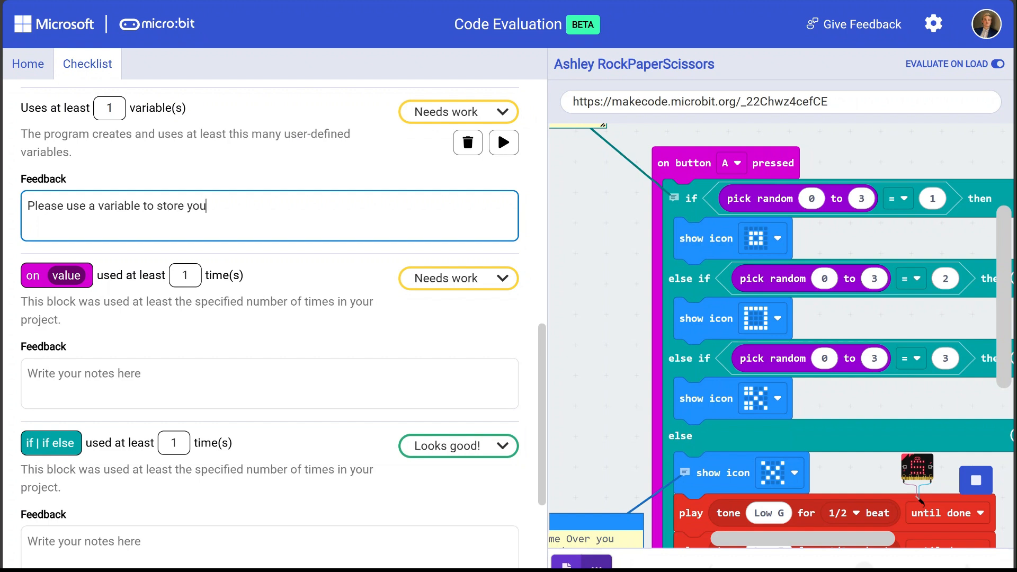
{"action": "type", "text": "r ra"}
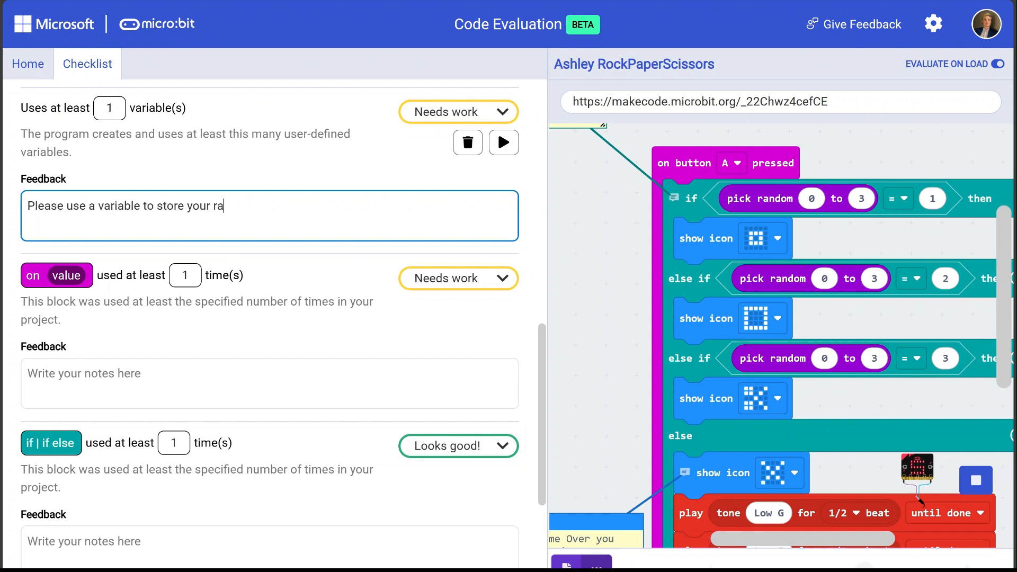
{"action": "type", "text": "ndom number"}
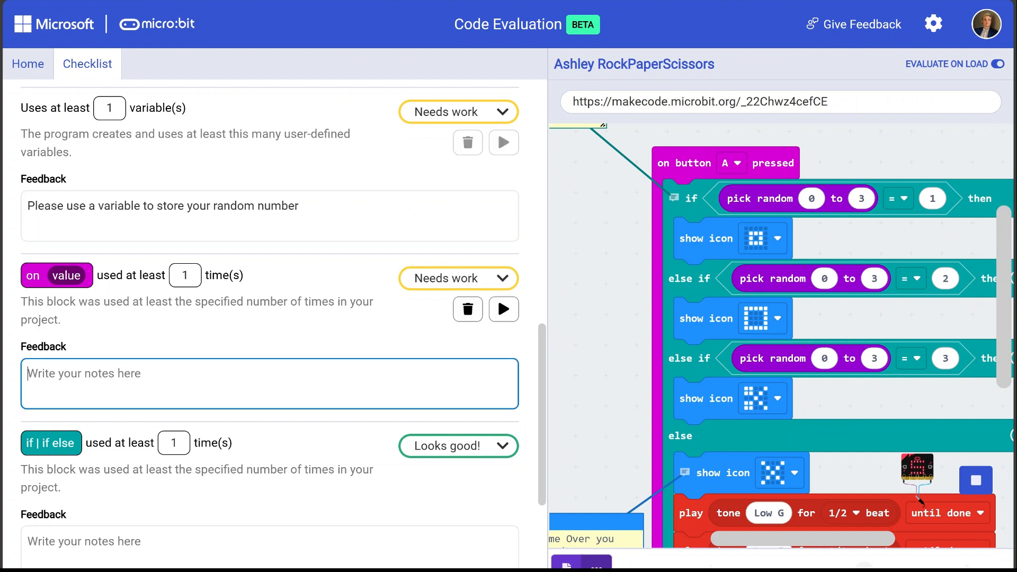
Step: Add 'Please use an On Shake block' feedback to the on value criterion
{"action": "type", "text": "Please"}
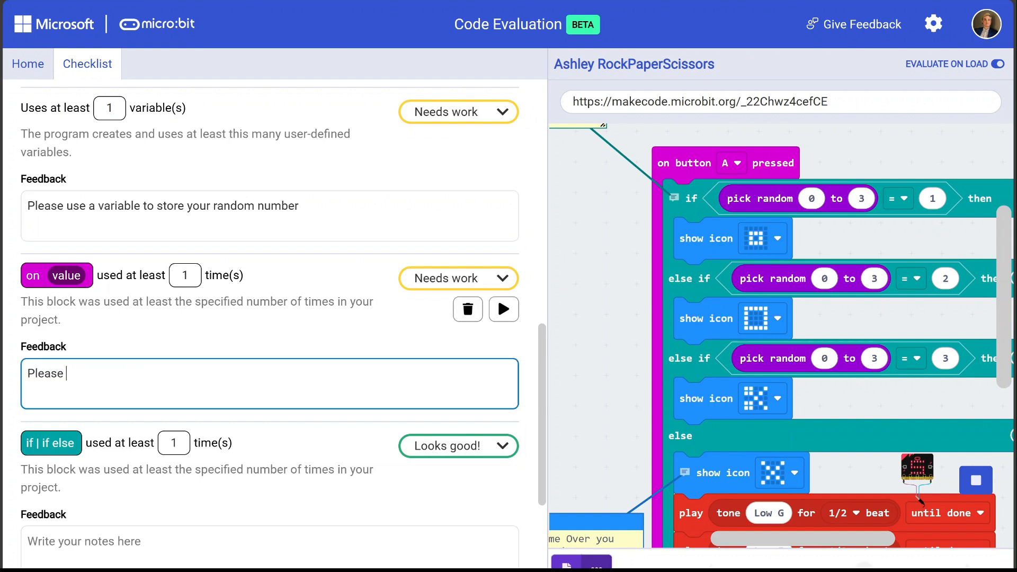
{"action": "type", "text": "use an On Sh"}
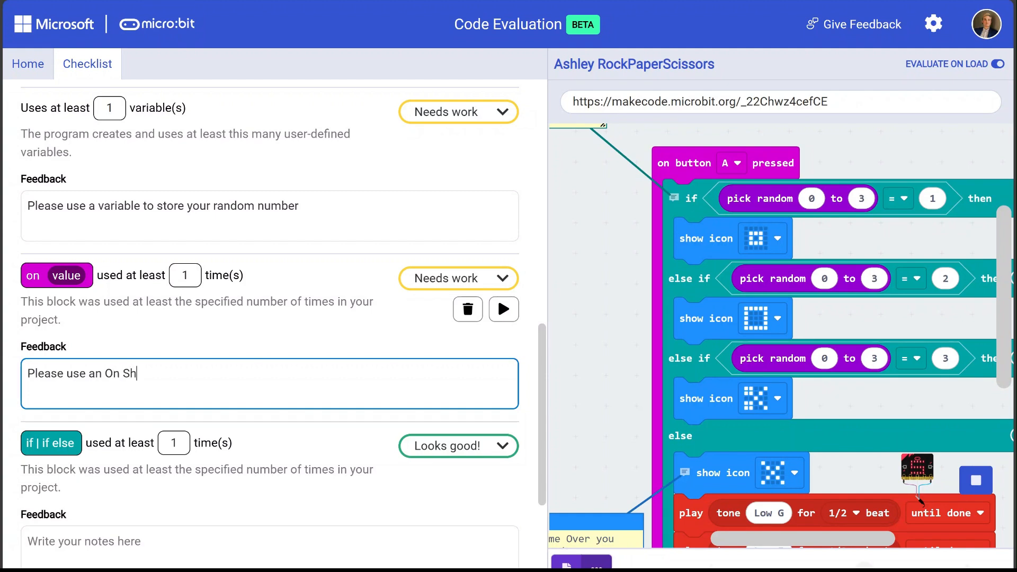
{"action": "type", "text": "ake block"}
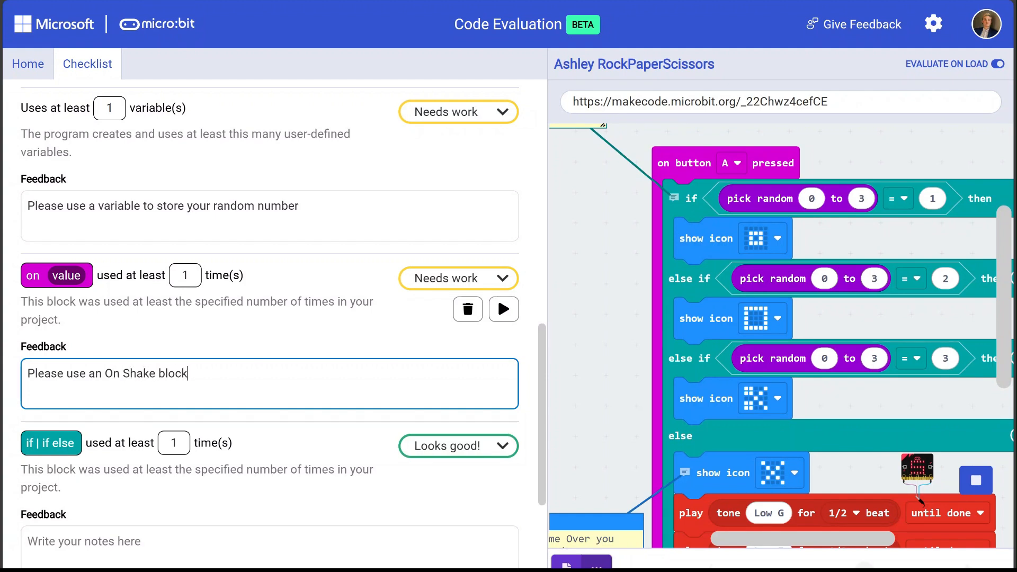
{"action": "mouse_move", "coordinate": [373, 172]}
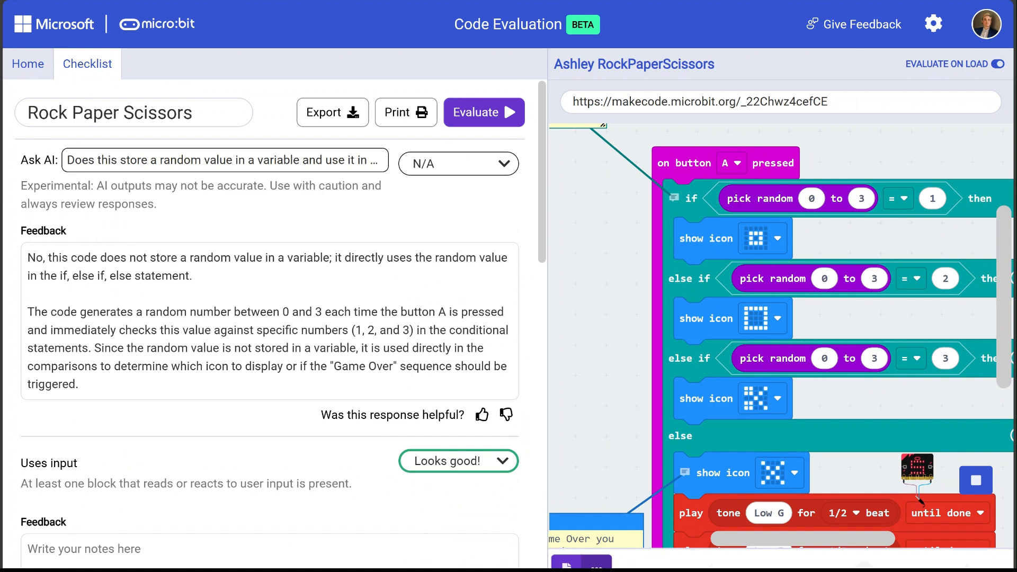
{"action": "mouse_move", "coordinate": [318, 89]}
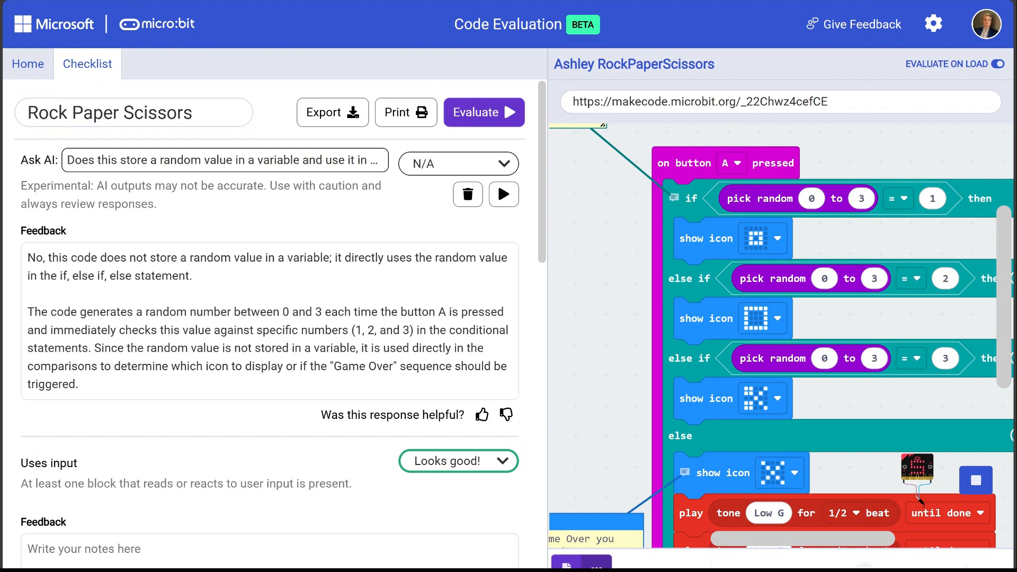
{"action": "mouse_move", "coordinate": [405, 113]}
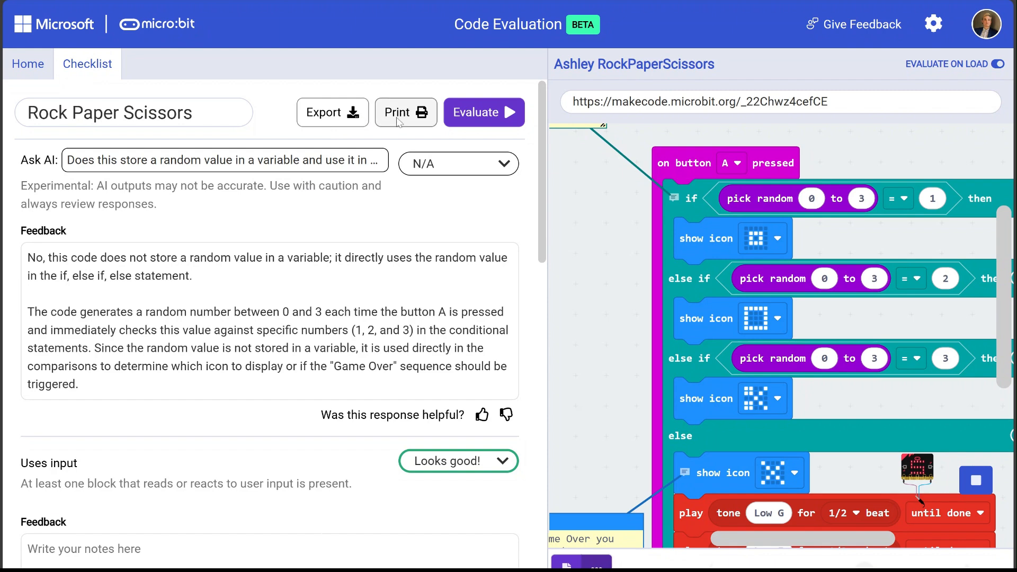
Step: Review the checklist's two-page print preview, then cancel it
{"action": "left_click", "coordinate": [405, 112]}
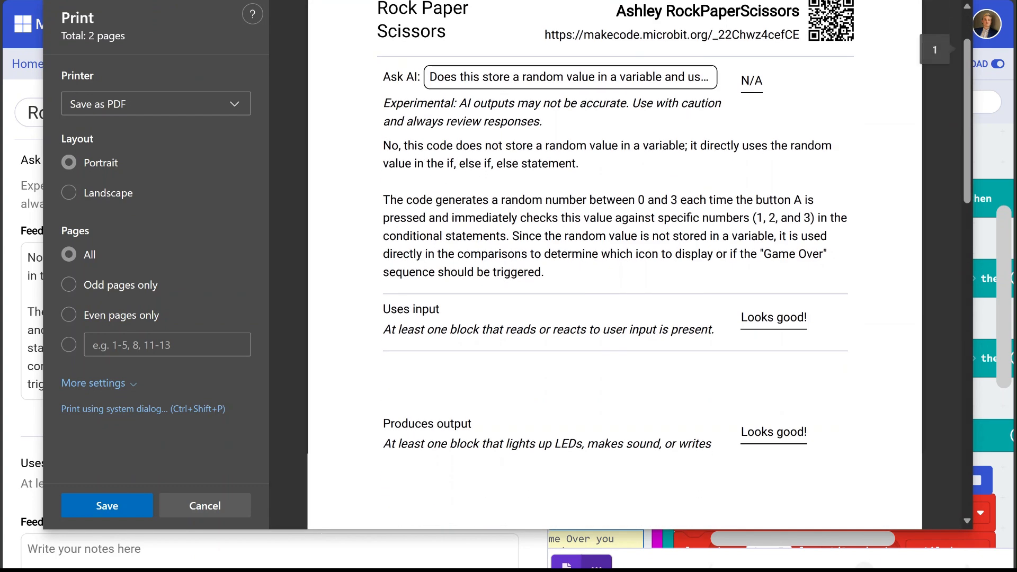
{"action": "scroll", "scroll_direction": "down", "scroll_amount": 3}
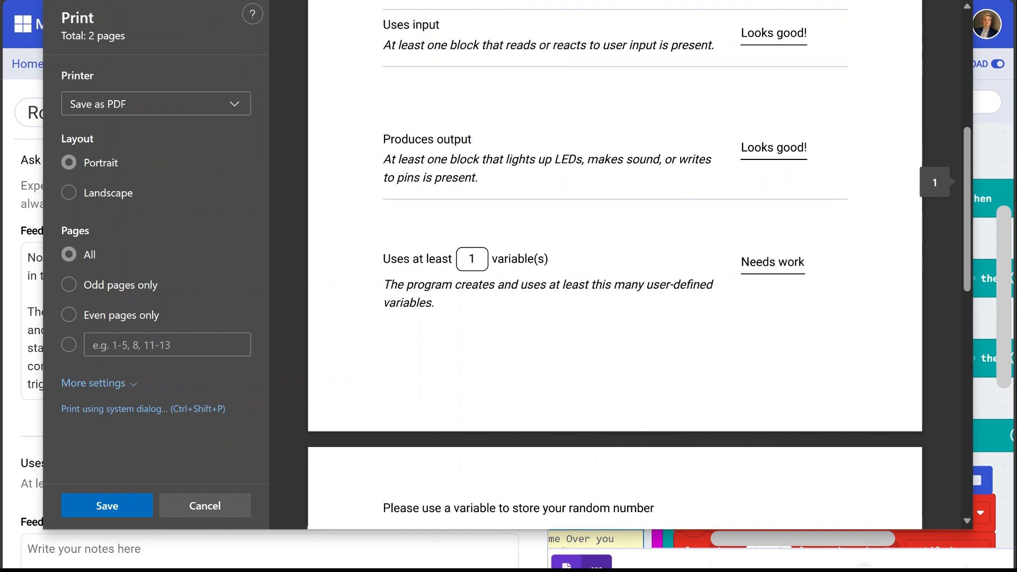
{"action": "scroll", "scroll_direction": "down", "scroll_amount": 3}
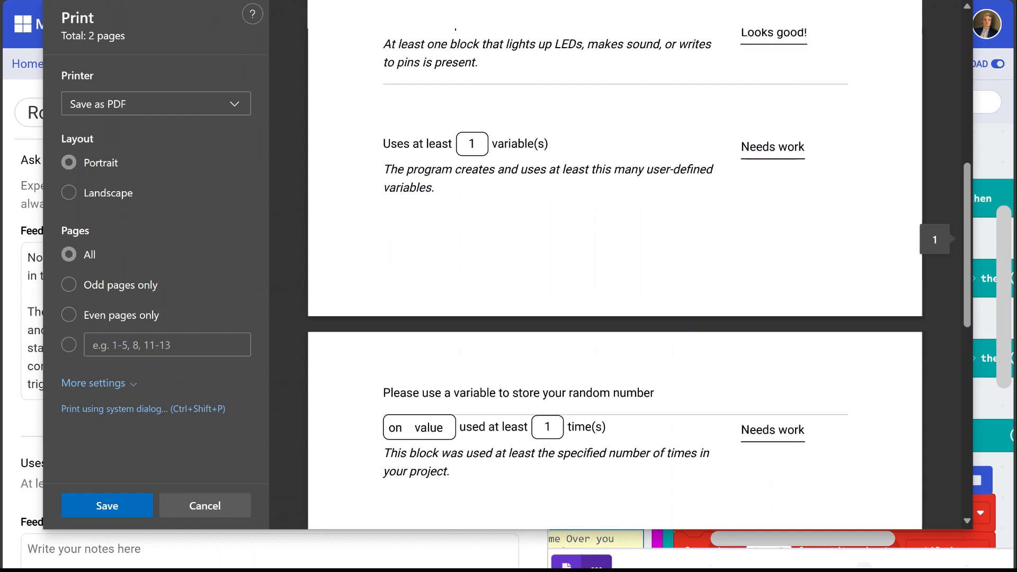
{"action": "scroll", "scroll_direction": "up", "scroll_amount": 3}
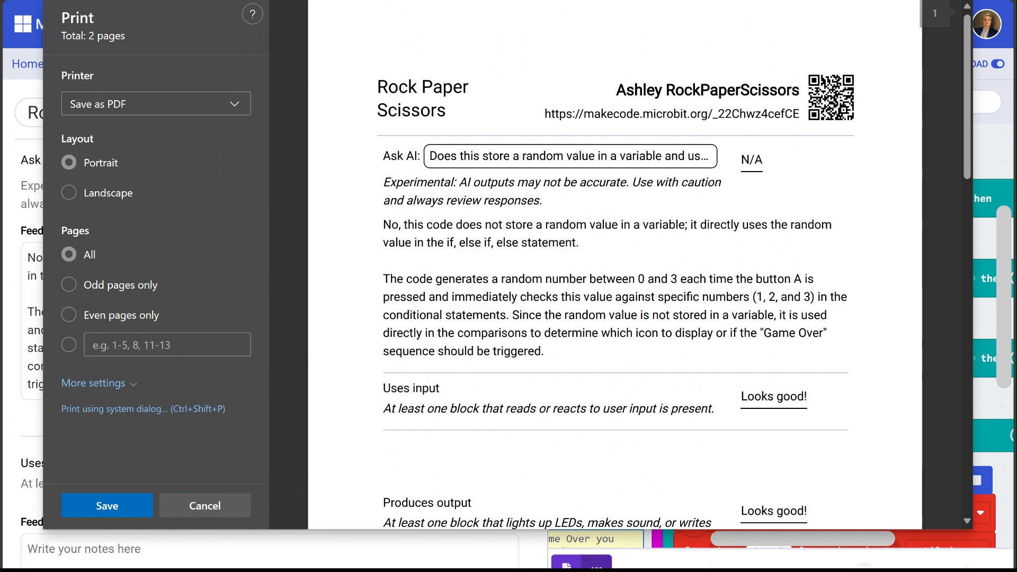
{"action": "left_click", "coordinate": [203, 505]}
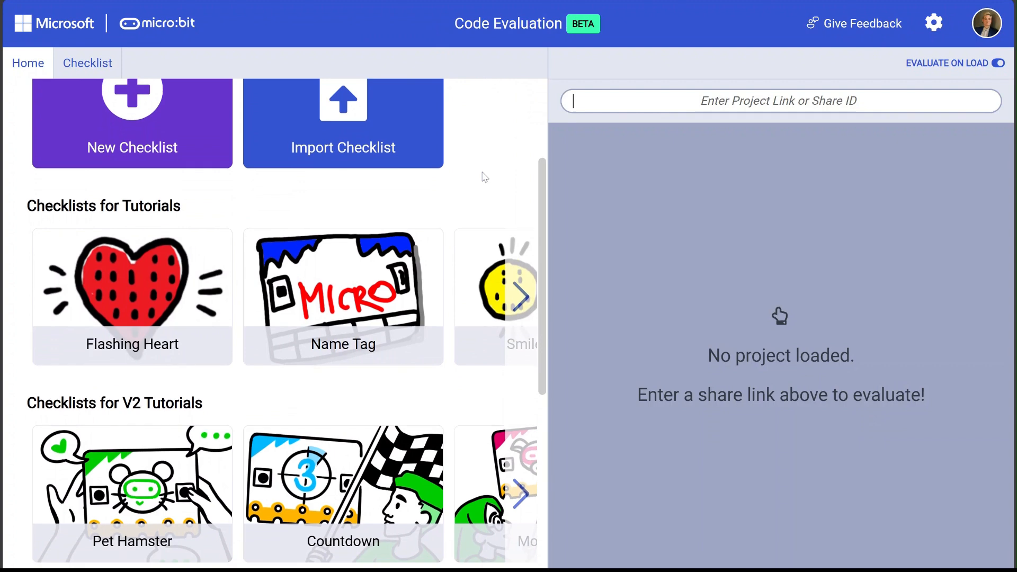
Step: Create a blank New Checklist from the Home tab
{"action": "scroll", "scroll_direction": "up", "scroll_amount": 3}
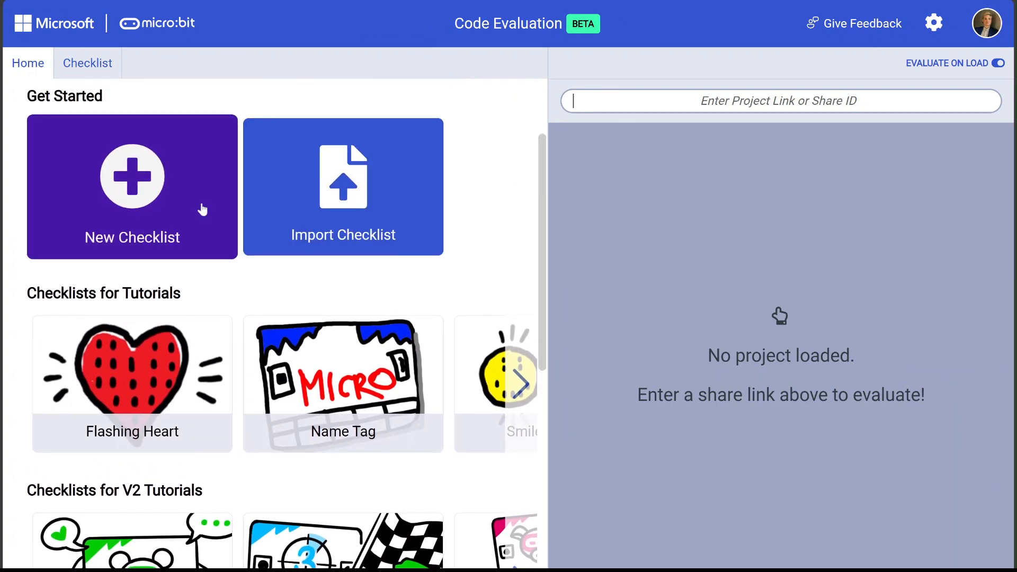
{"action": "left_click", "coordinate": [132, 187]}
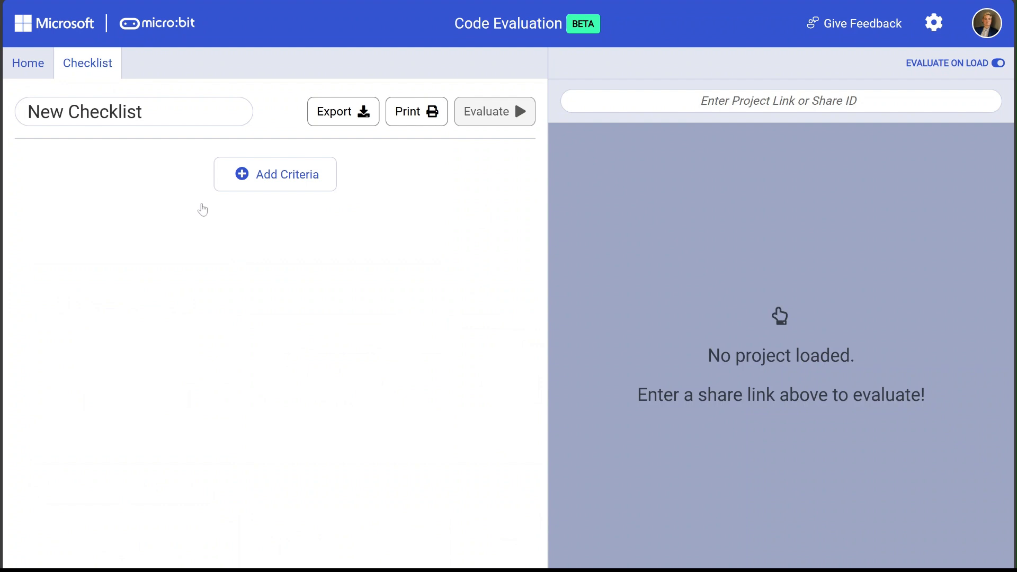
{"action": "mouse_move", "coordinate": [306, 305]}
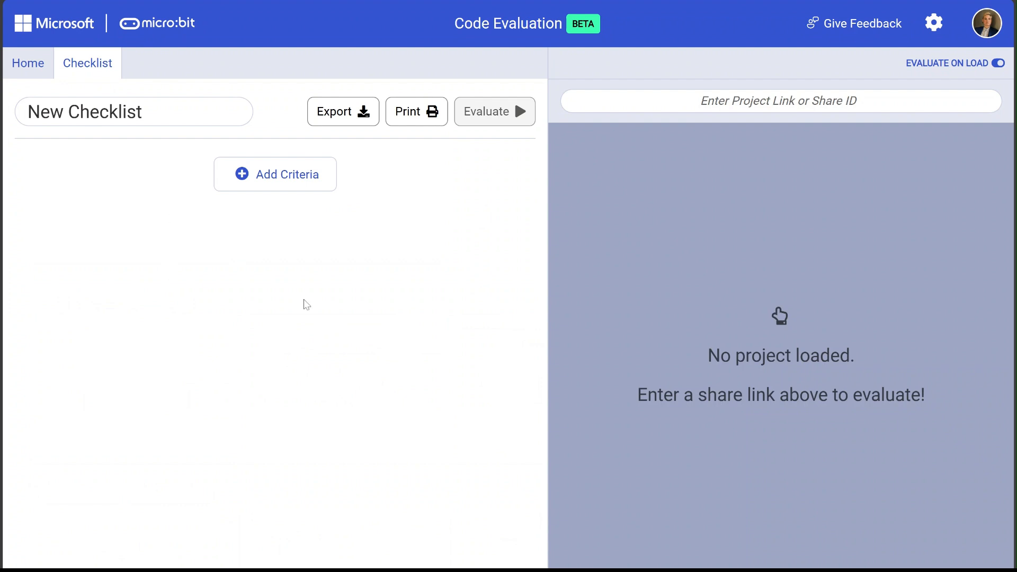
{"action": "mouse_move", "coordinate": [658, 142]}
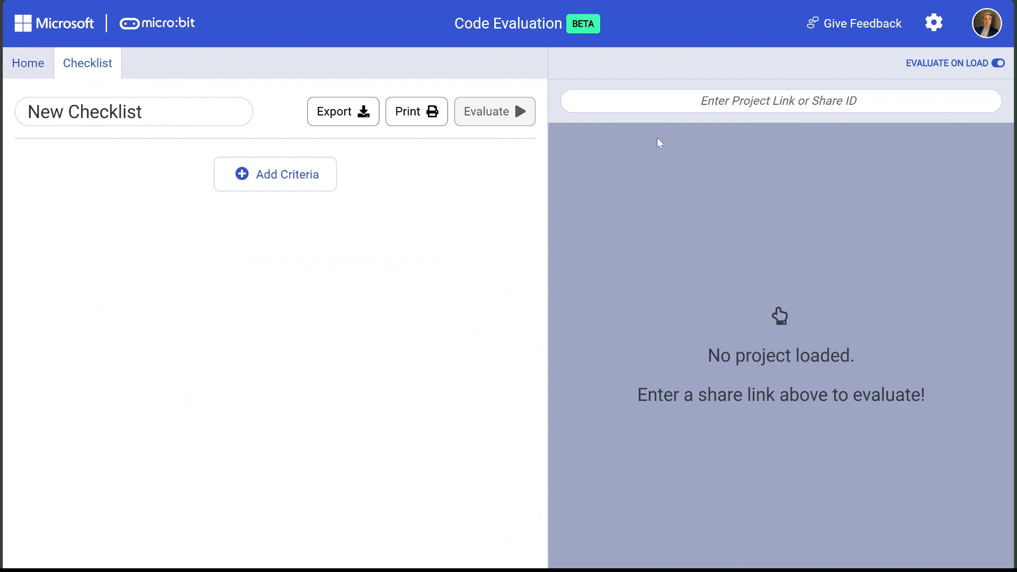
{"action": "left_click", "coordinate": [780, 100]}
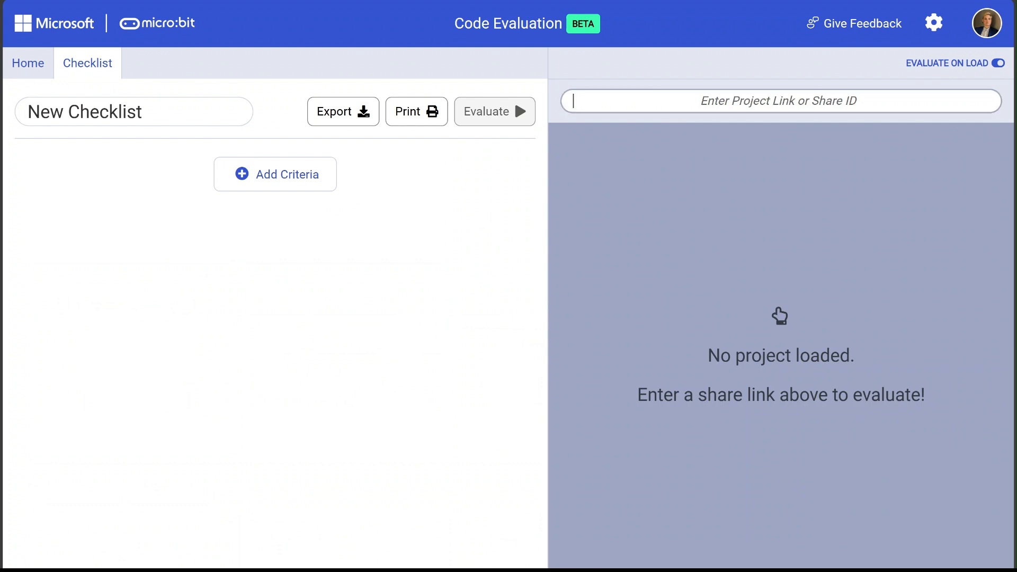
{"action": "type", "text": "makecode.microbit.org/S64413-97774-45205-97840"}
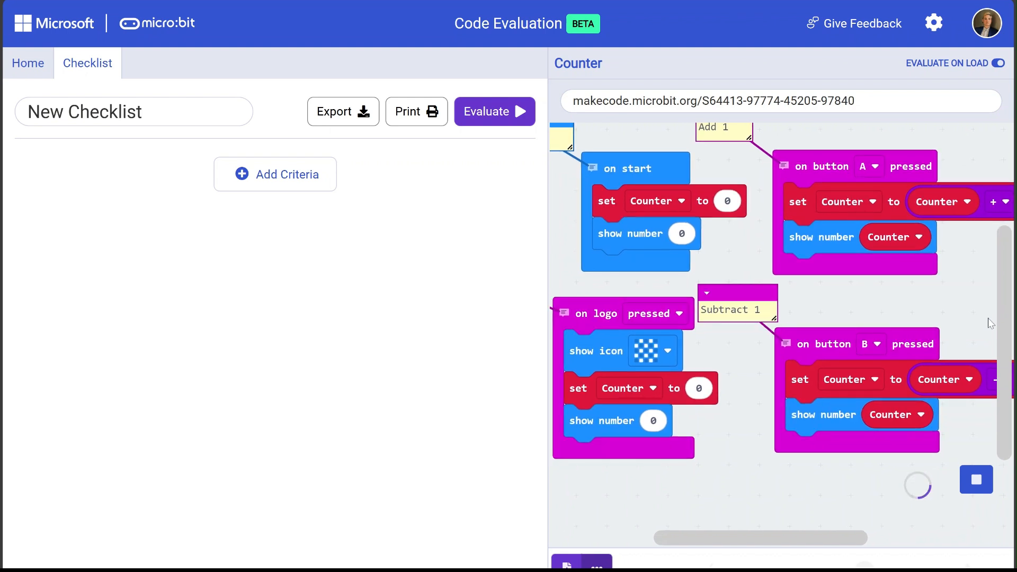
{"action": "mouse_move", "coordinate": [617, 294]}
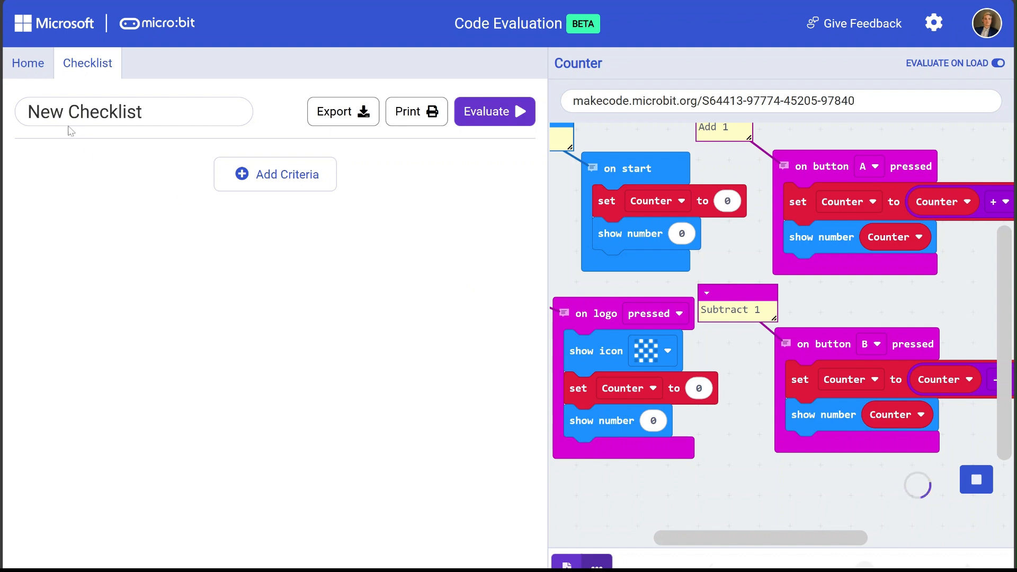
{"action": "left_click", "coordinate": [133, 112]}
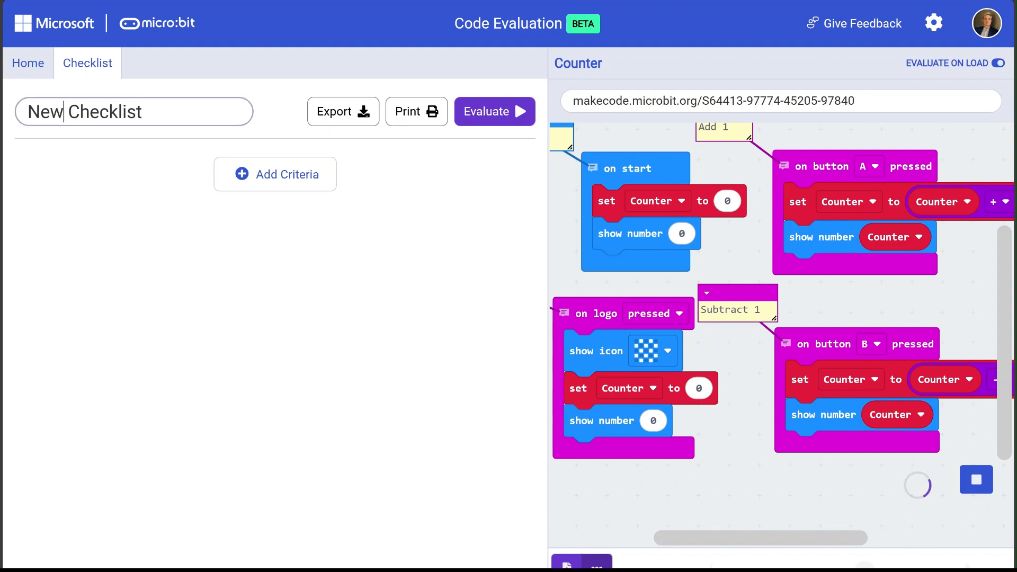
{"action": "type", "text": "C"}
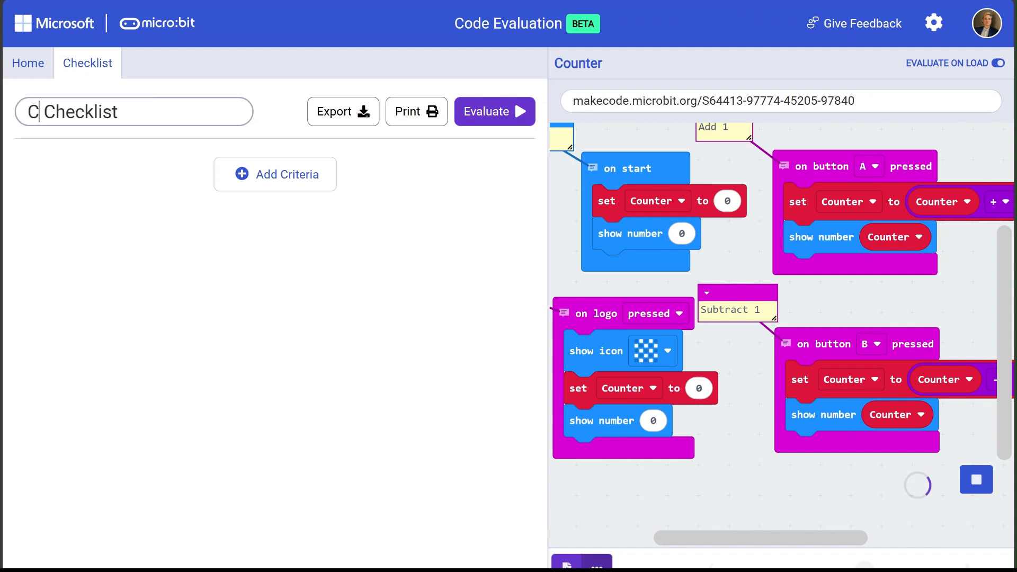
{"action": "type", "text": "ounter"}
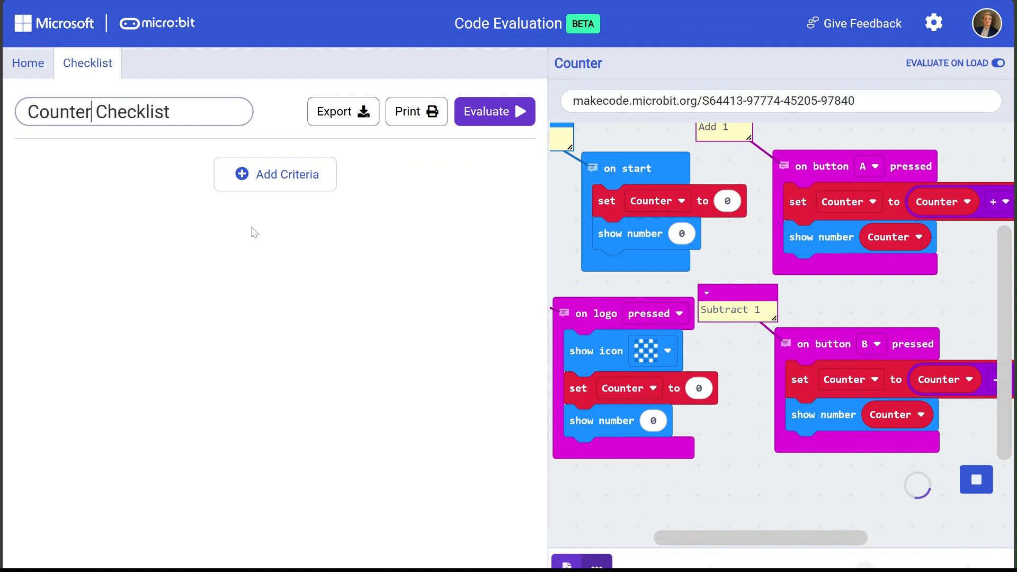
Step: Add block usage count, minimum comments and Ask AI criteria to the Counter Checklist
{"action": "left_click", "coordinate": [275, 174]}
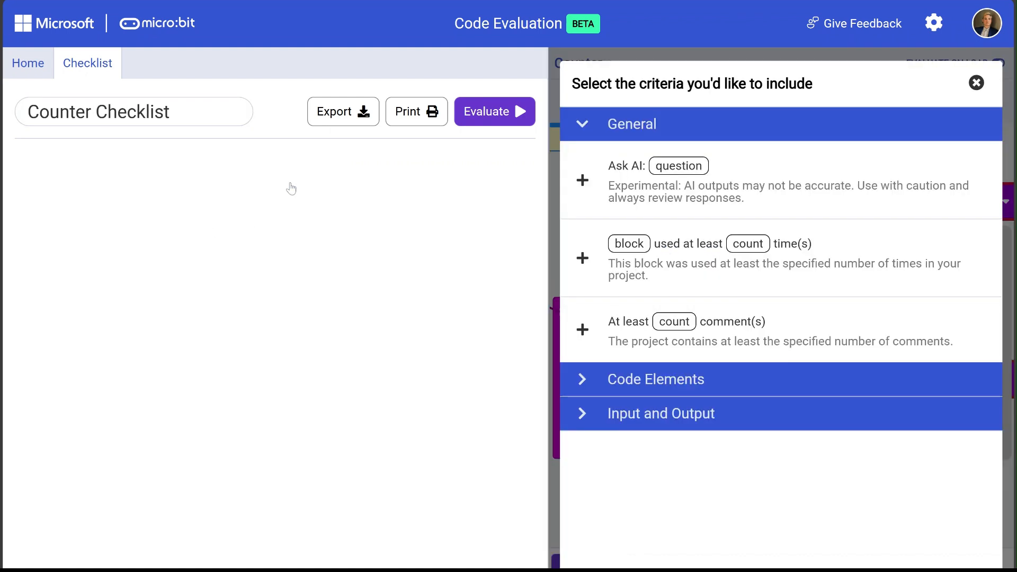
{"action": "mouse_move", "coordinate": [661, 268]}
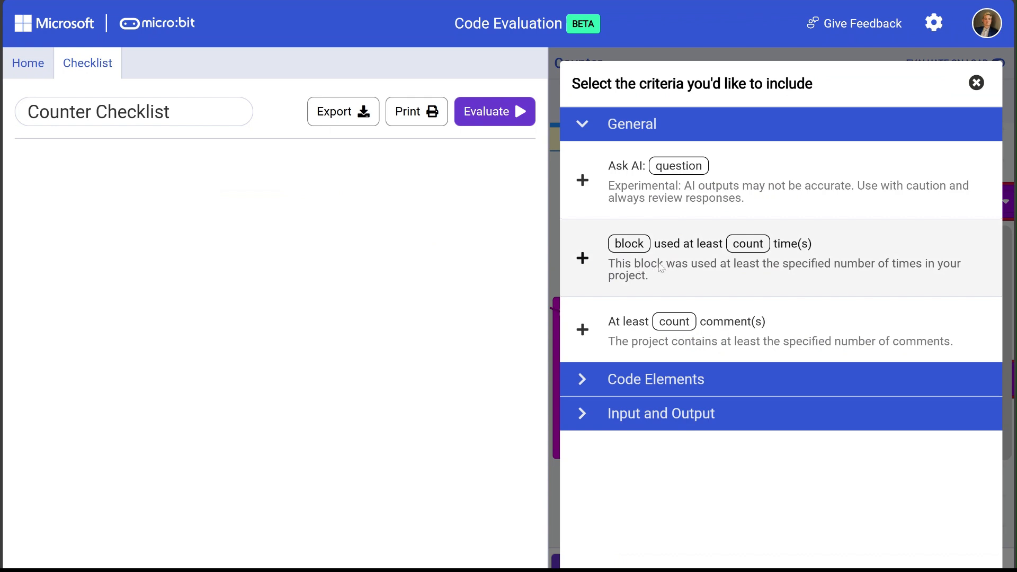
{"action": "left_click", "coordinate": [583, 257]}
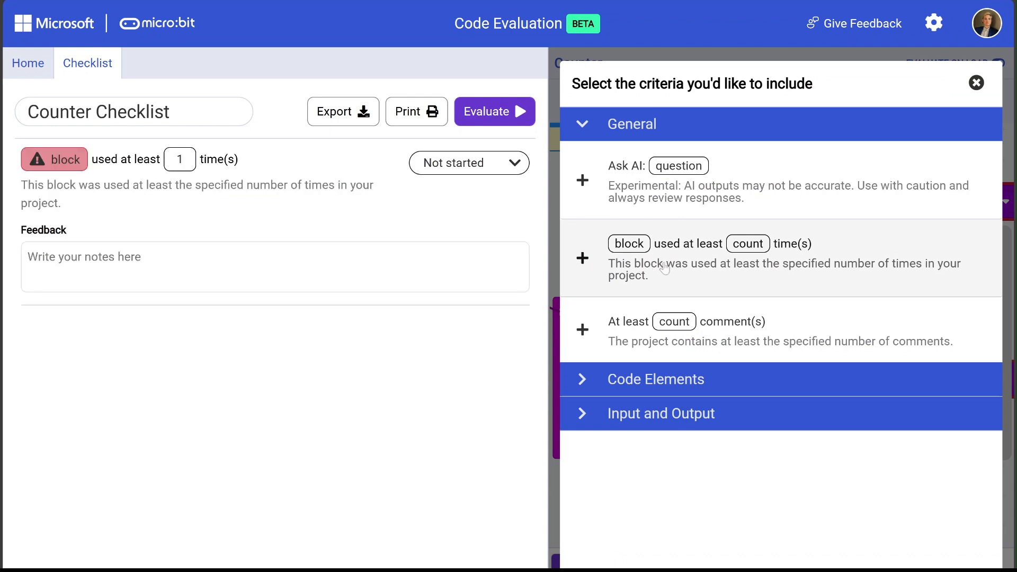
{"action": "left_click", "coordinate": [582, 329]}
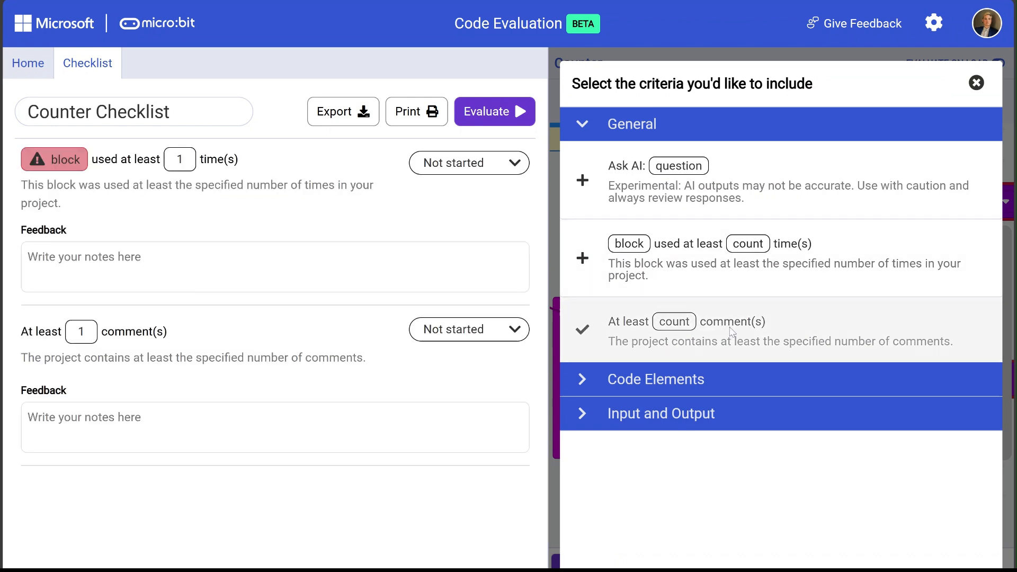
{"action": "left_click", "coordinate": [581, 180]}
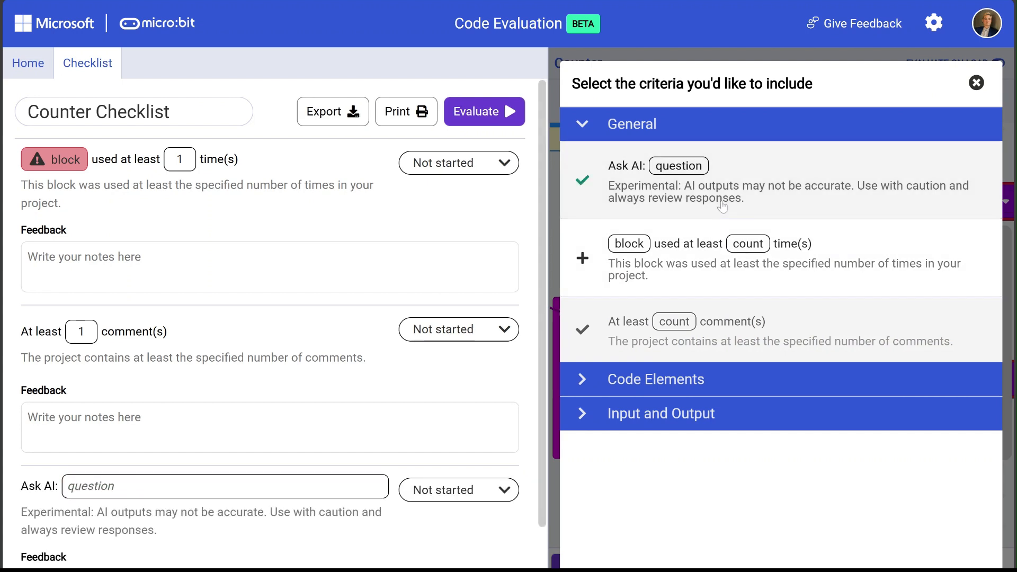
{"action": "left_click", "coordinate": [582, 180]}
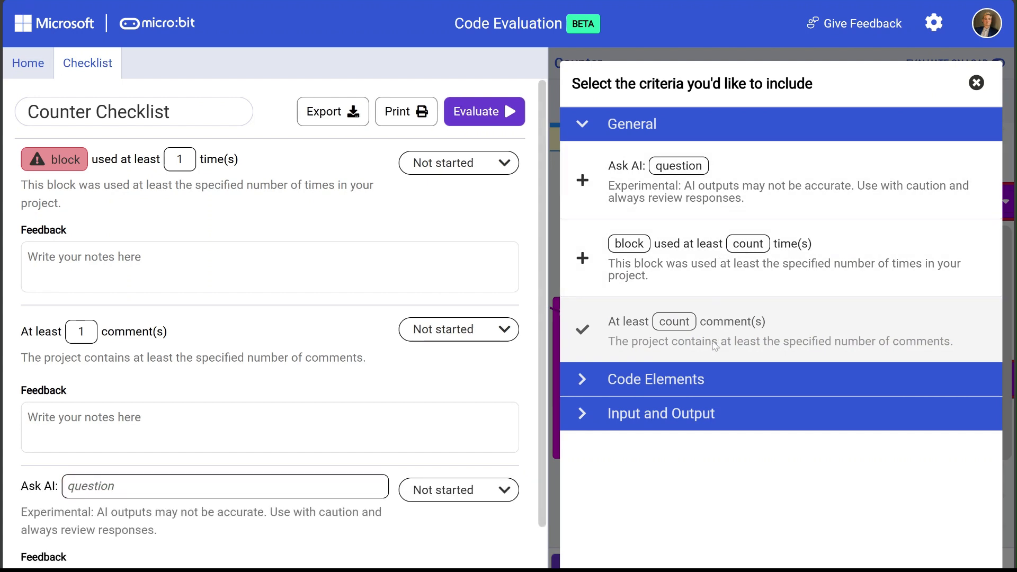
Step: Expand Code Elements, collapse and re-expand Input and Output, then close the criteria list
{"action": "left_click", "coordinate": [655, 379]}
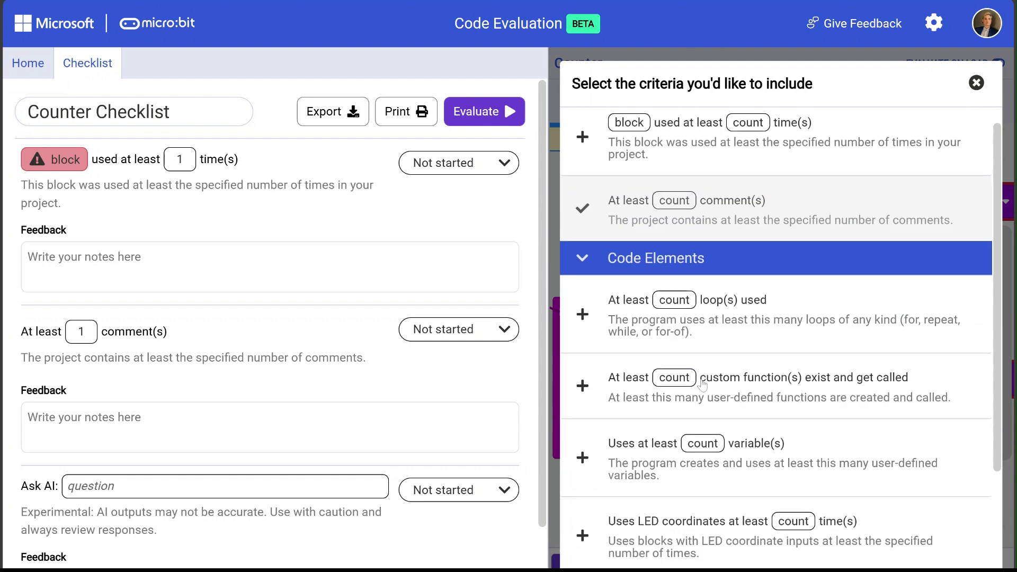
{"action": "scroll", "scroll_direction": "down", "scroll_amount": 3}
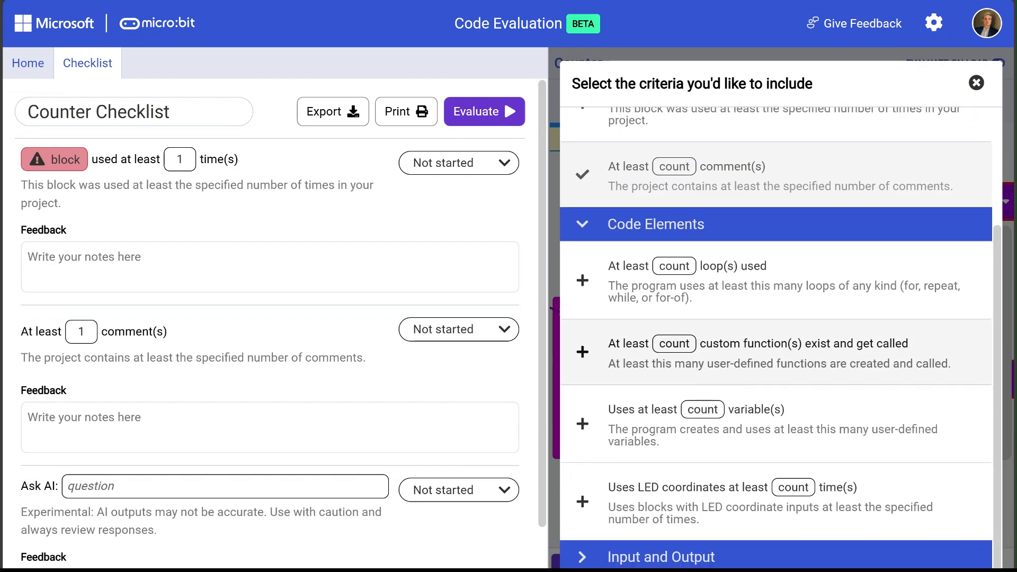
{"action": "mouse_move", "coordinate": [852, 436]}
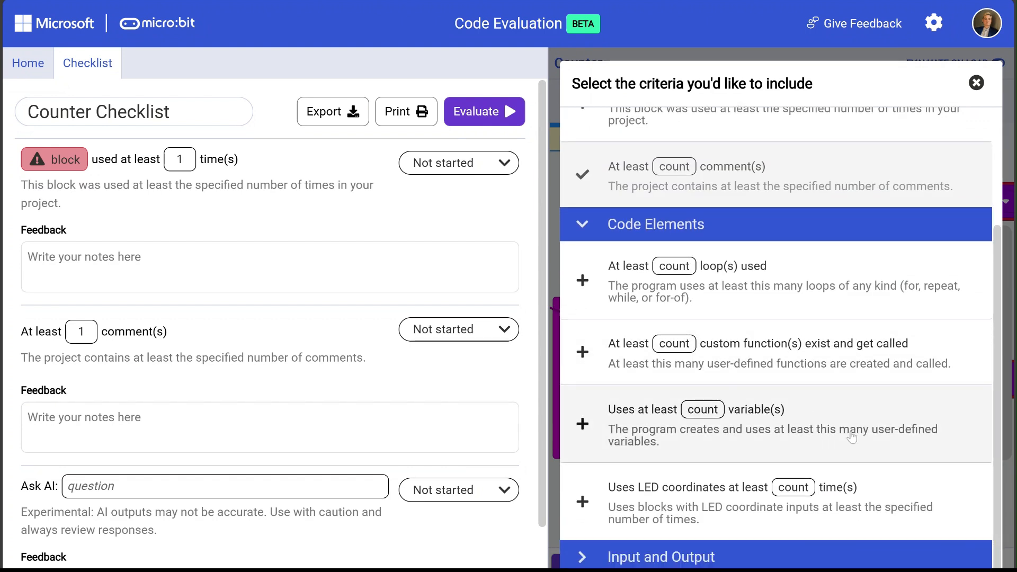
{"action": "mouse_move", "coordinate": [805, 456]}
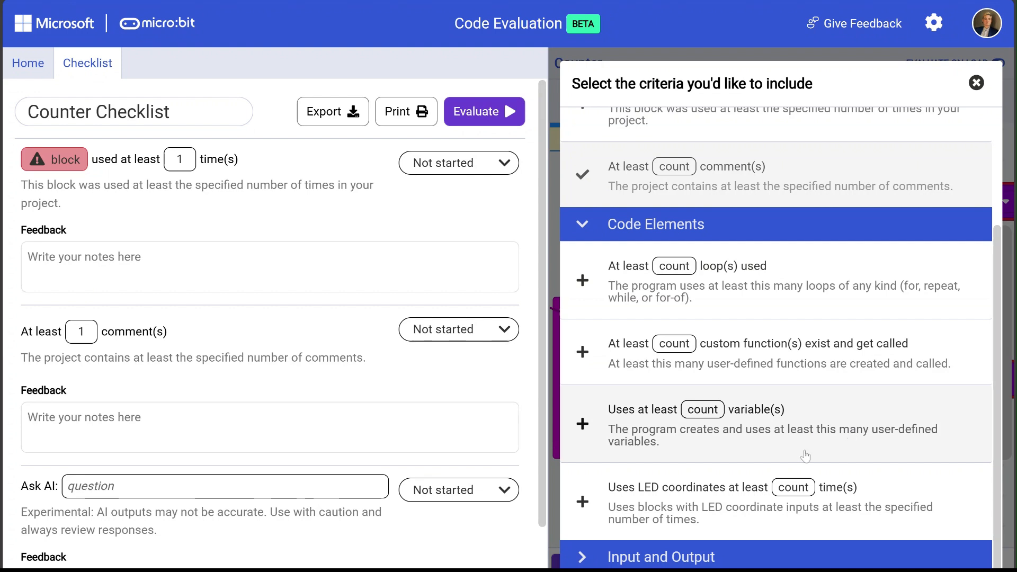
{"action": "left_click", "coordinate": [659, 556]}
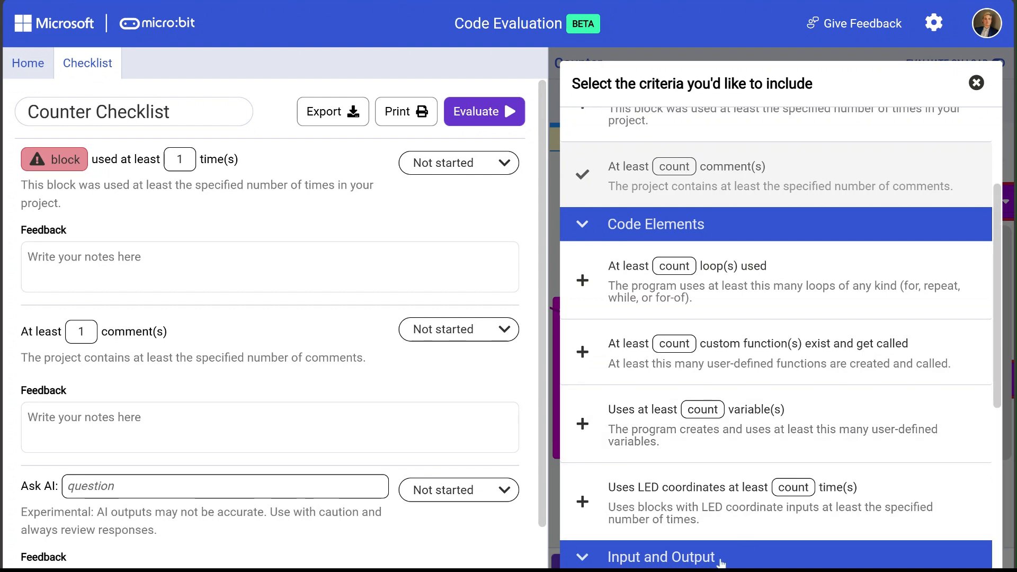
{"action": "left_click", "coordinate": [582, 556]}
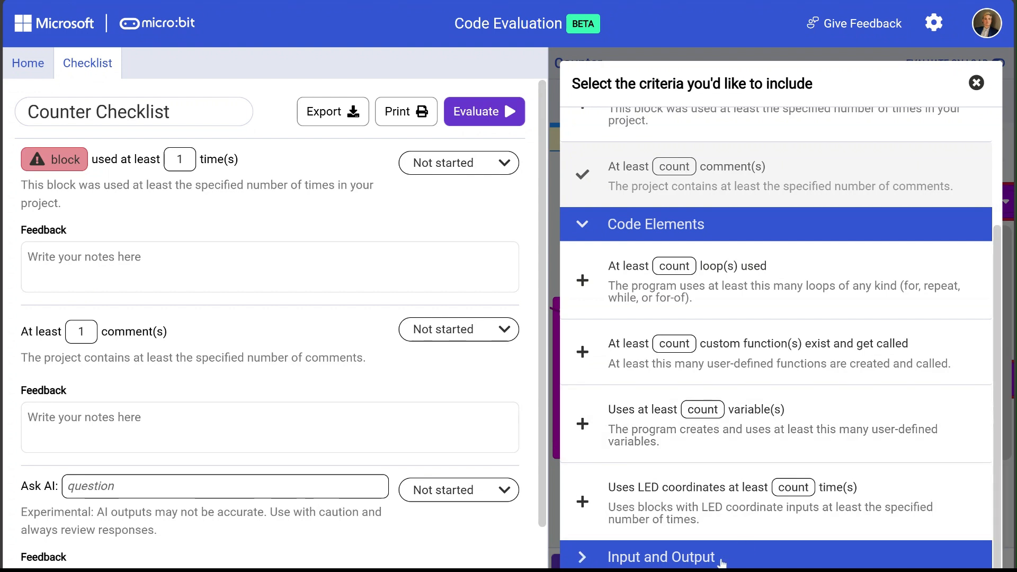
{"action": "left_click", "coordinate": [659, 556]}
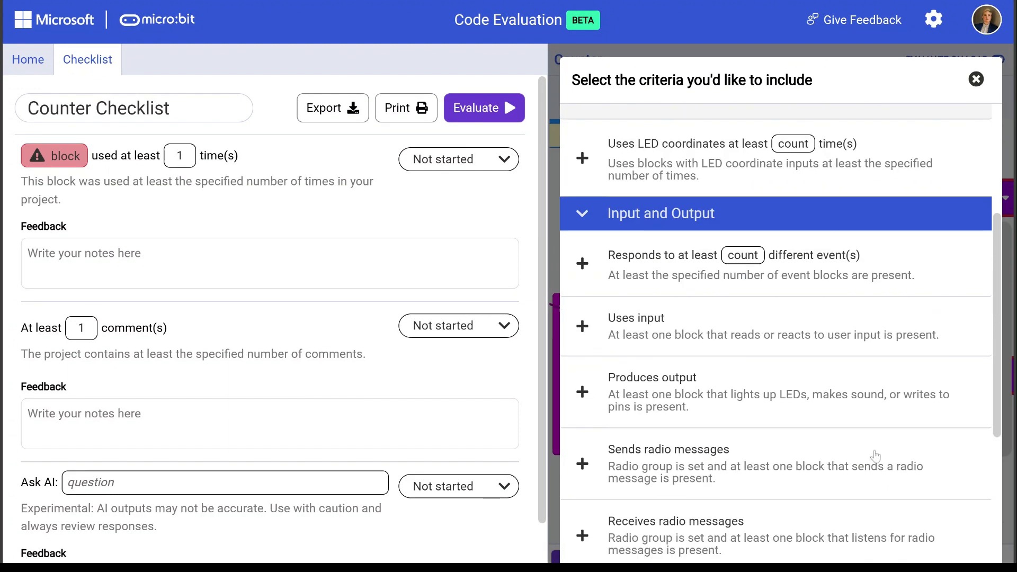
{"action": "mouse_move", "coordinate": [850, 364]}
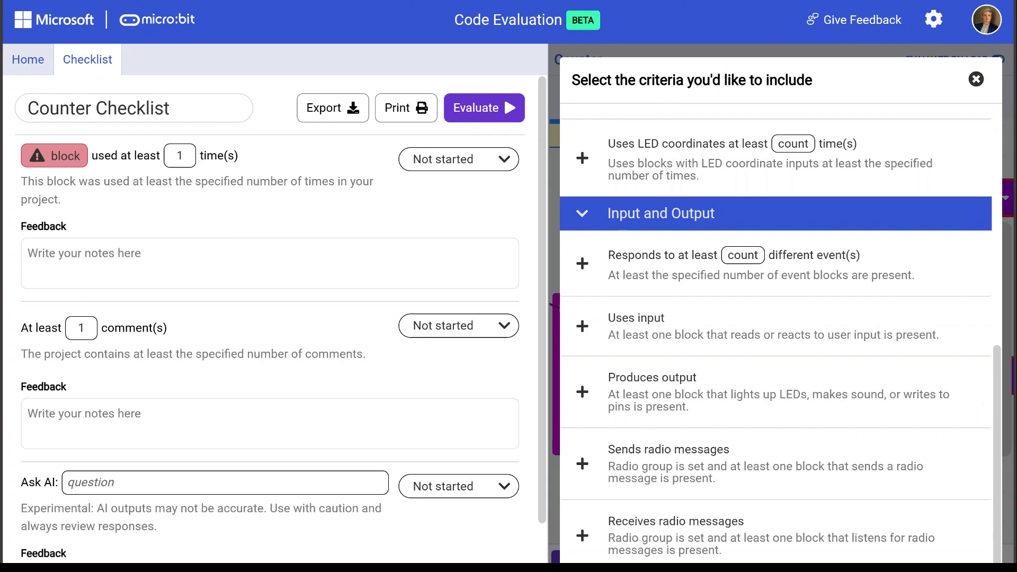
{"action": "mouse_move", "coordinate": [290, 37]}
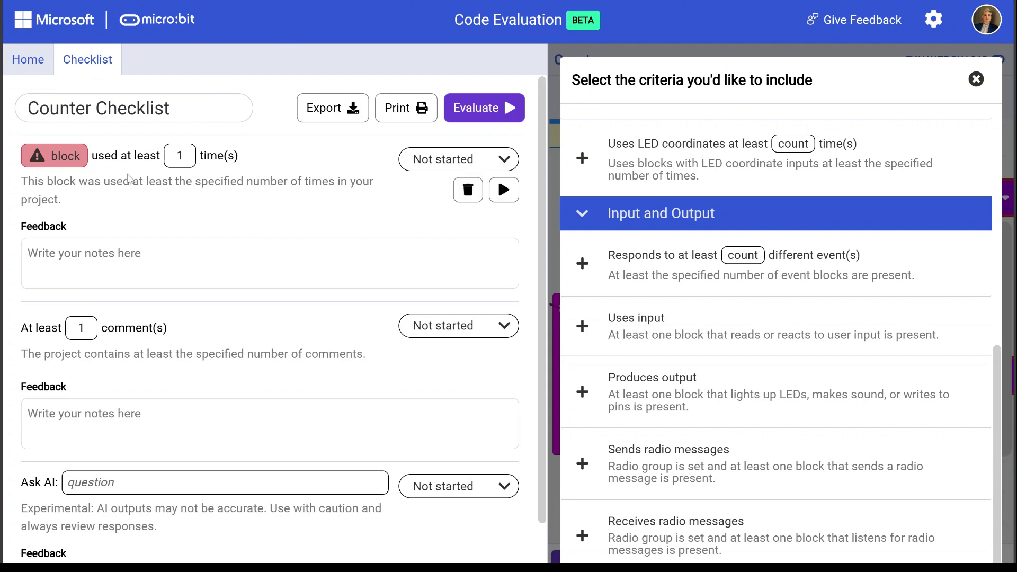
{"action": "mouse_move", "coordinate": [46, 156]}
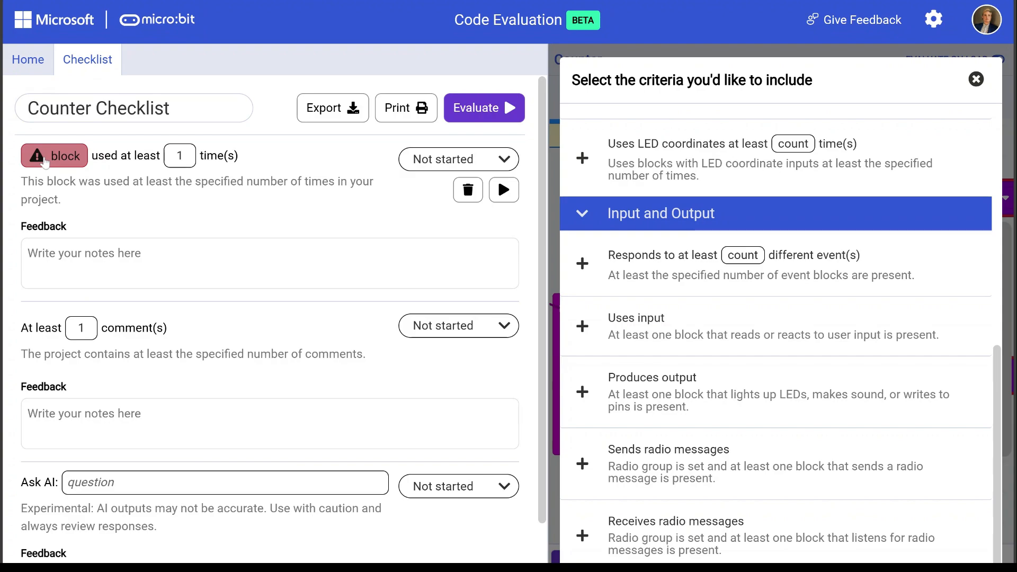
{"action": "left_click", "coordinate": [55, 156]}
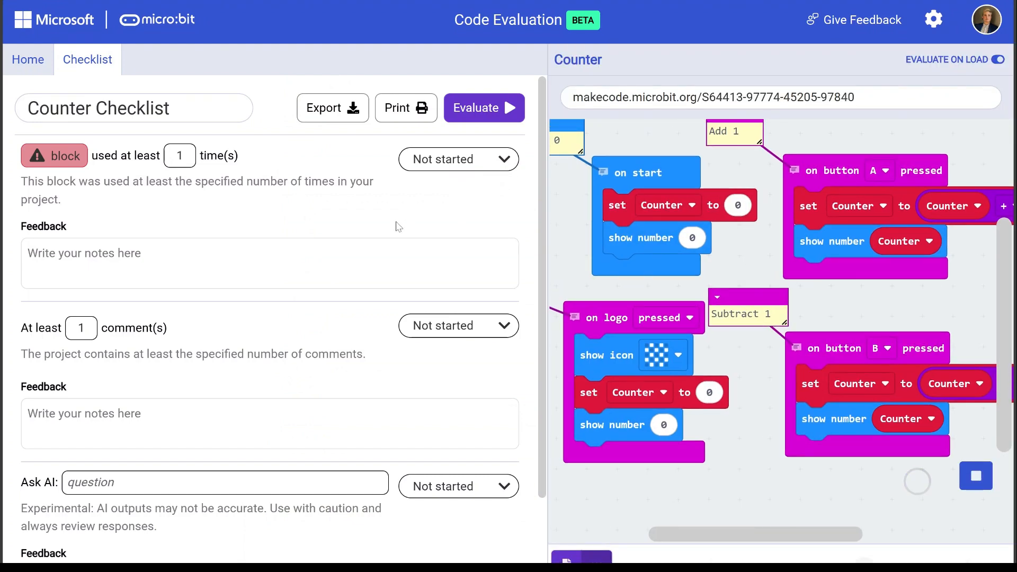
Step: Make the block criterion count show number (from Basic) at least 4 times, with 2 comments
{"action": "left_click", "coordinate": [63, 156]}
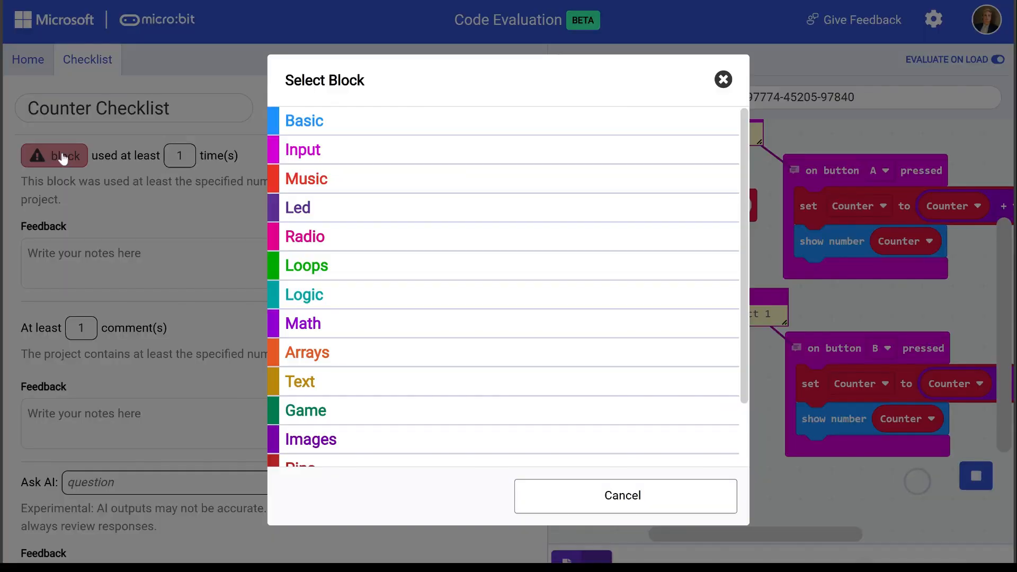
{"action": "left_click", "coordinate": [303, 121]}
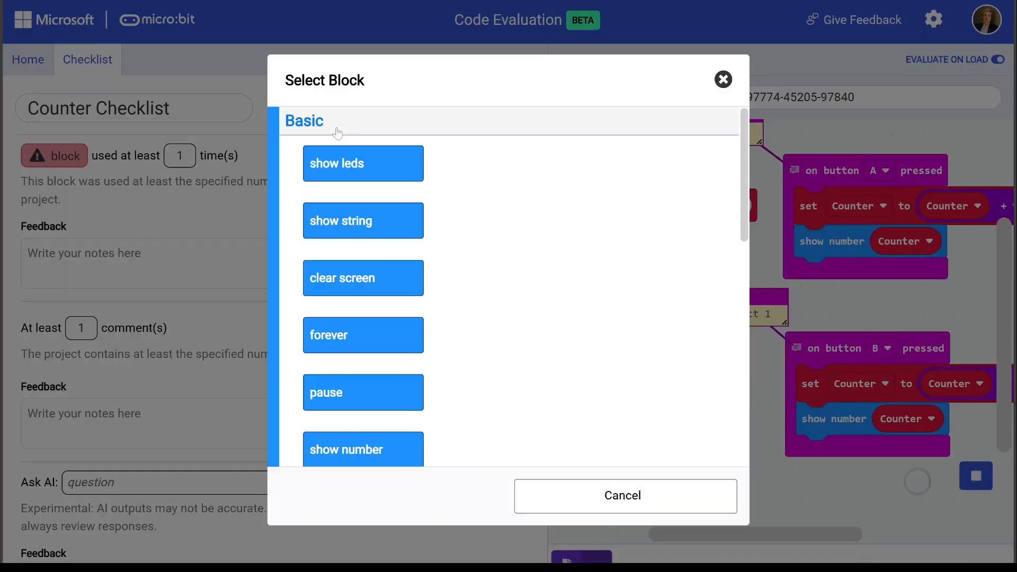
{"action": "mouse_move", "coordinate": [497, 223]}
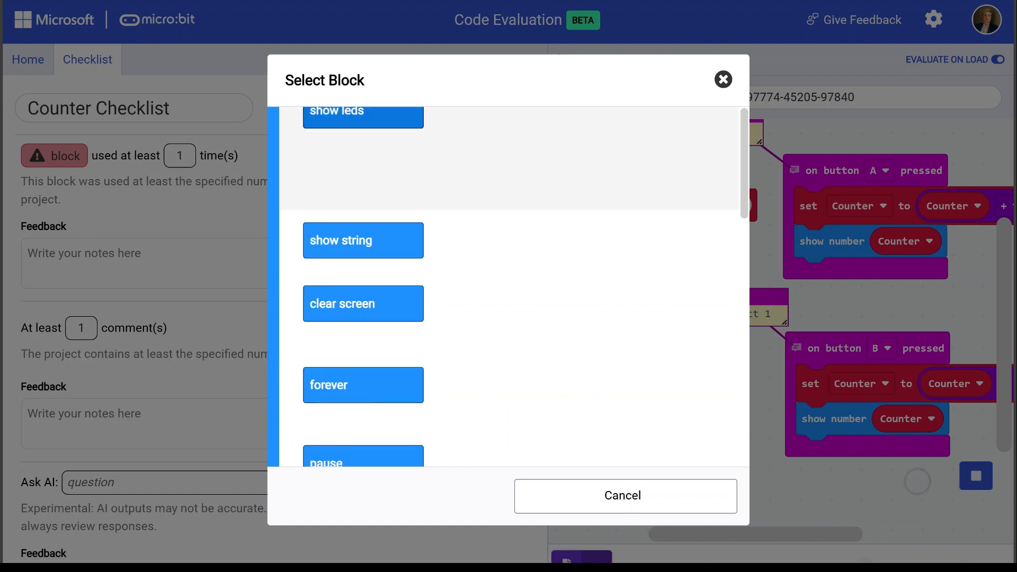
{"action": "scroll", "scroll_direction": "down", "scroll_amount": 3}
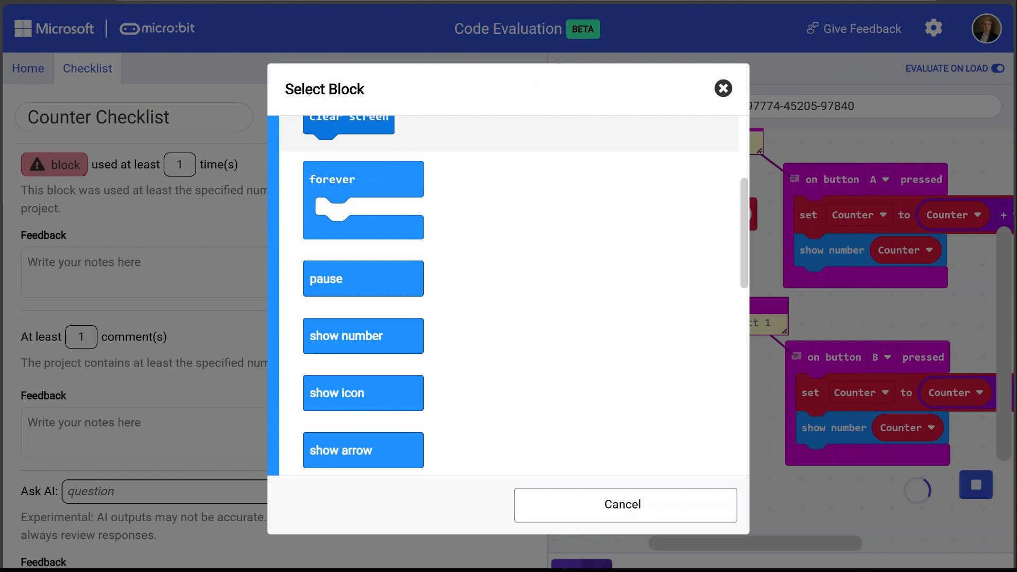
{"action": "scroll", "scroll_direction": "down", "scroll_amount": 3}
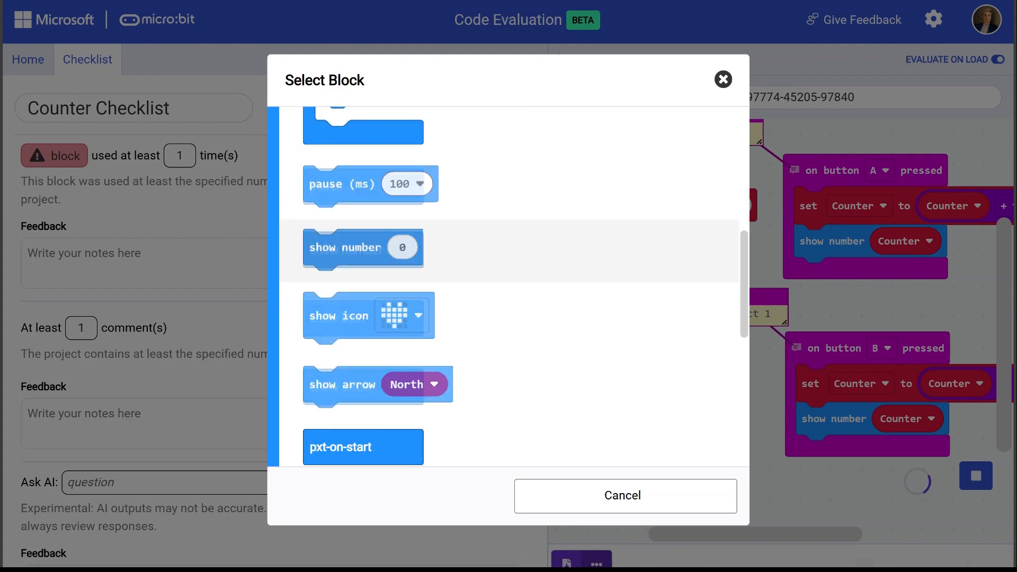
{"action": "left_click", "coordinate": [361, 248]}
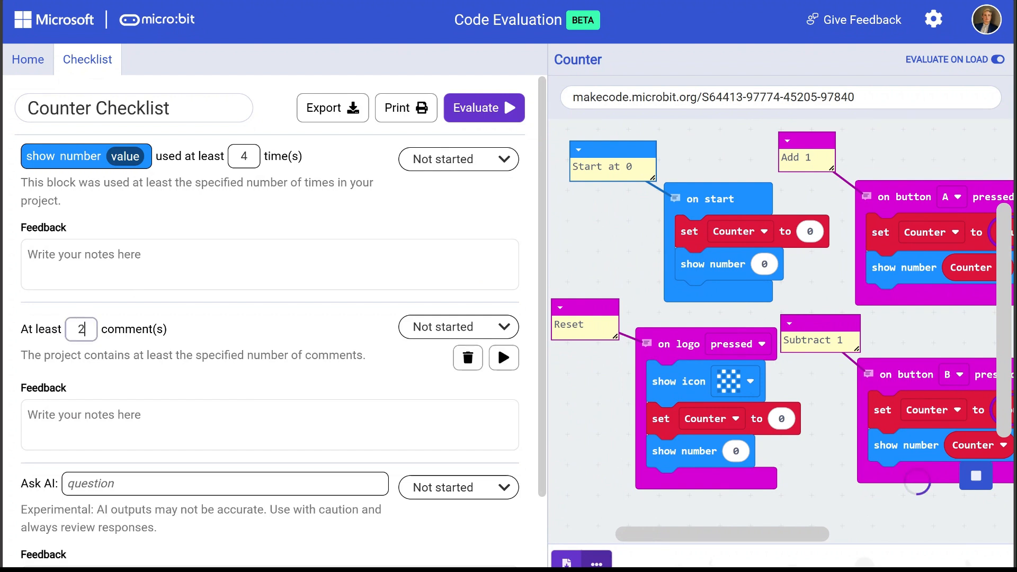
{"action": "scroll", "scroll_direction": "down", "scroll_amount": 3}
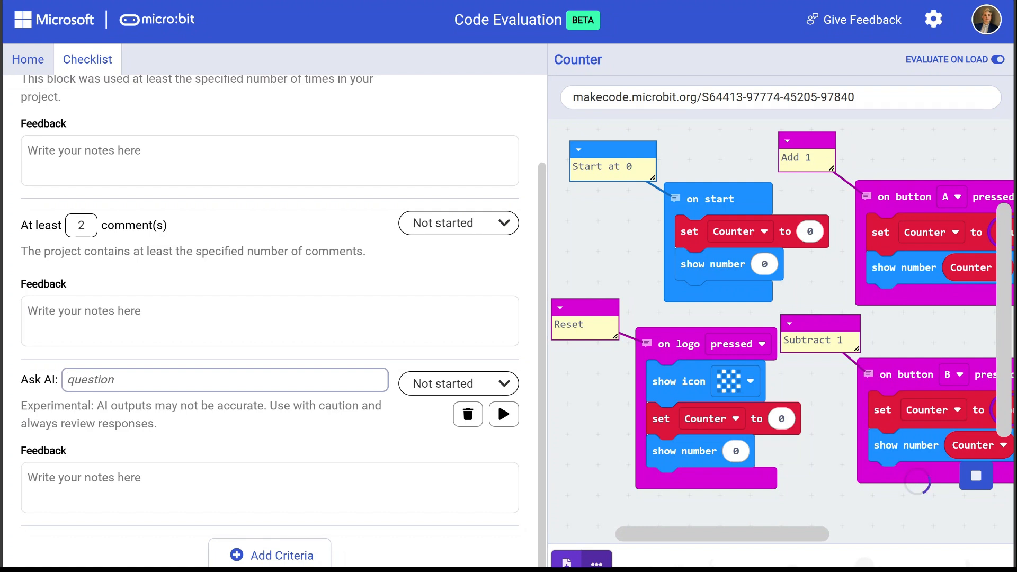
Step: Enter 'Does this program use a variable to keep track of a score based on user input' as the Ask AI question
{"action": "type", "text": "Does this"}
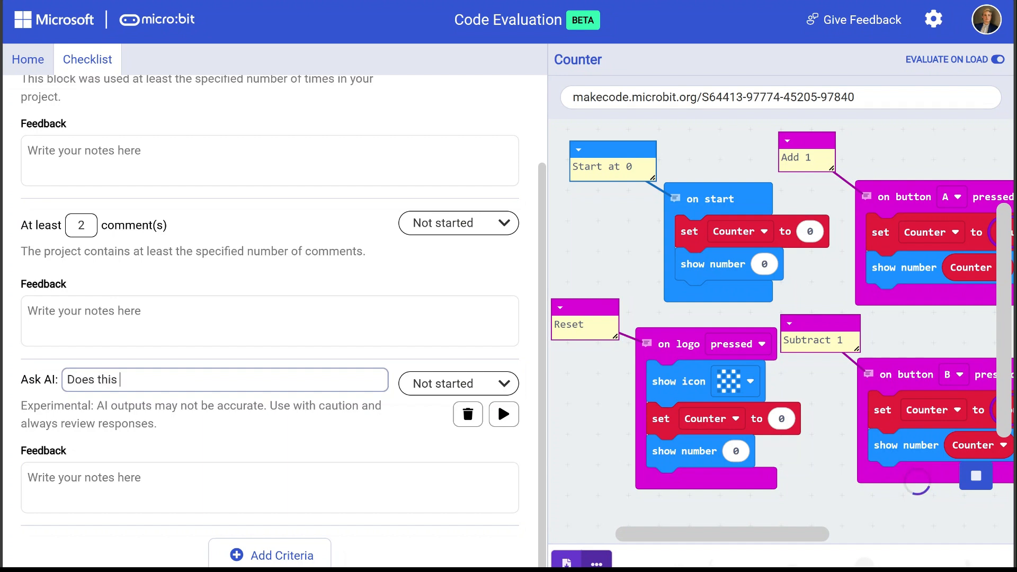
{"action": "type", "text": "progr"}
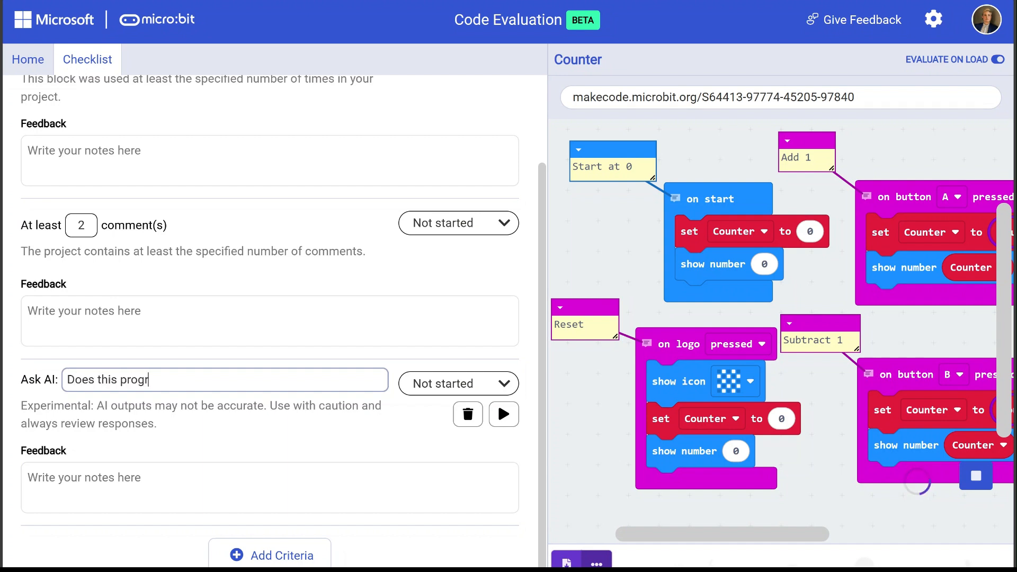
{"action": "type", "text": "am use a"}
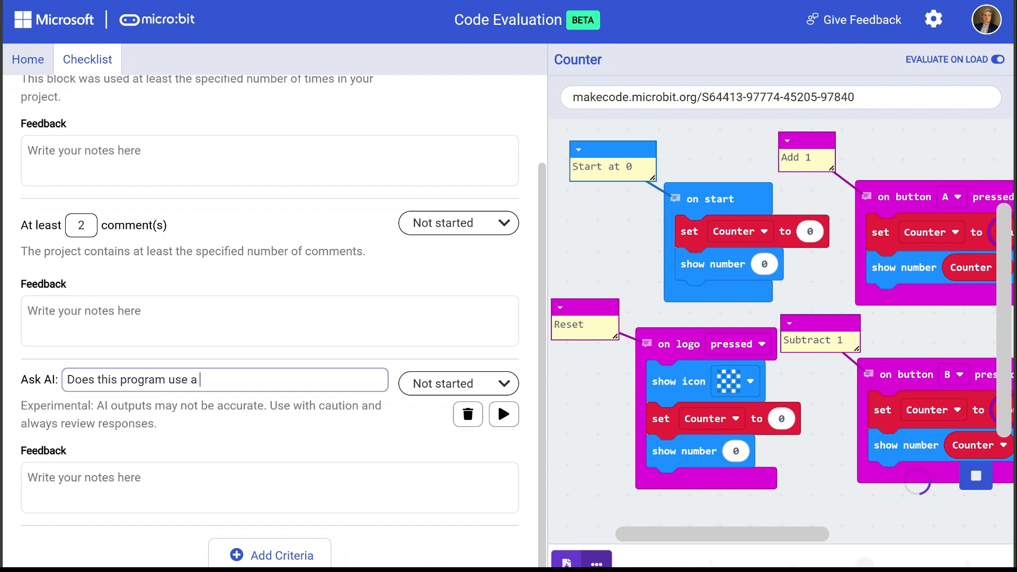
{"action": "type", "text": "variable to"}
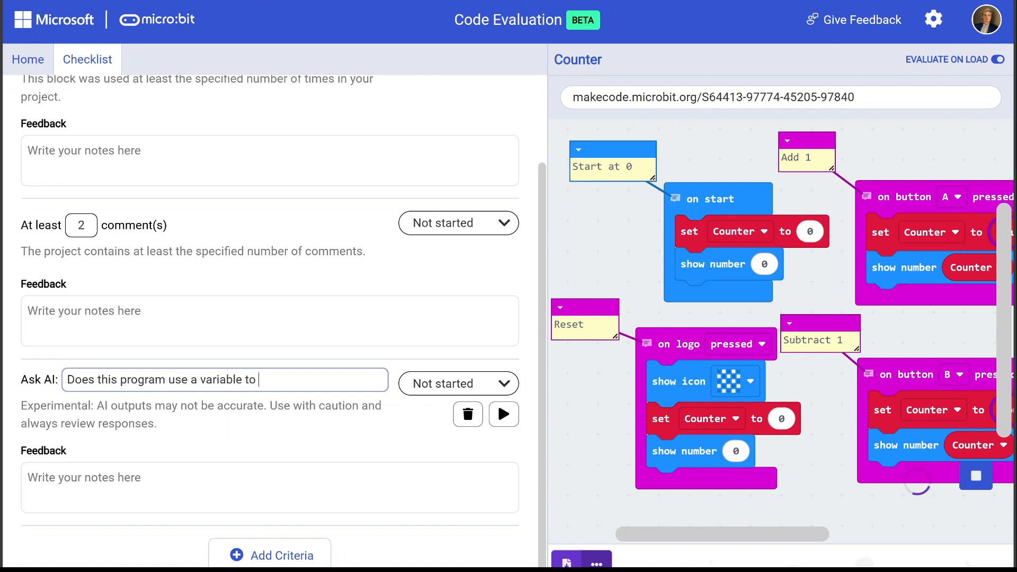
{"action": "type", "text": "keep tra"}
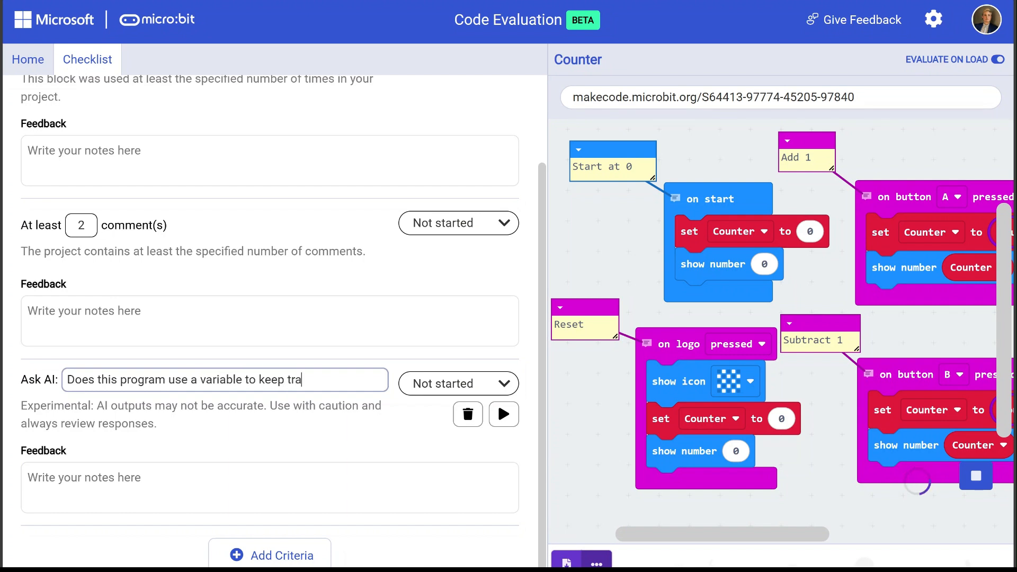
{"action": "type", "text": "ck of a score"}
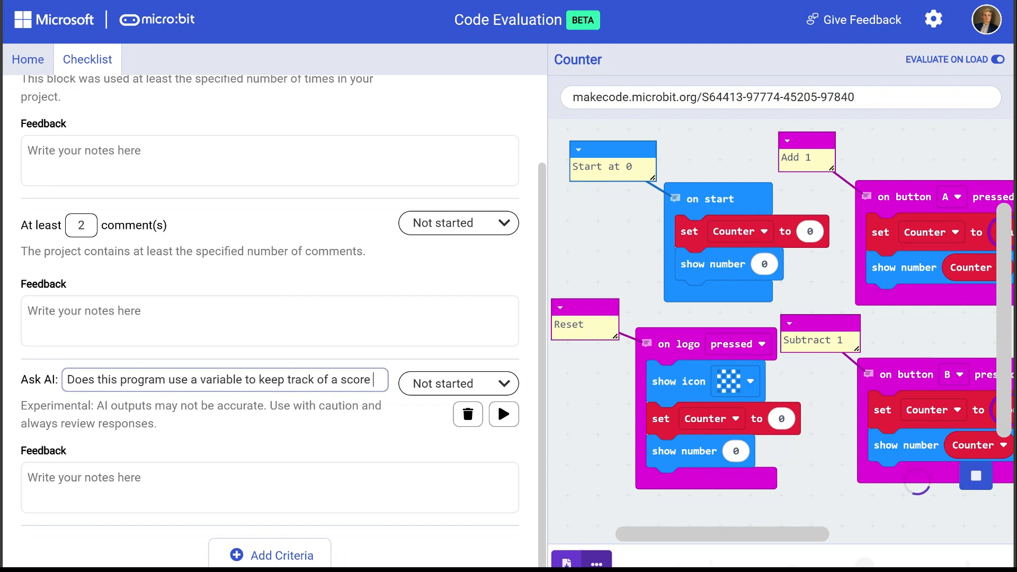
{"action": "type", "text": "based on user input?"}
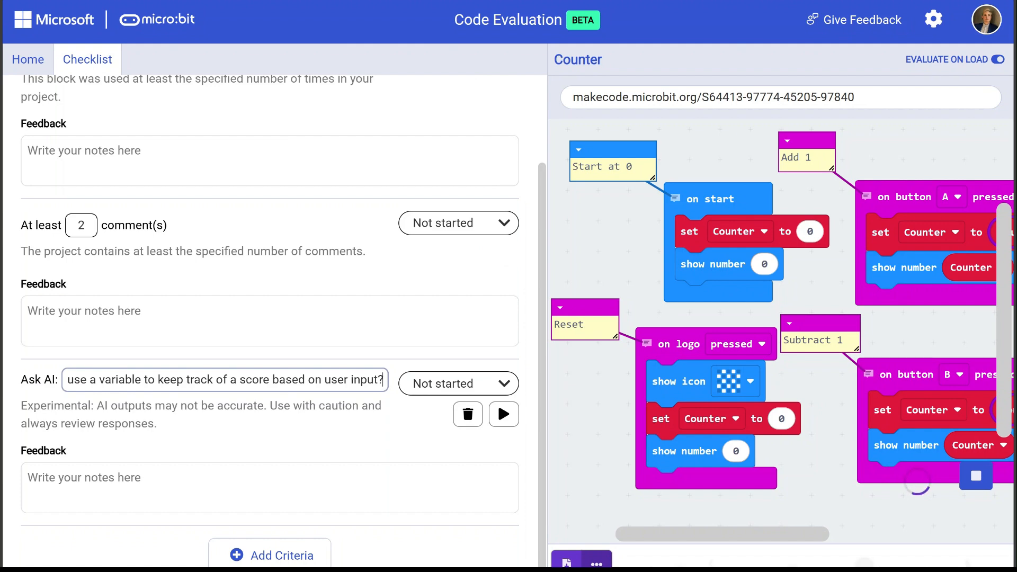
Step: Evaluate the checklist on the Counter project, read the Ask AI feedback, and return to the welcome page
{"action": "scroll", "scroll_direction": "up", "scroll_amount": 3}
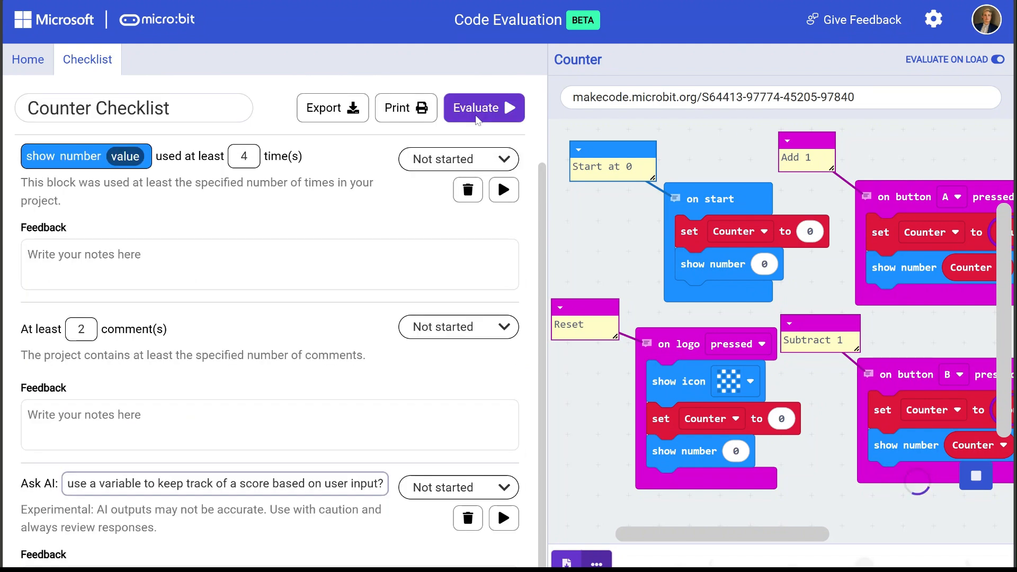
{"action": "left_click", "coordinate": [483, 108]}
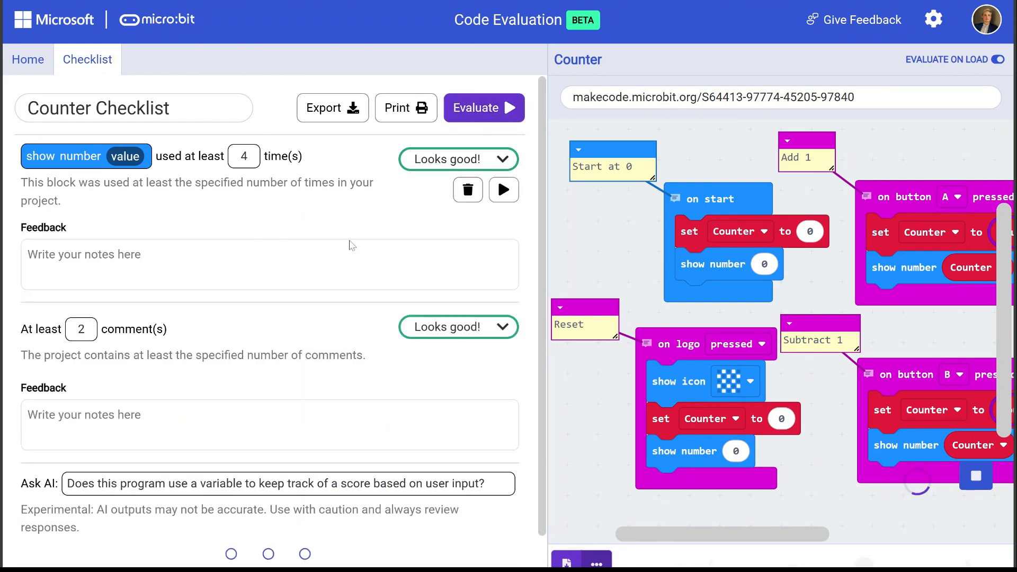
{"action": "scroll", "scroll_direction": "down", "scroll_amount": 3}
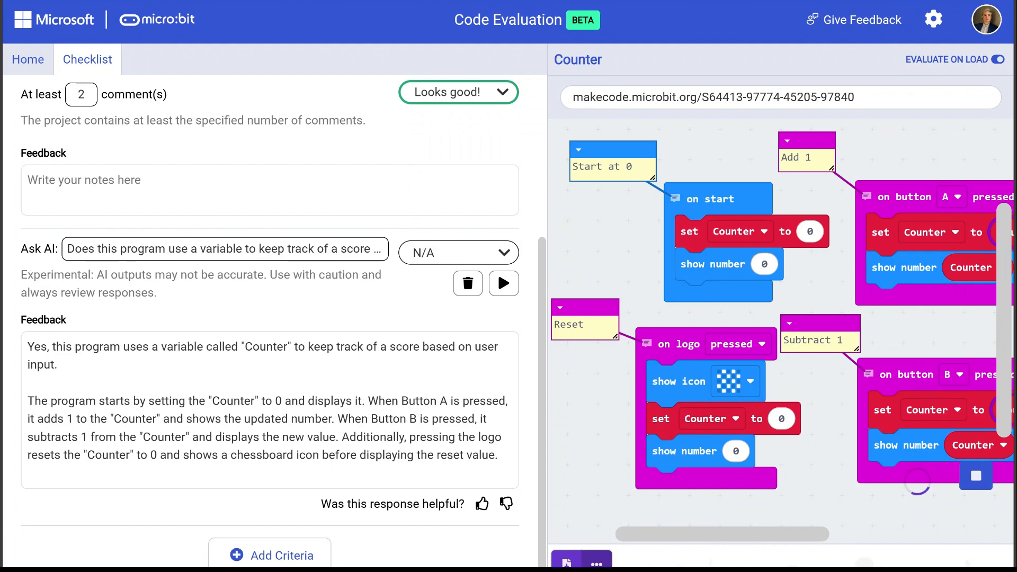
{"action": "left_click", "coordinate": [27, 64]}
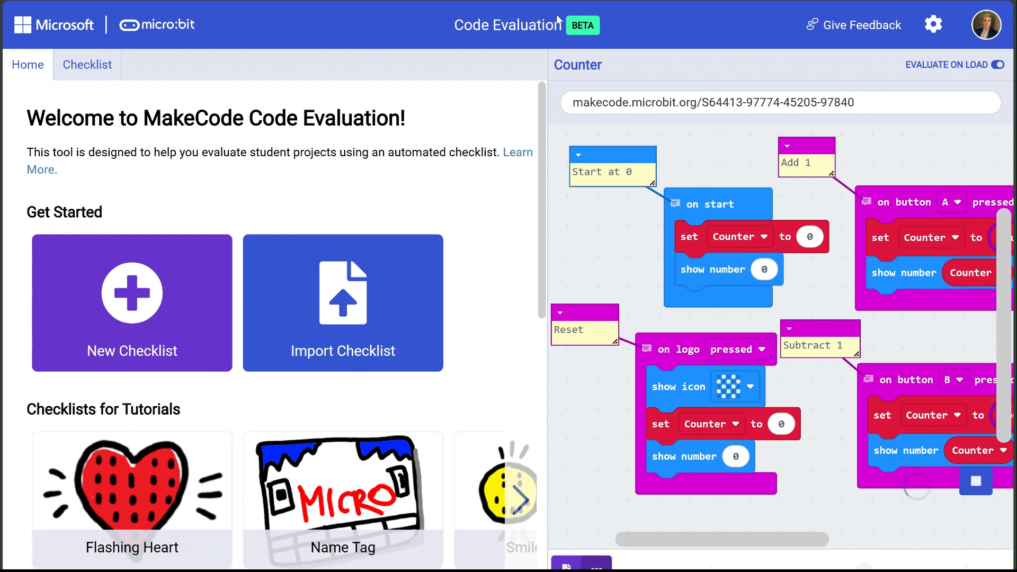
{"action": "mouse_move", "coordinate": [852, 25]}
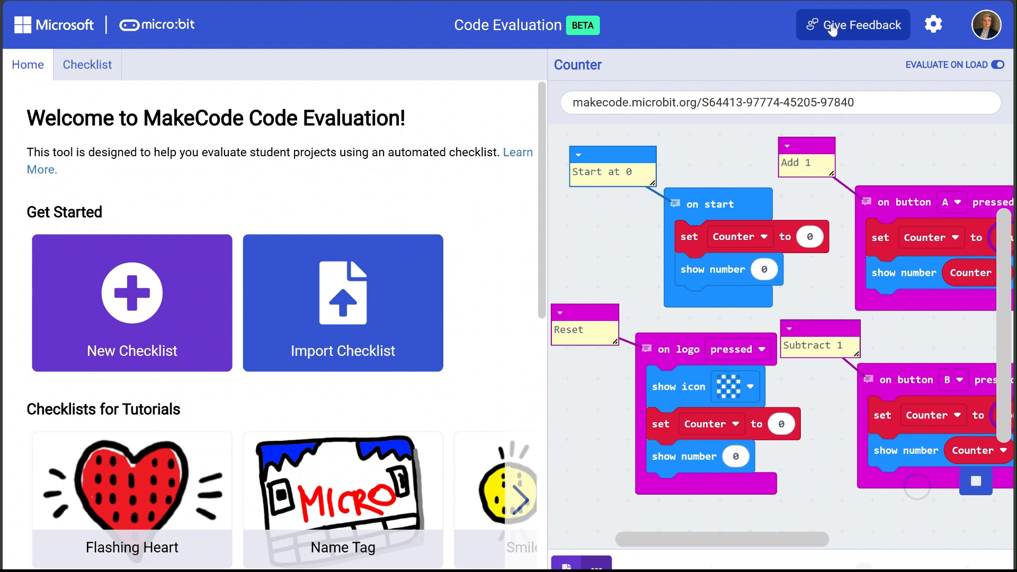
{"action": "mouse_move", "coordinate": [833, 35]}
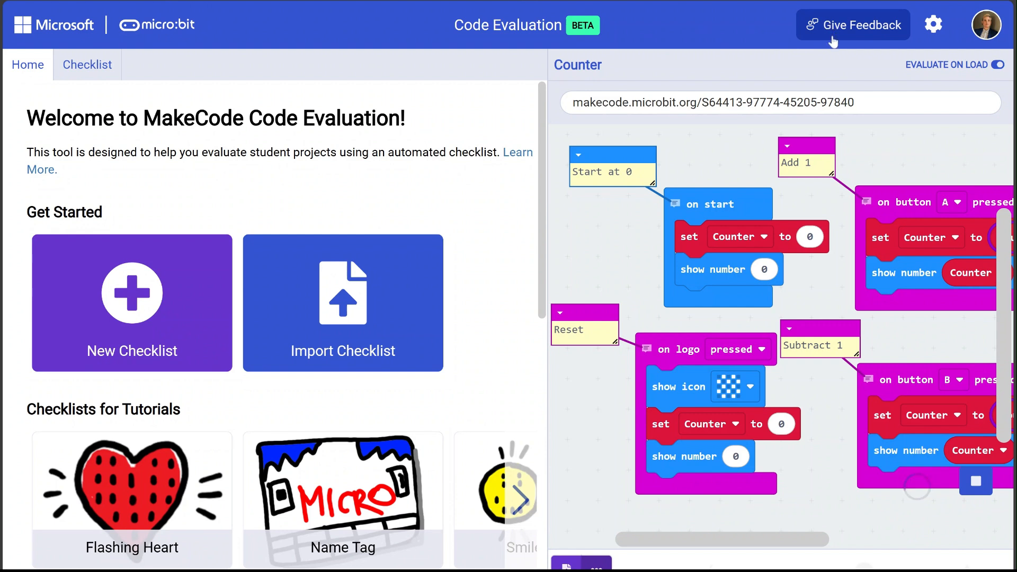
{"action": "mouse_move", "coordinate": [836, 58]}
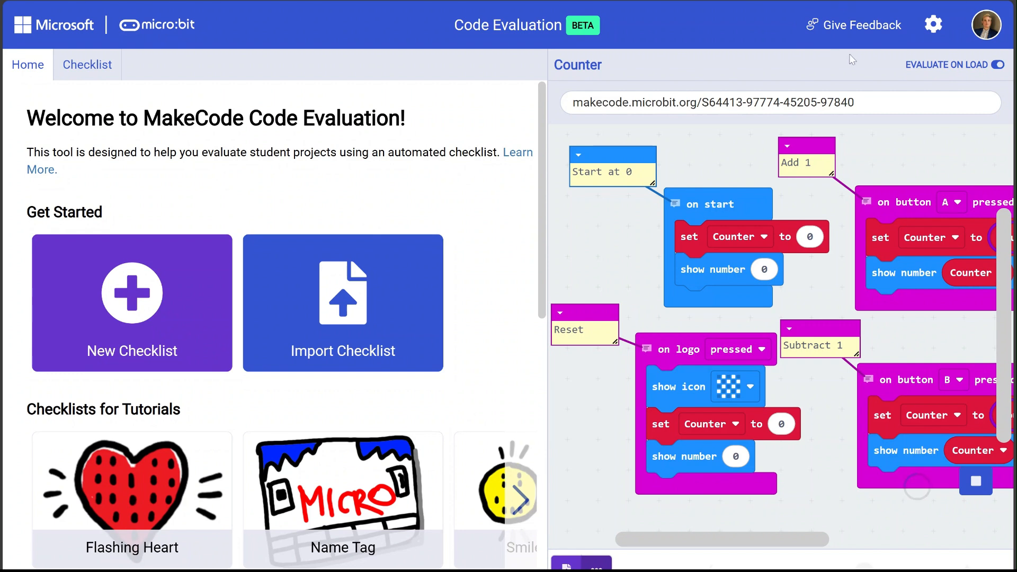
{"action": "mouse_move", "coordinate": [860, 46]}
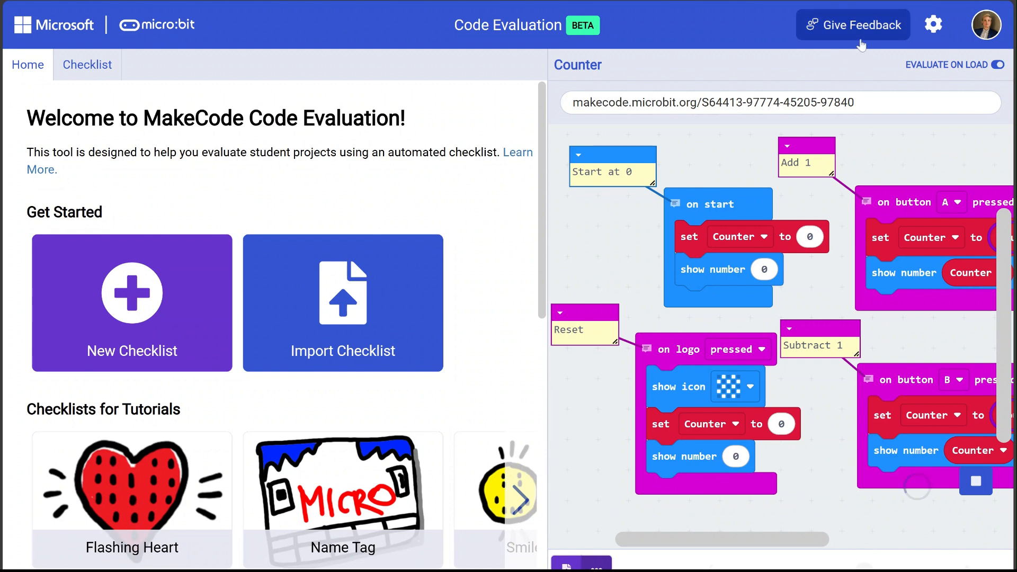